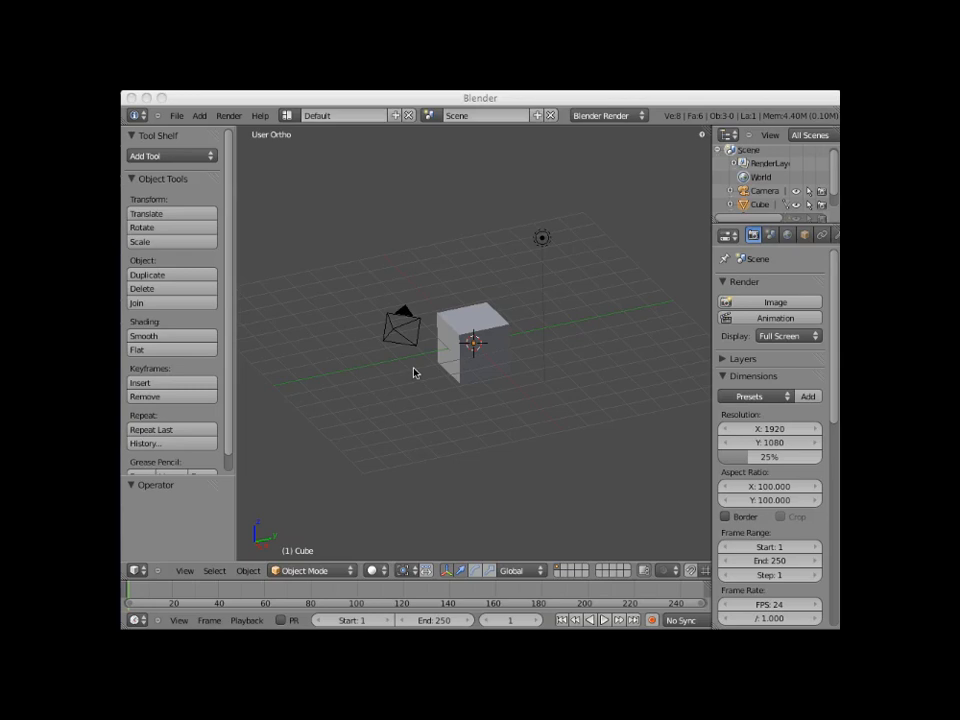
pyautogui.moveTo(410, 382)
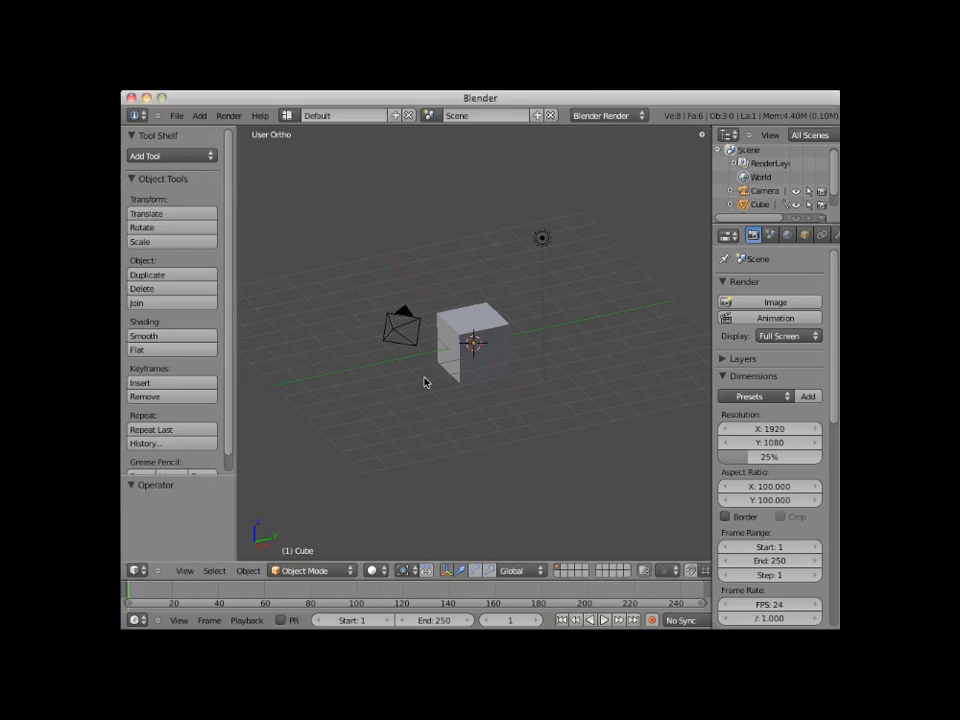
pyautogui.moveTo(475, 335)
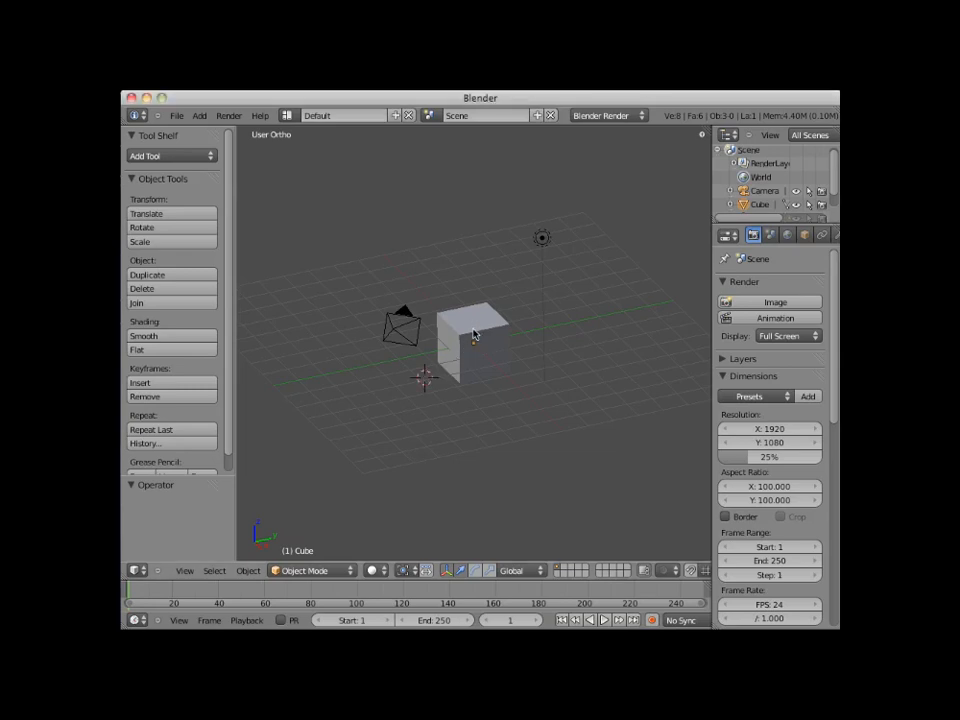
# - Delete the default cube, leaving only the camera and lamp in the scene
pyautogui.click(470, 340)
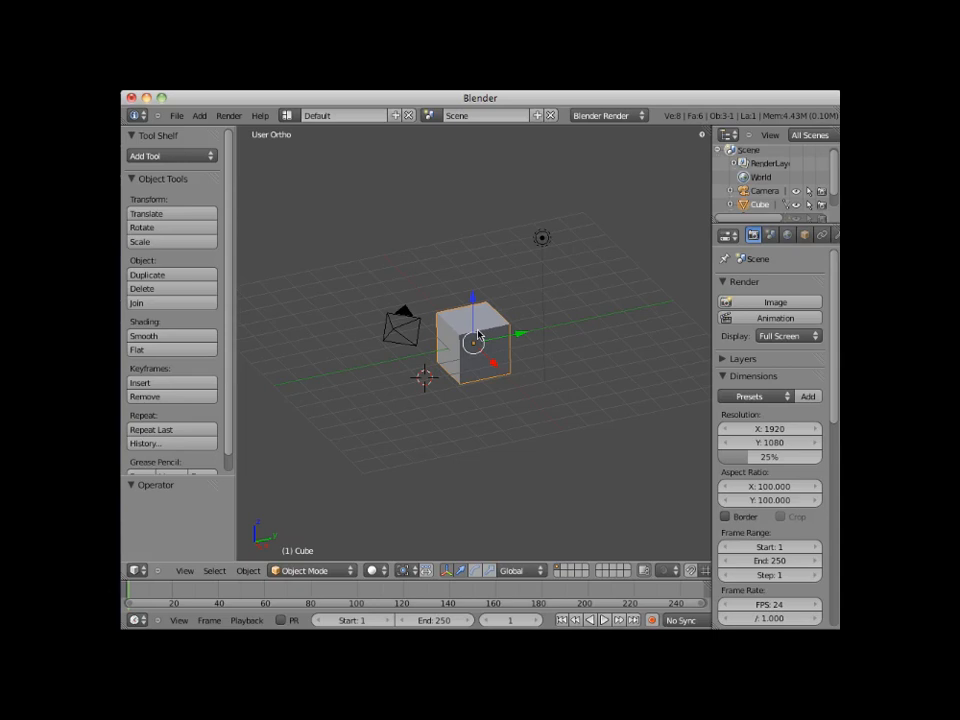
pyautogui.click(142, 288)
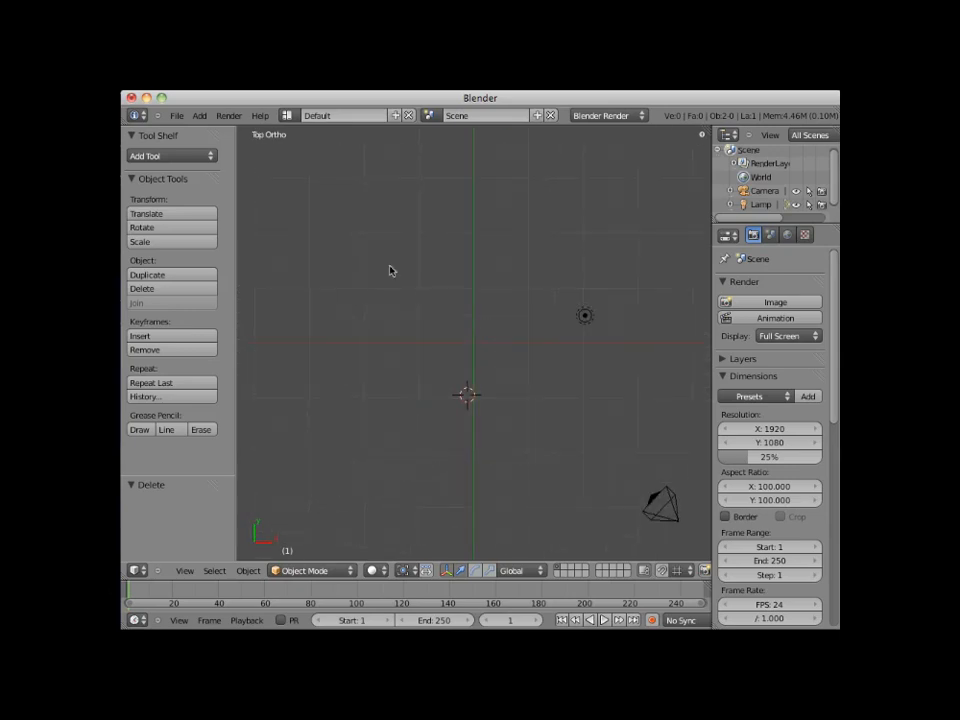
pyautogui.moveTo(444, 358)
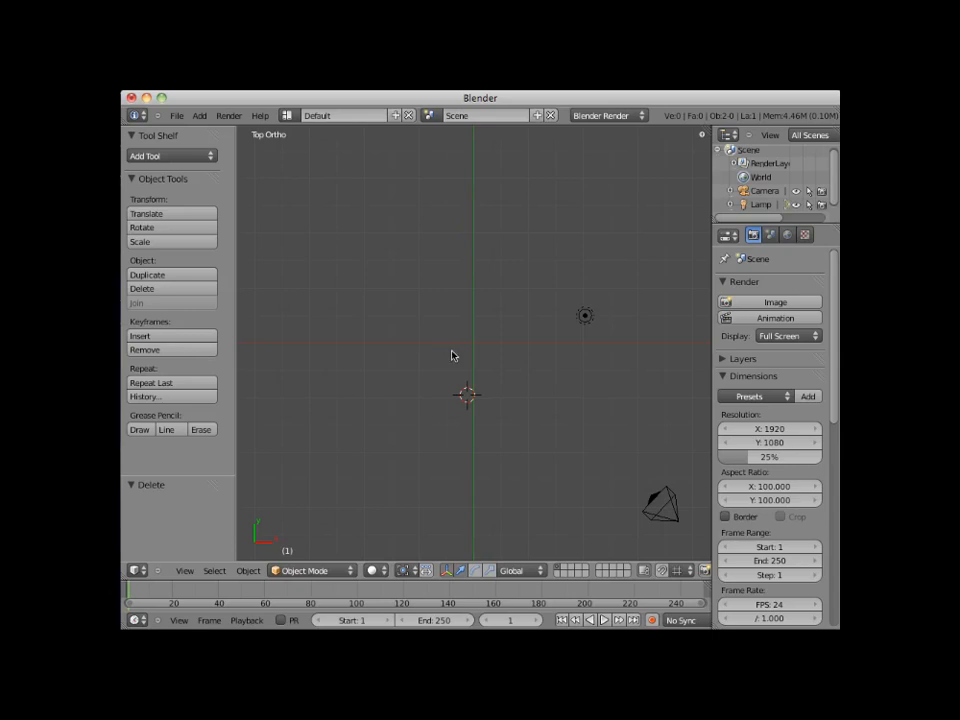
pyautogui.moveTo(461, 337)
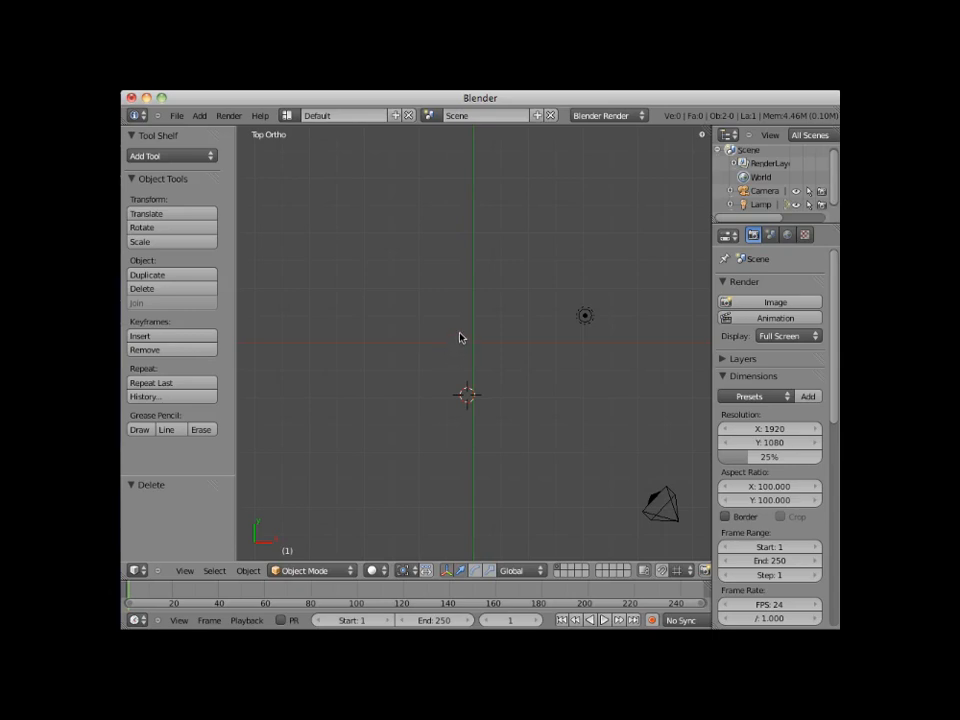
pyautogui.moveTo(468, 392)
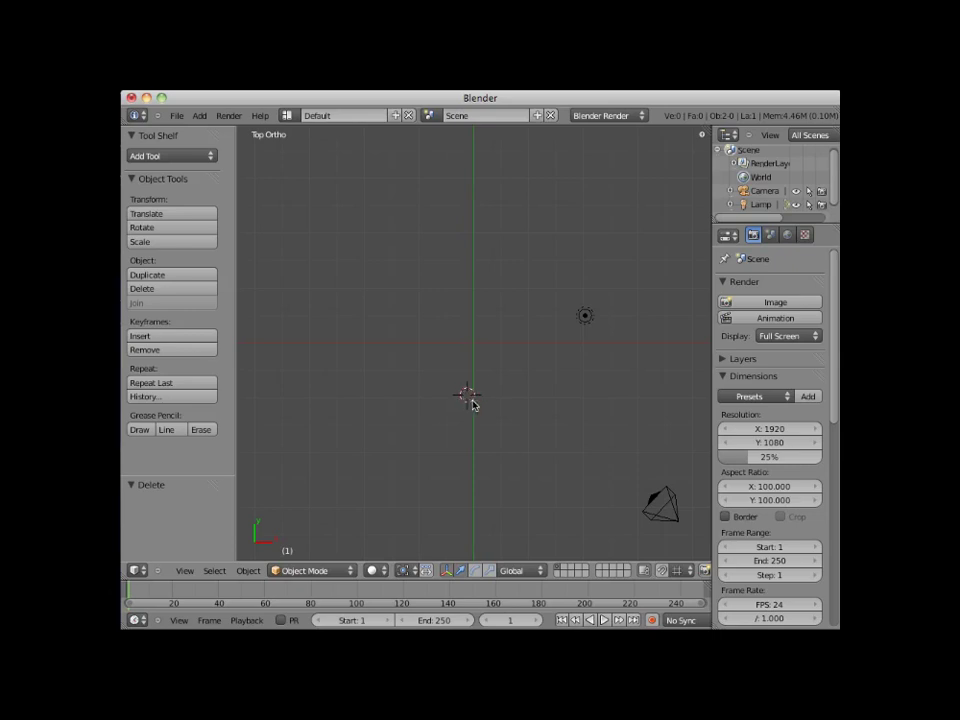
pyautogui.moveTo(465, 355)
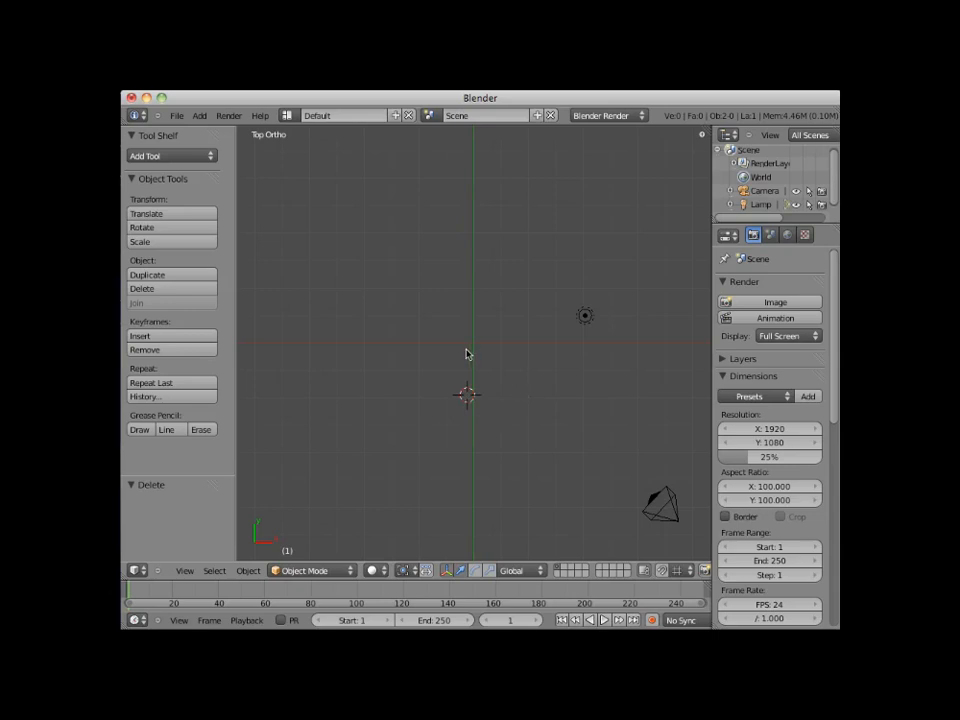
pyautogui.moveTo(424, 351)
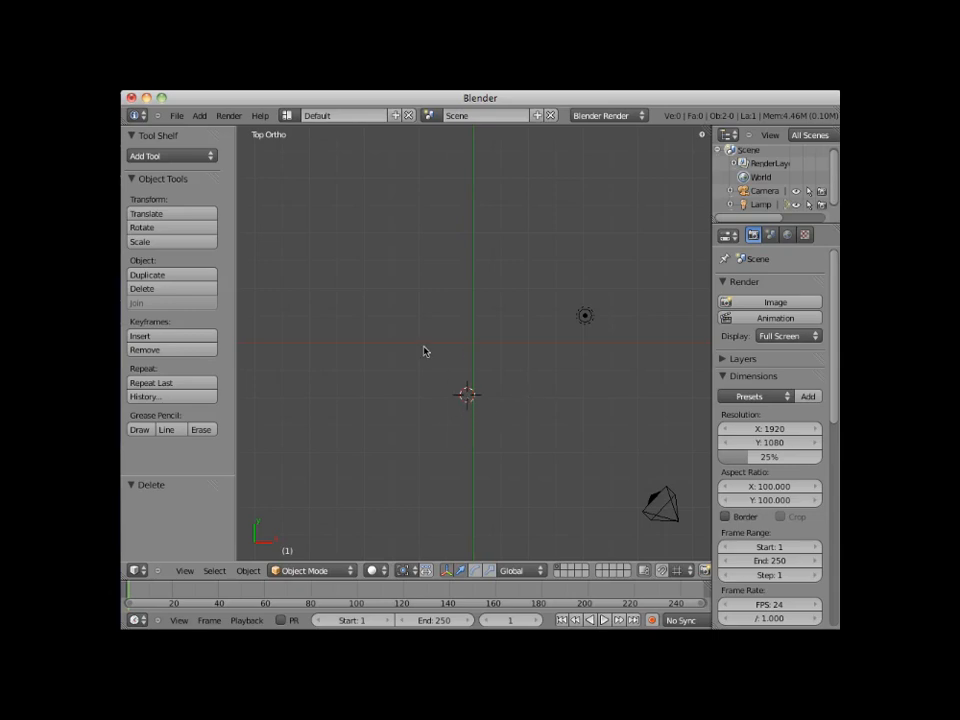
# - Reposition the 3D cursor at several spots around the origin, ending near X -1.80, Y 3.30, Z -1.11
pyautogui.click(430, 400)
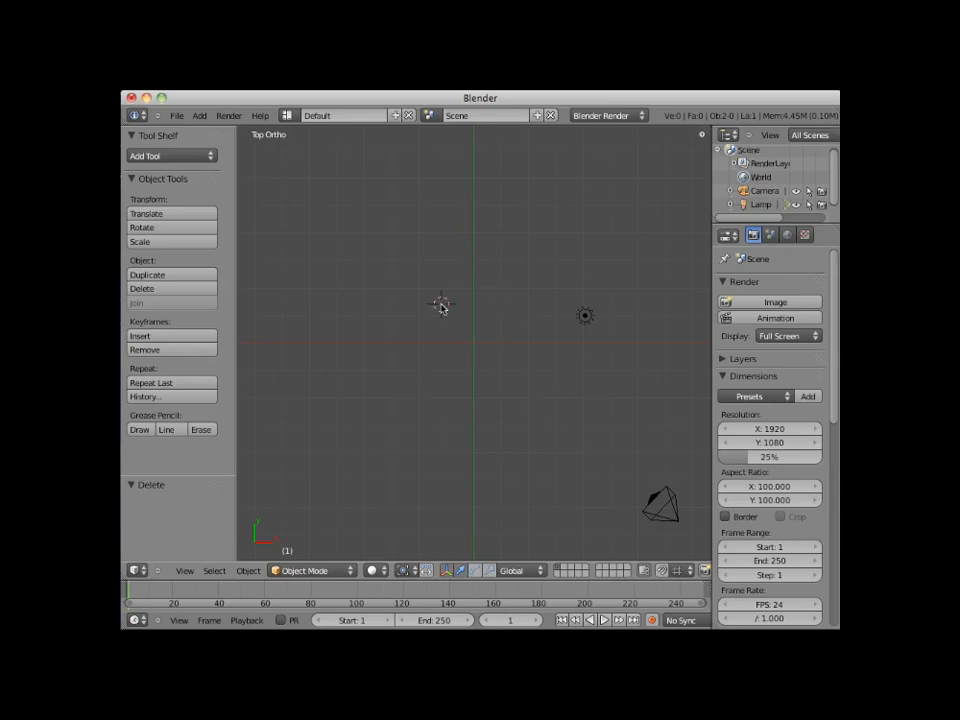
pyautogui.moveTo(441, 341)
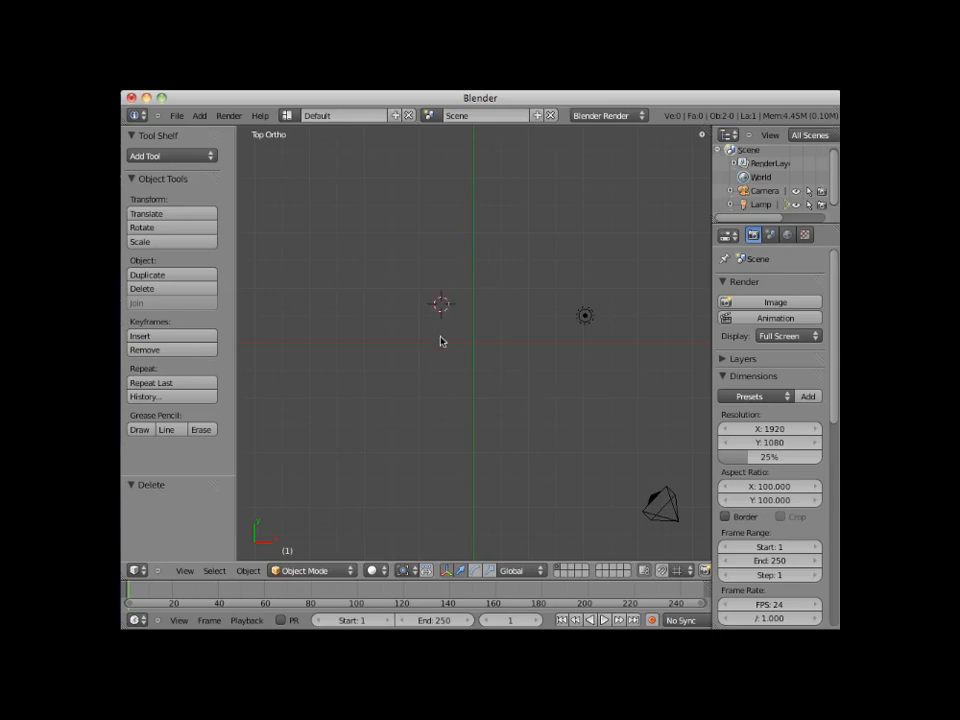
pyautogui.moveTo(700, 145)
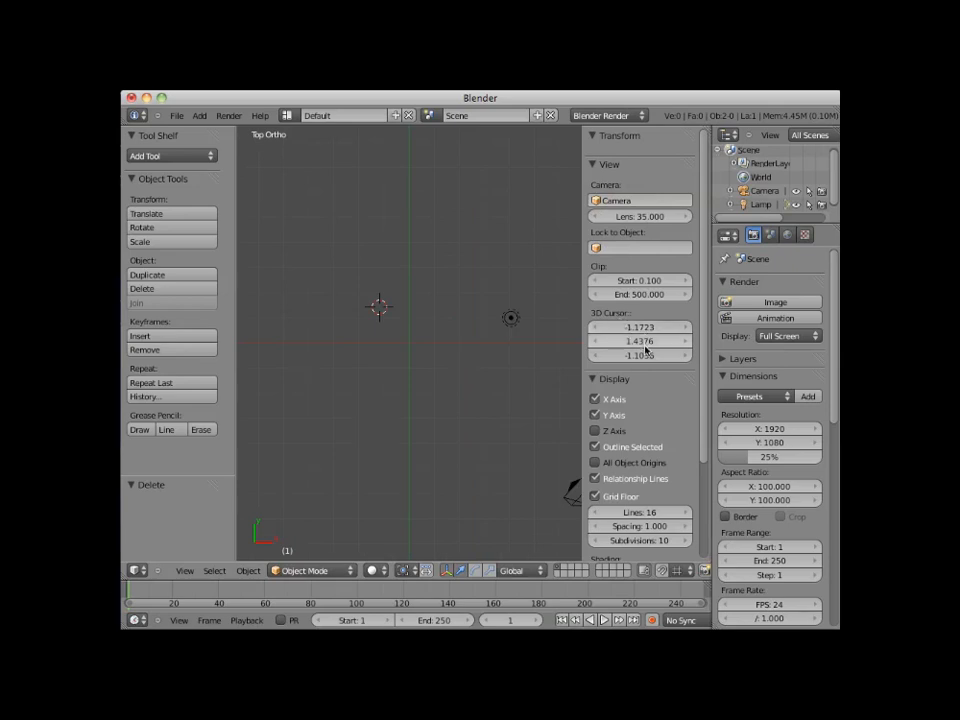
pyautogui.click(458, 365)
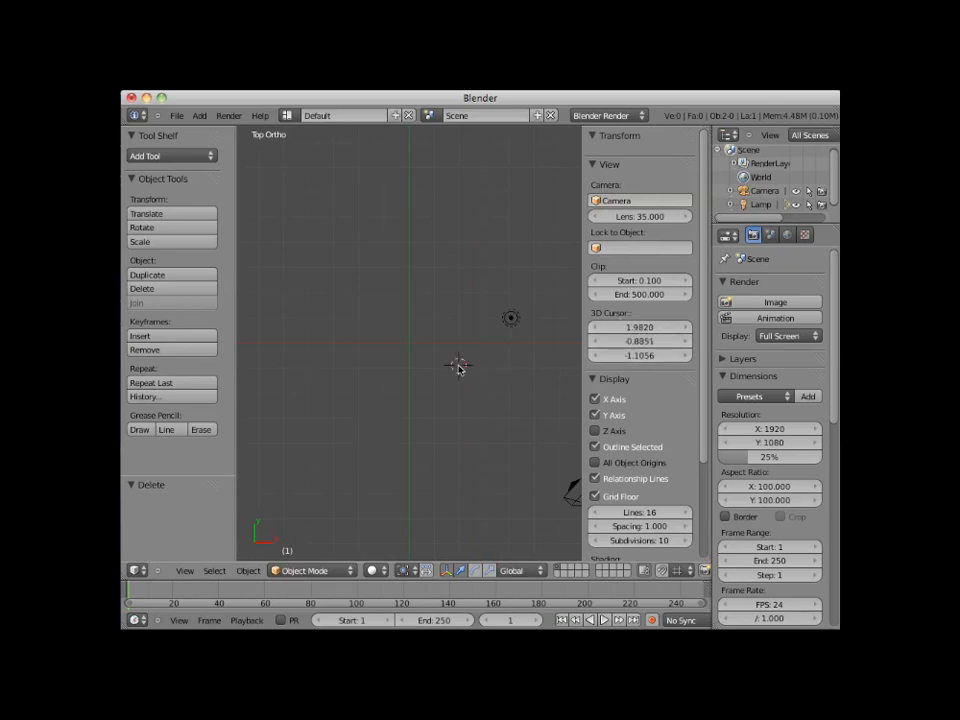
pyautogui.click(358, 278)
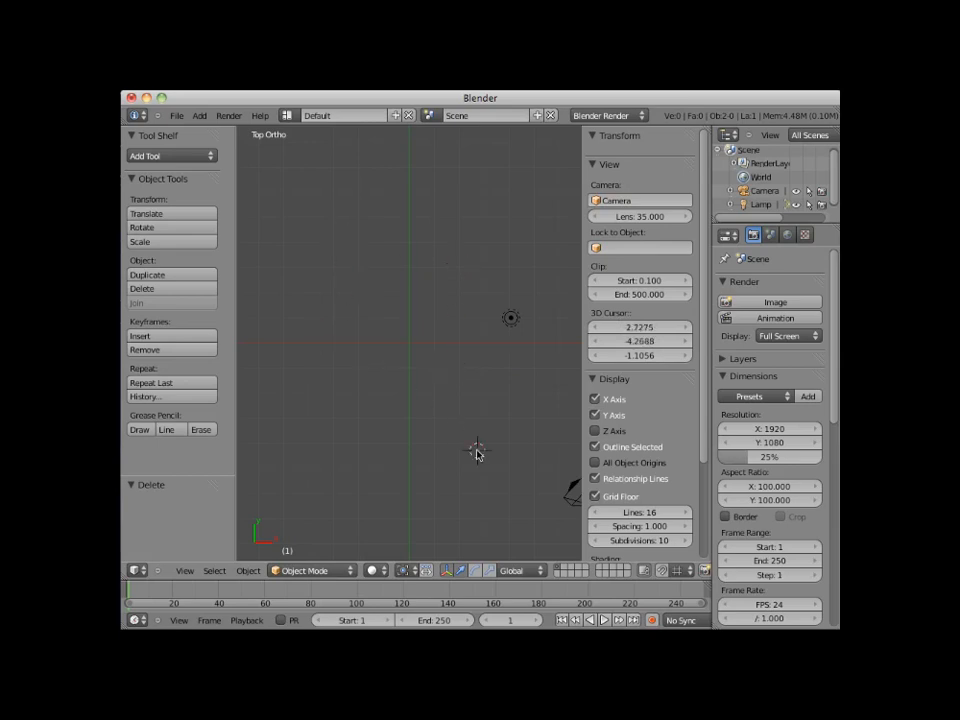
pyautogui.click(432, 408)
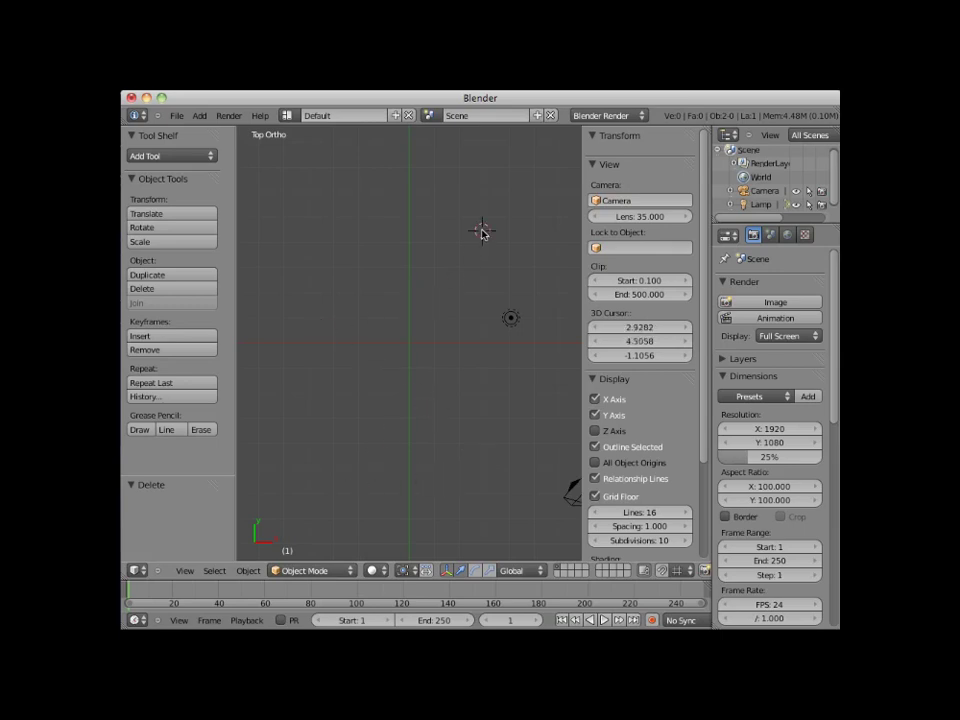
pyautogui.click(365, 260)
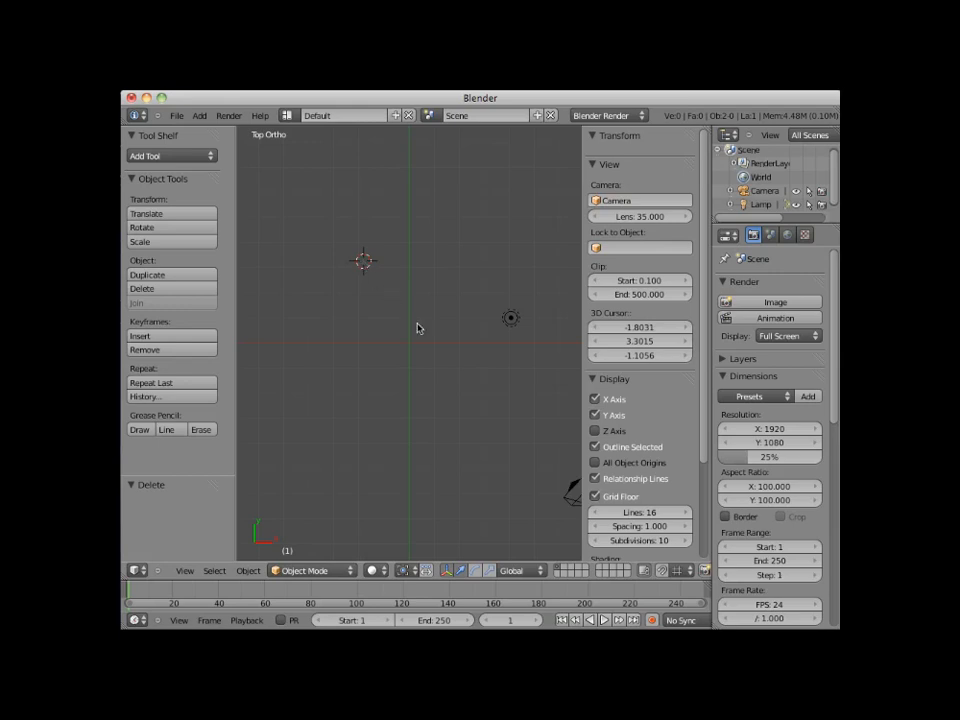
pyautogui.moveTo(448, 358)
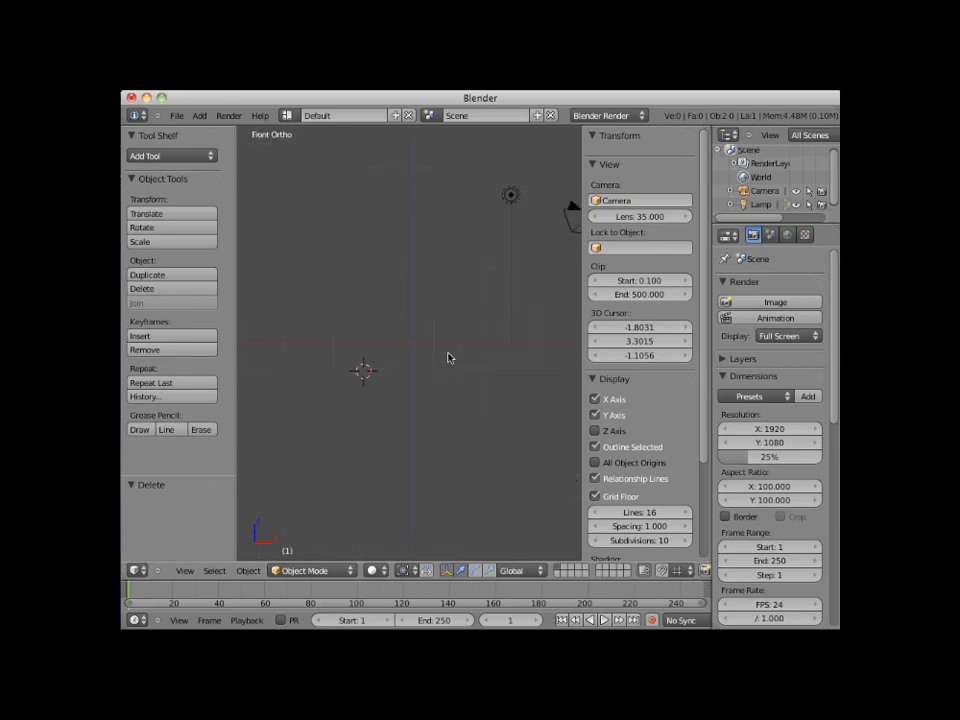
# - Place the 3D cursor in front view, then set its coordinates numerically to X 3, Y 3, Z 3
pyautogui.click(443, 296)
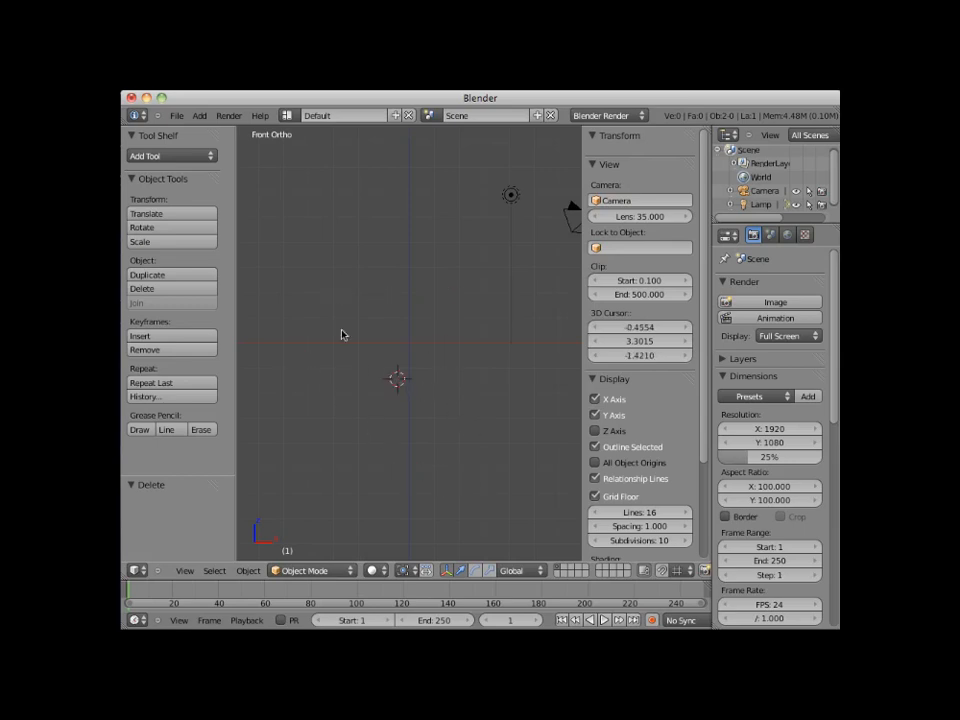
pyautogui.click(430, 280)
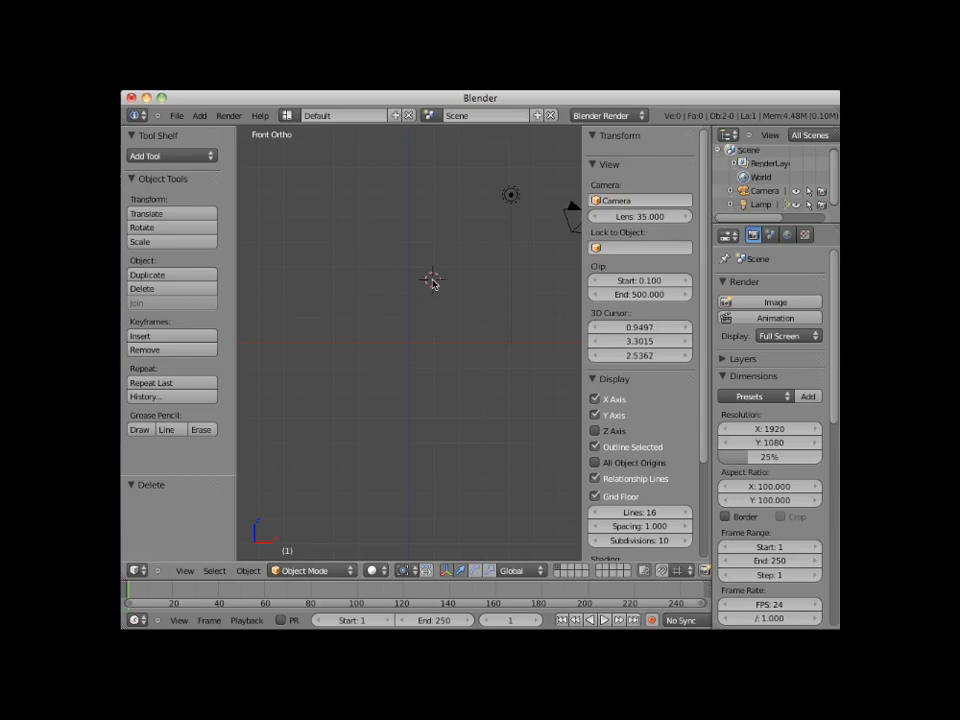
pyautogui.moveTo(568, 345)
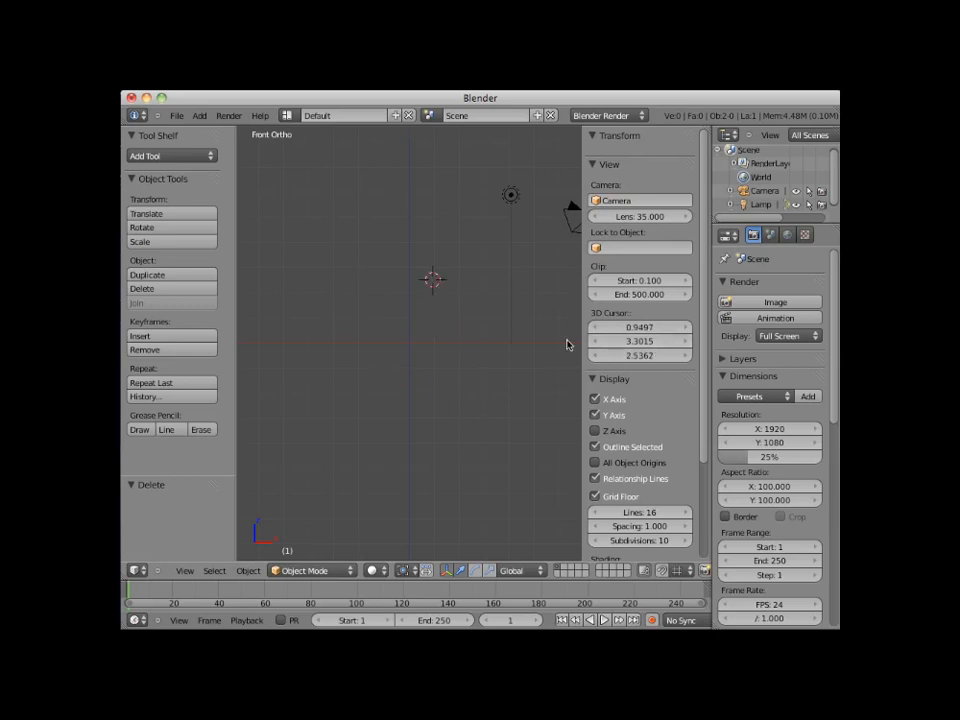
pyautogui.moveTo(640, 327)
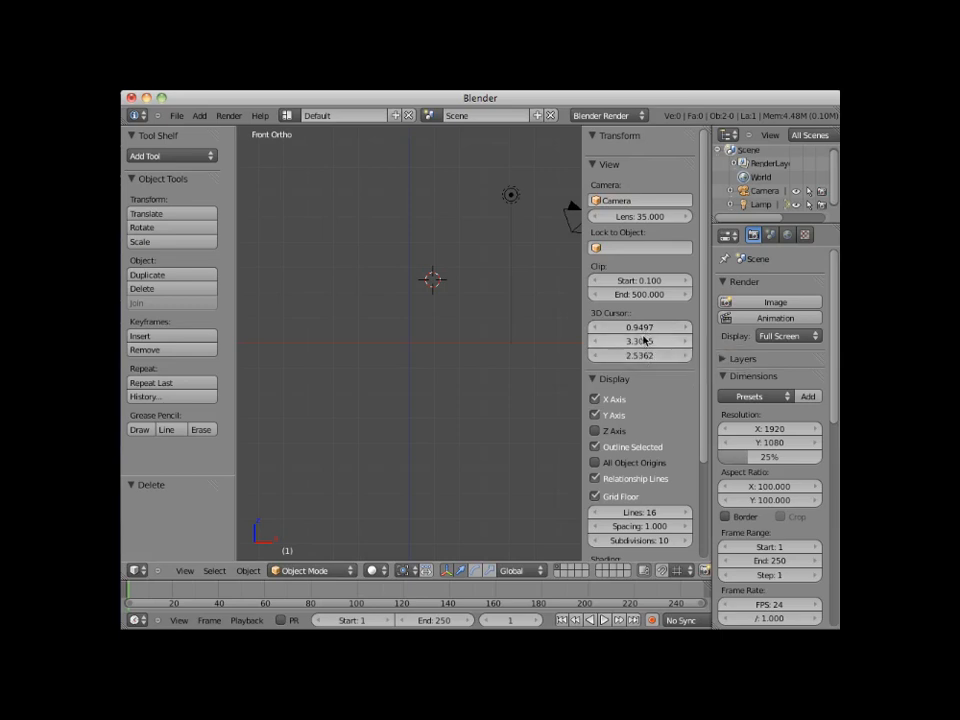
pyautogui.moveTo(640, 340)
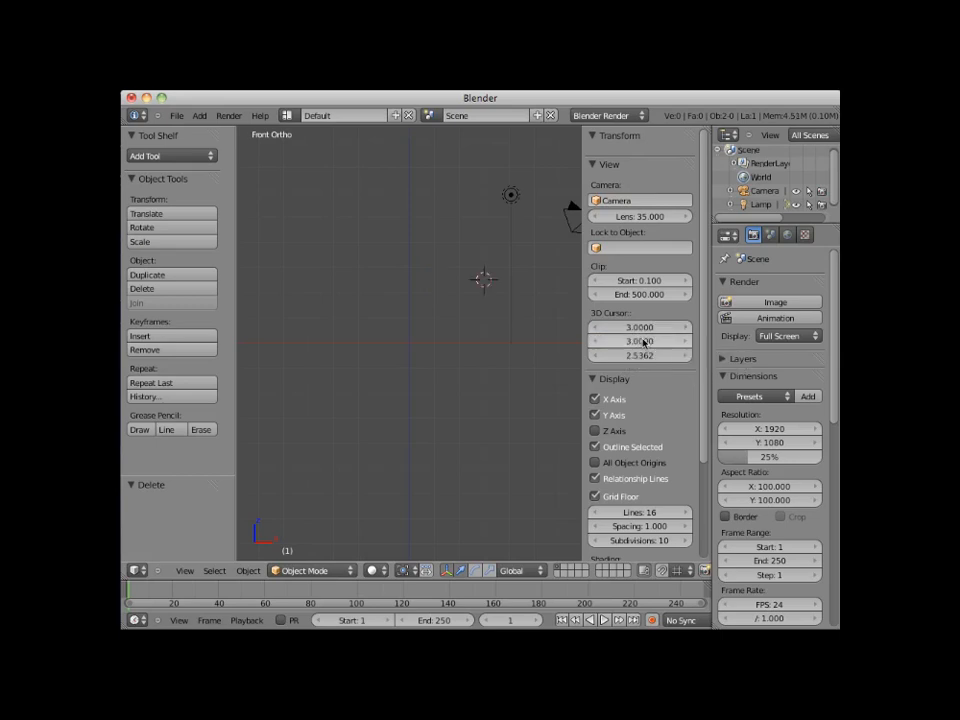
pyautogui.click(640, 355)
pyautogui.write('3.0000')
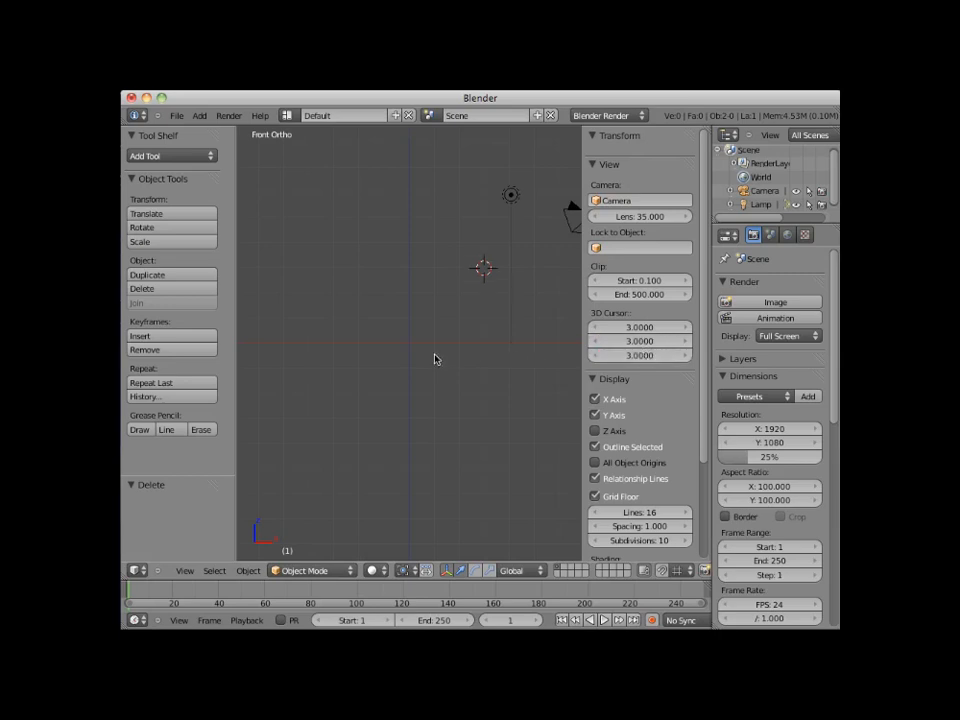
pyautogui.moveTo(497, 343)
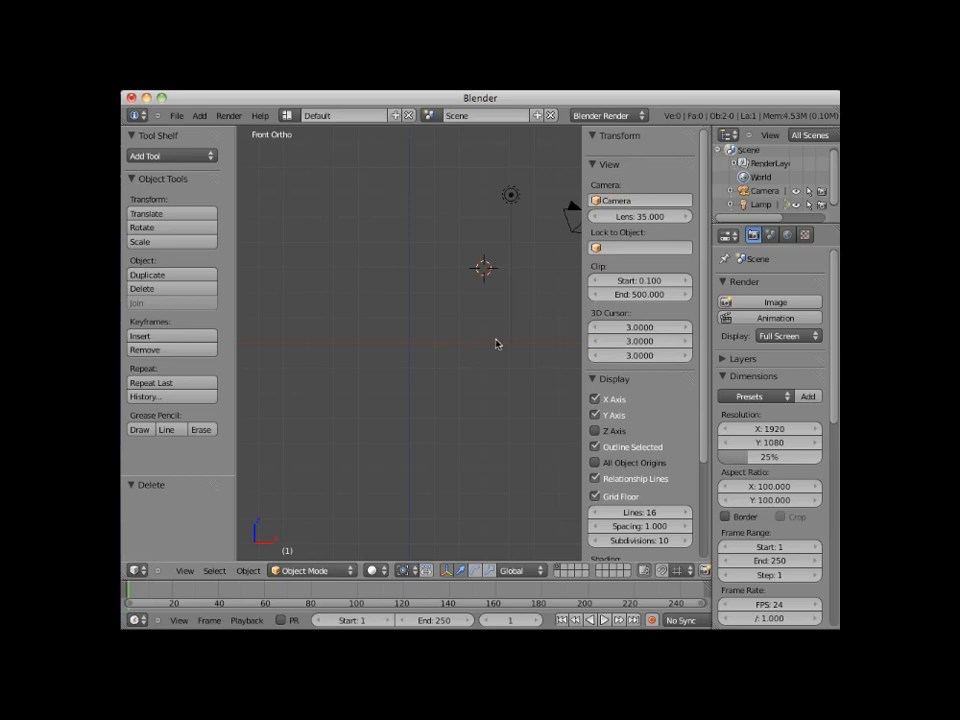
pyautogui.moveTo(488, 344)
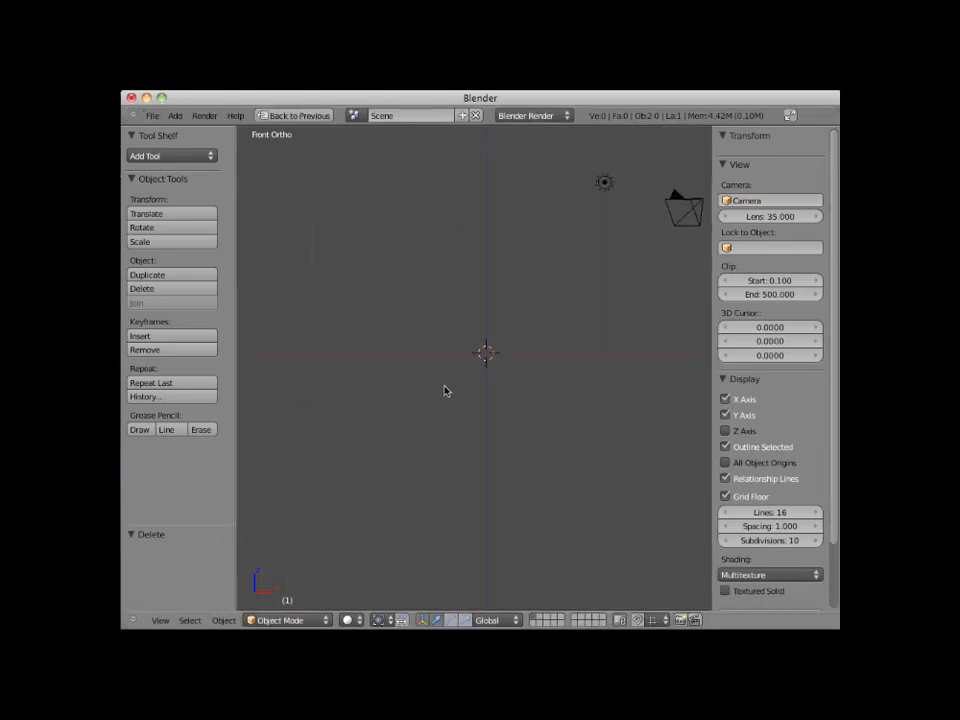
pyautogui.moveTo(480, 408)
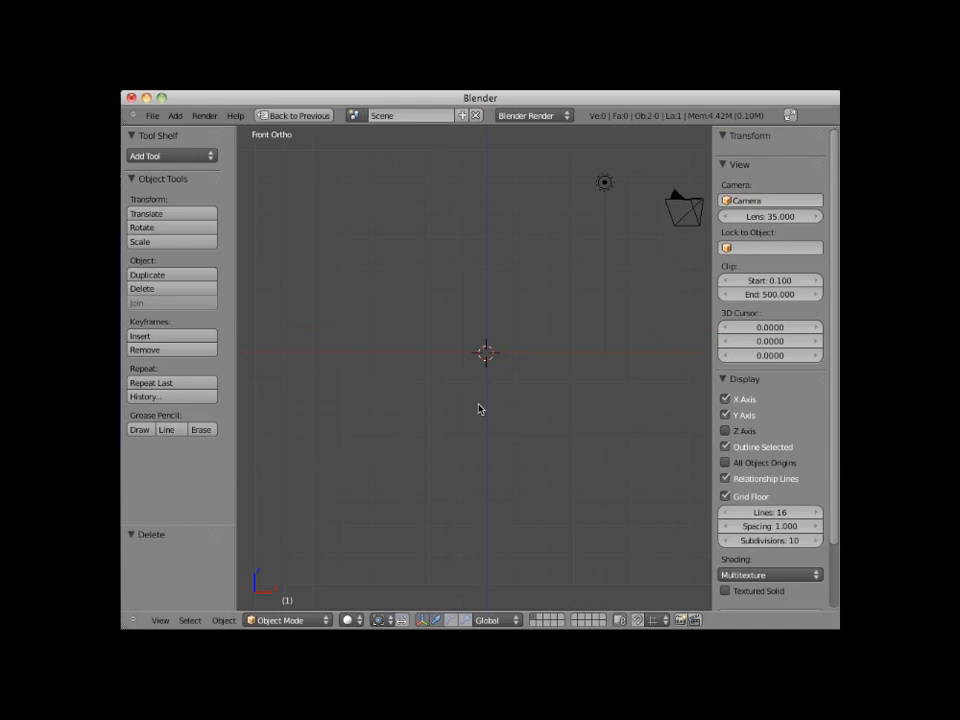
pyautogui.moveTo(518, 375)
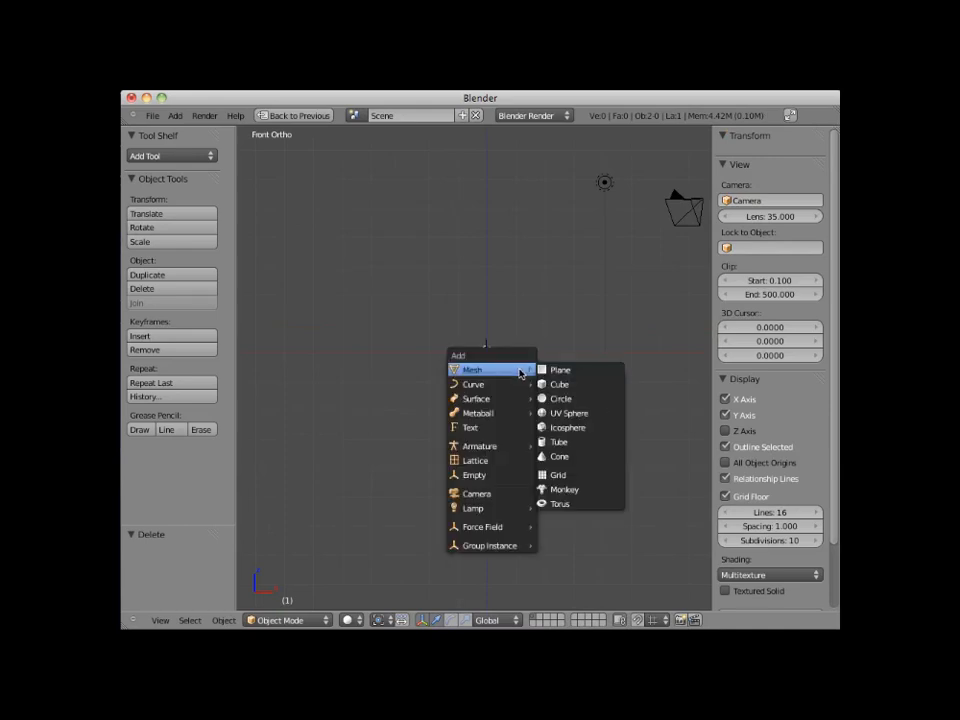
pyautogui.moveTo(478, 413)
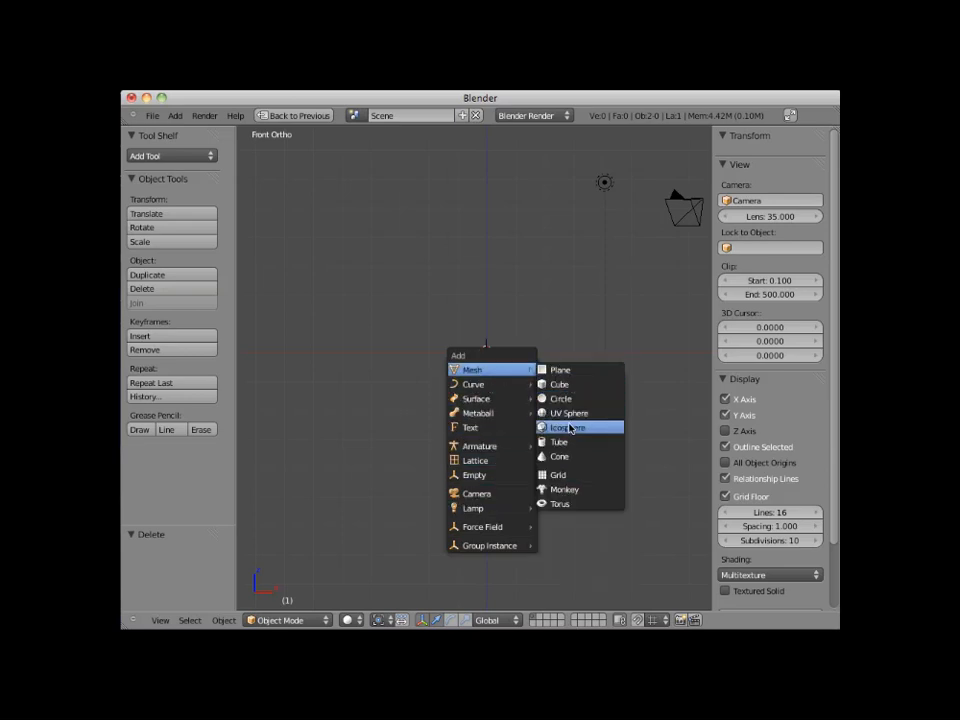
pyautogui.moveTo(568, 413)
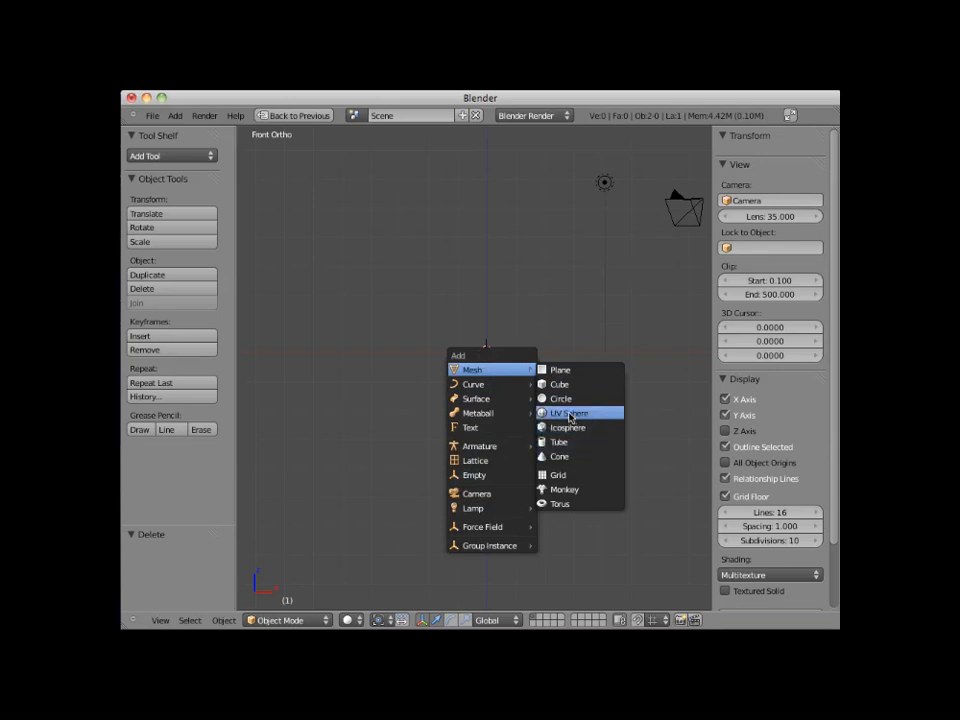
# - Add a UV sphere with 32 segments and 16 rings at the origin
pyautogui.click(570, 413)
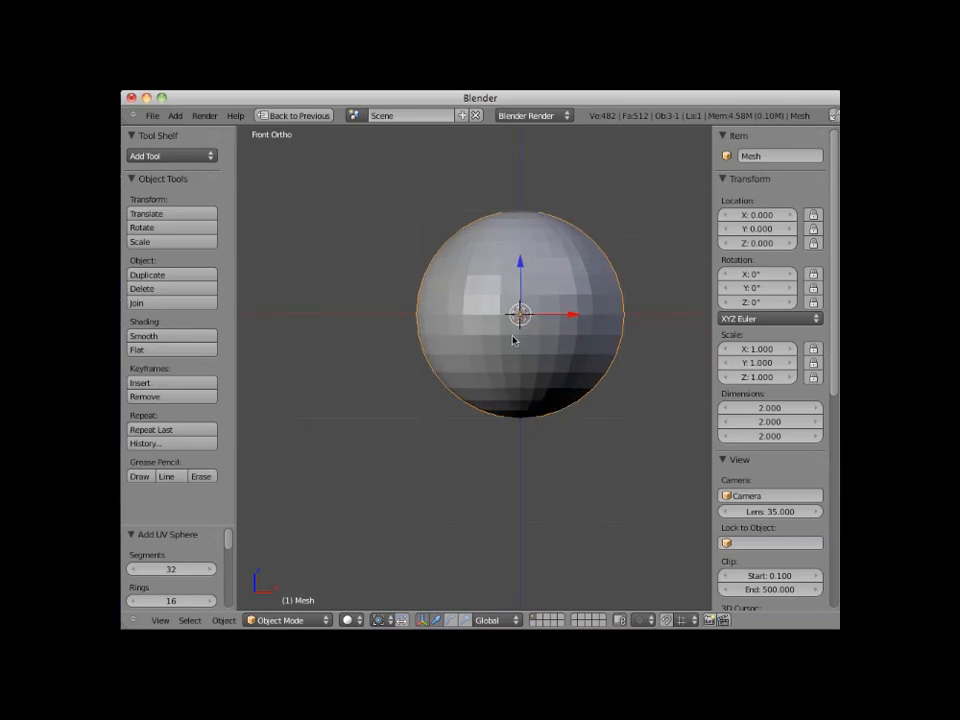
pyautogui.moveTo(563, 362)
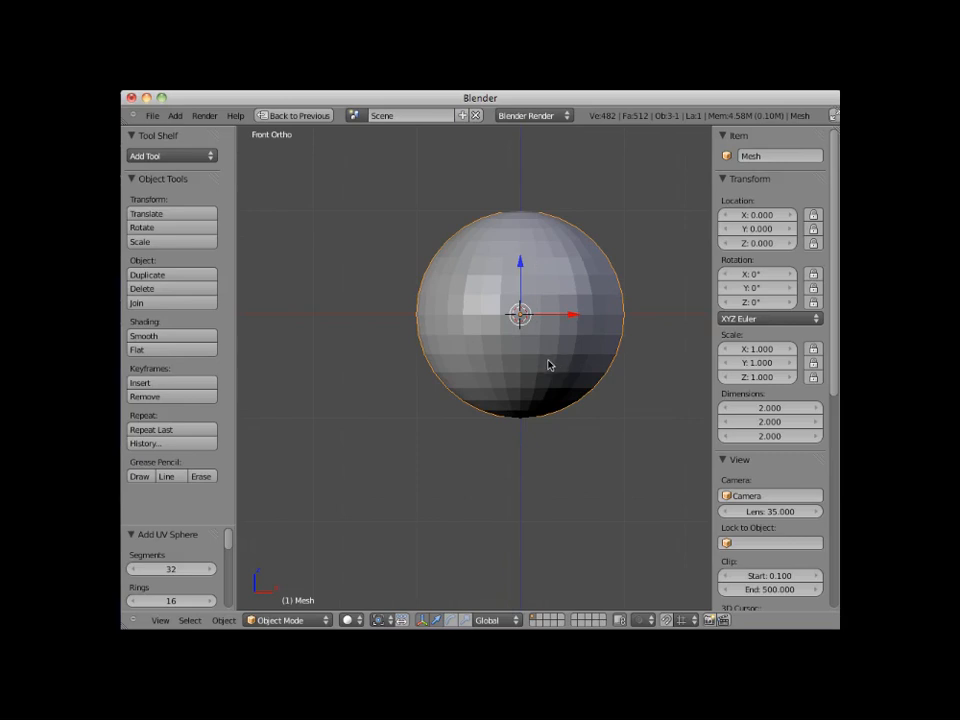
pyautogui.moveTo(372, 229)
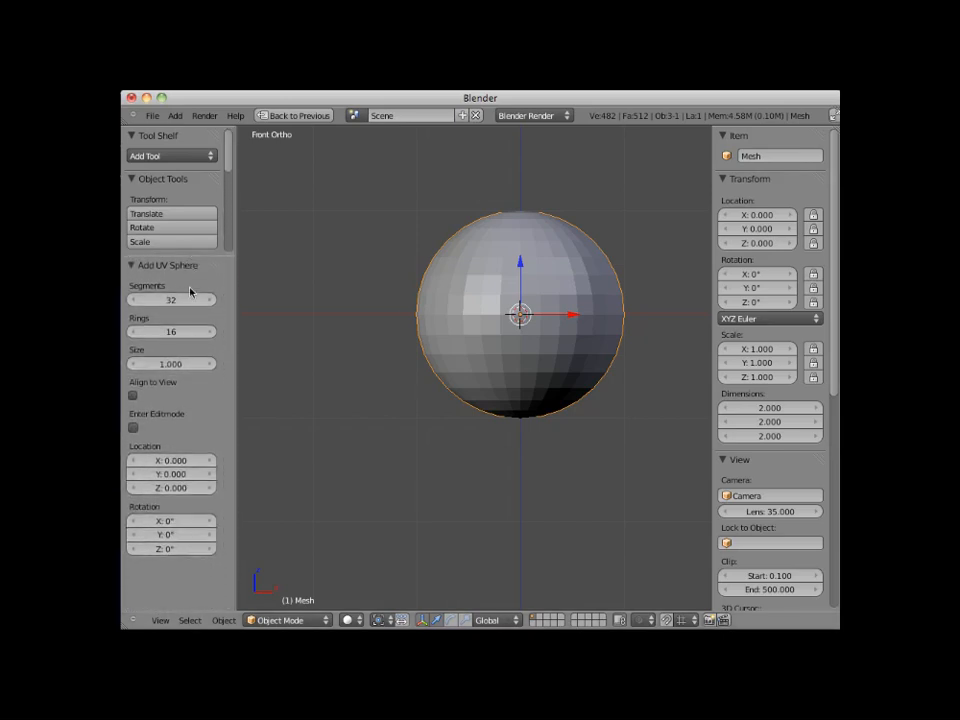
pyautogui.moveTo(368, 443)
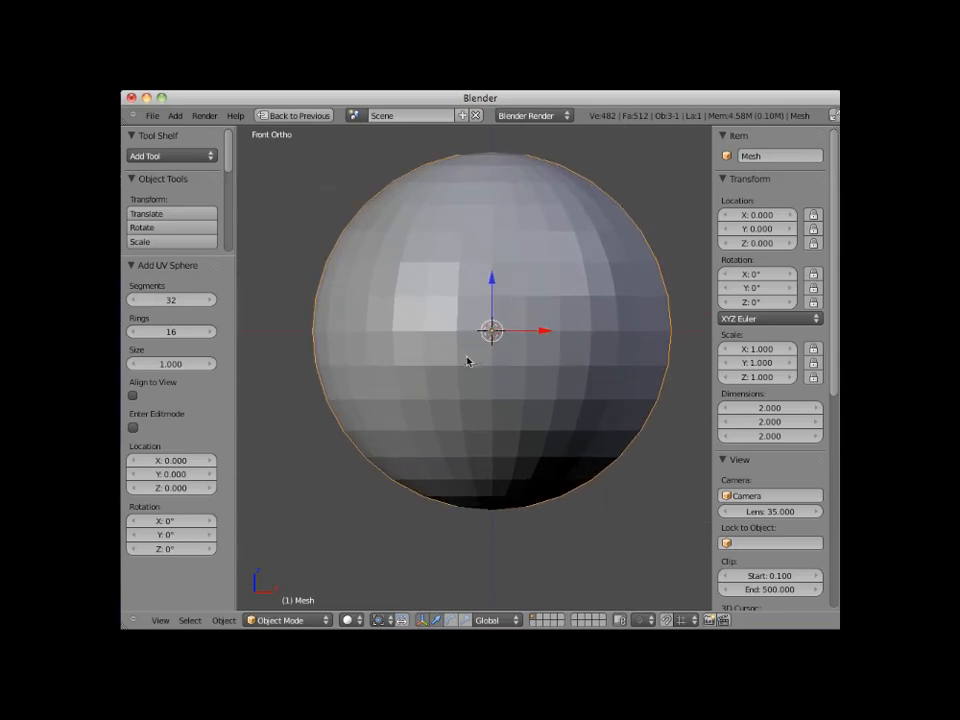
pyautogui.moveTo(270, 440)
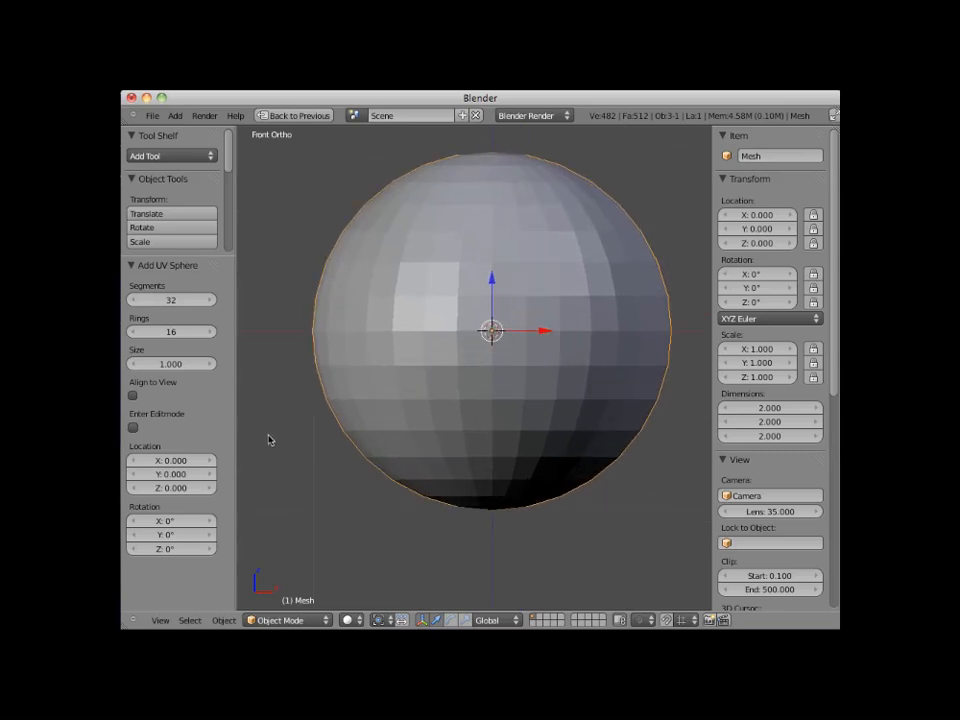
pyautogui.moveTo(170, 300)
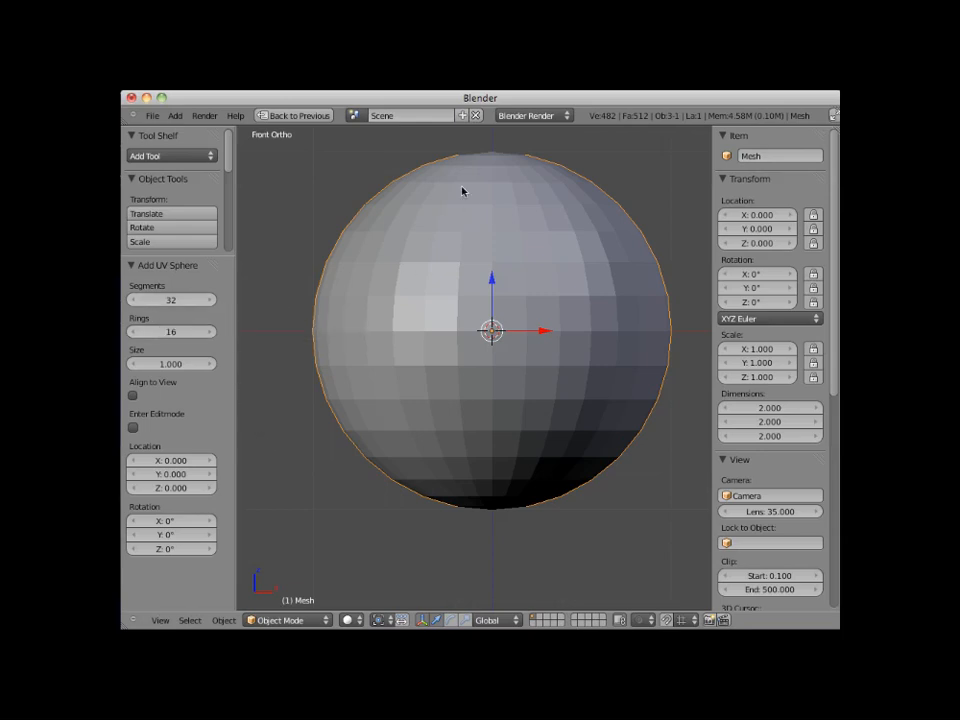
pyautogui.moveTo(364, 407)
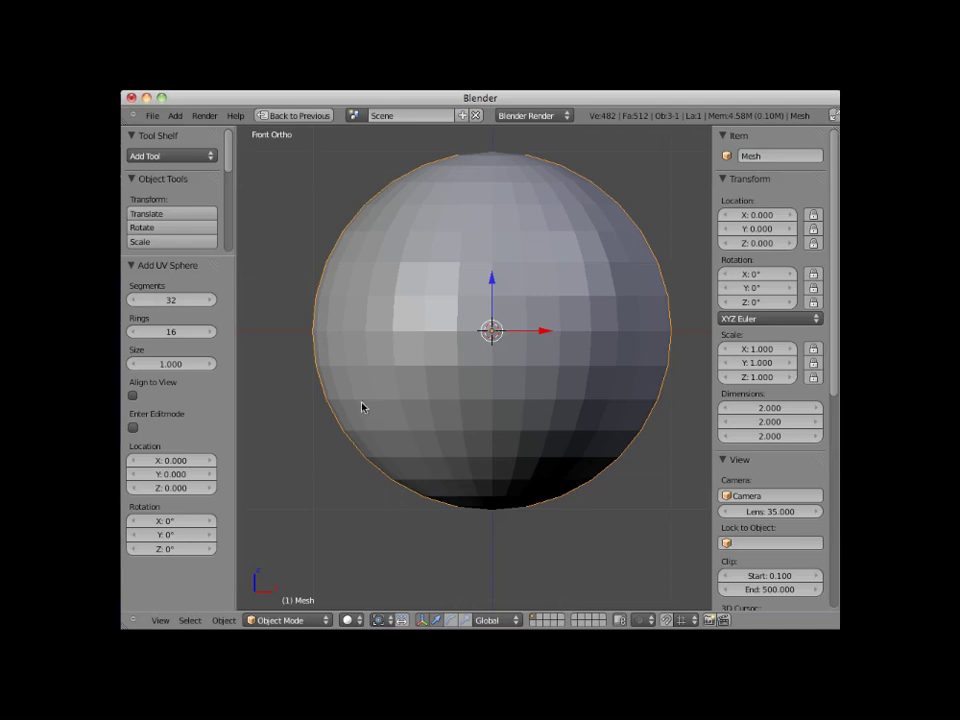
pyautogui.moveTo(394, 316)
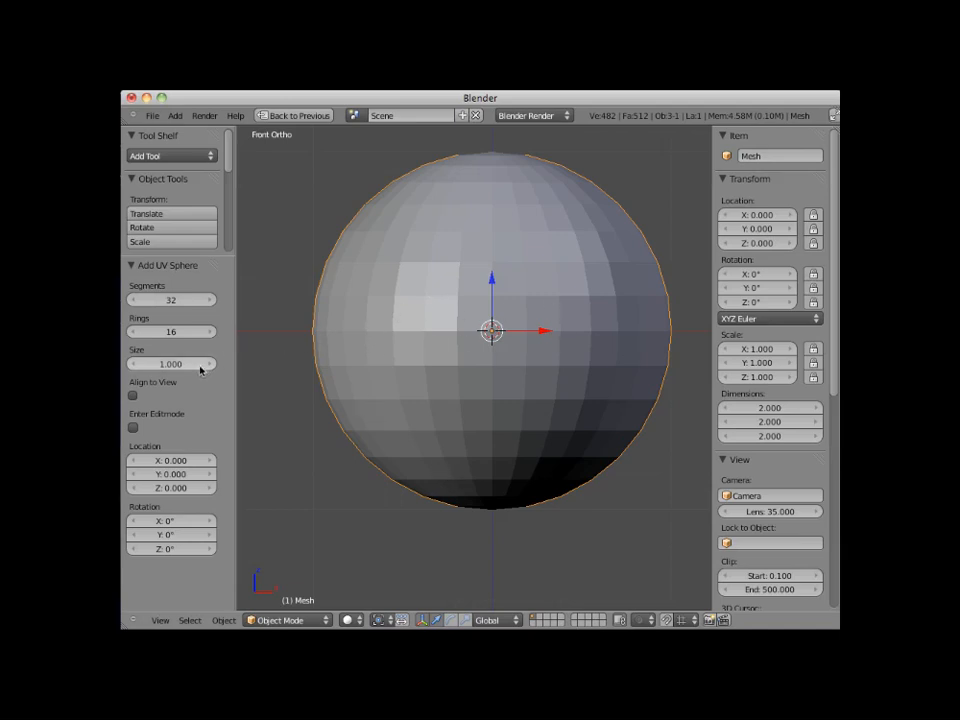
pyautogui.moveTo(223, 388)
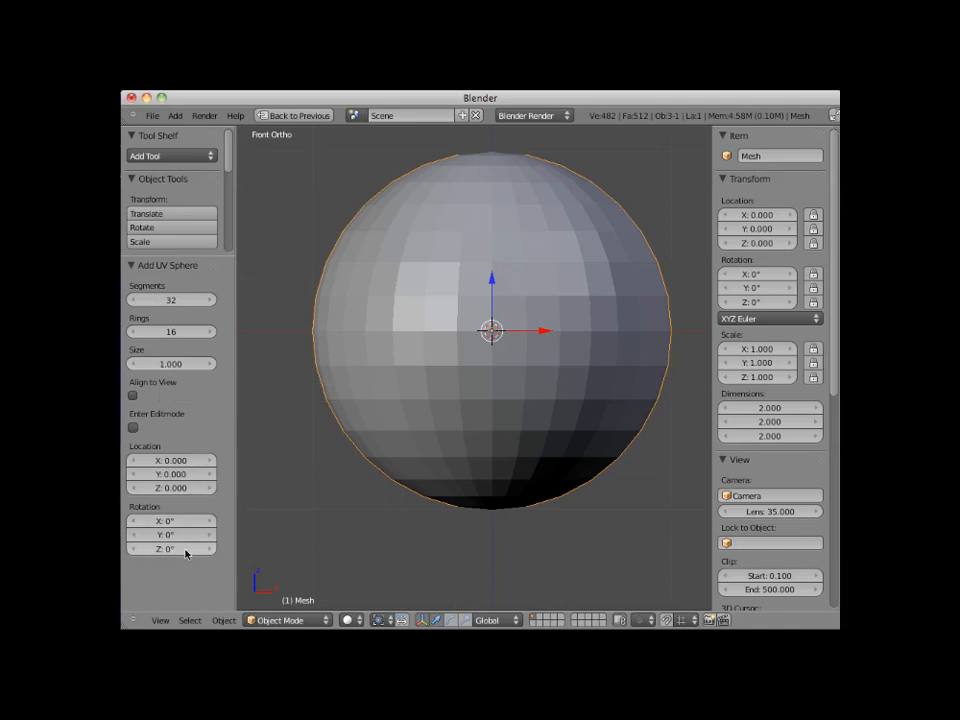
pyautogui.moveTo(203, 440)
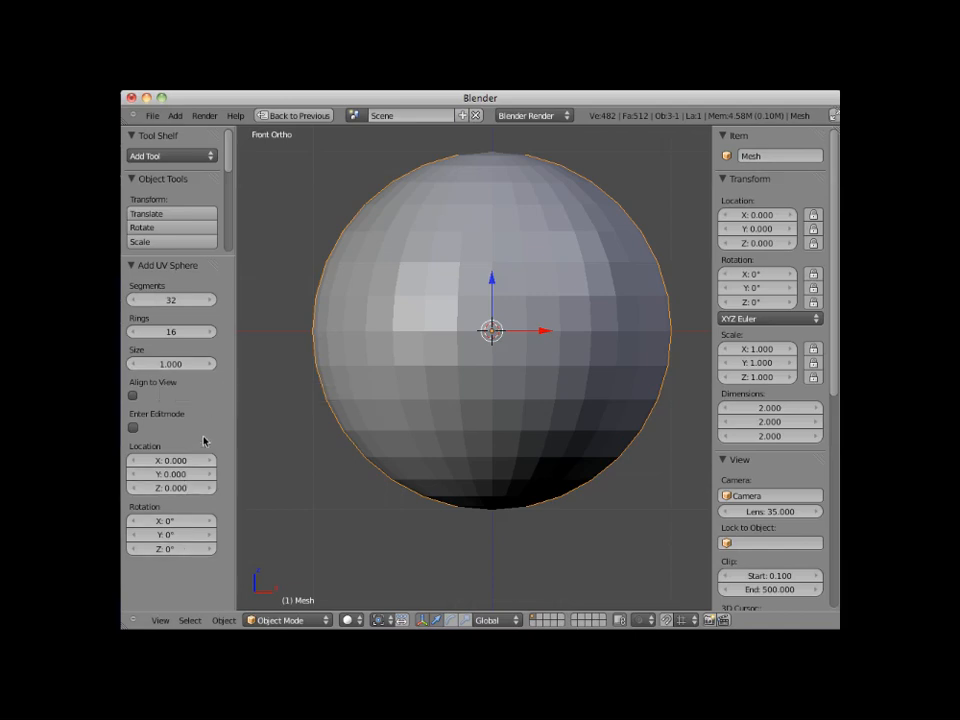
pyautogui.moveTo(178, 300)
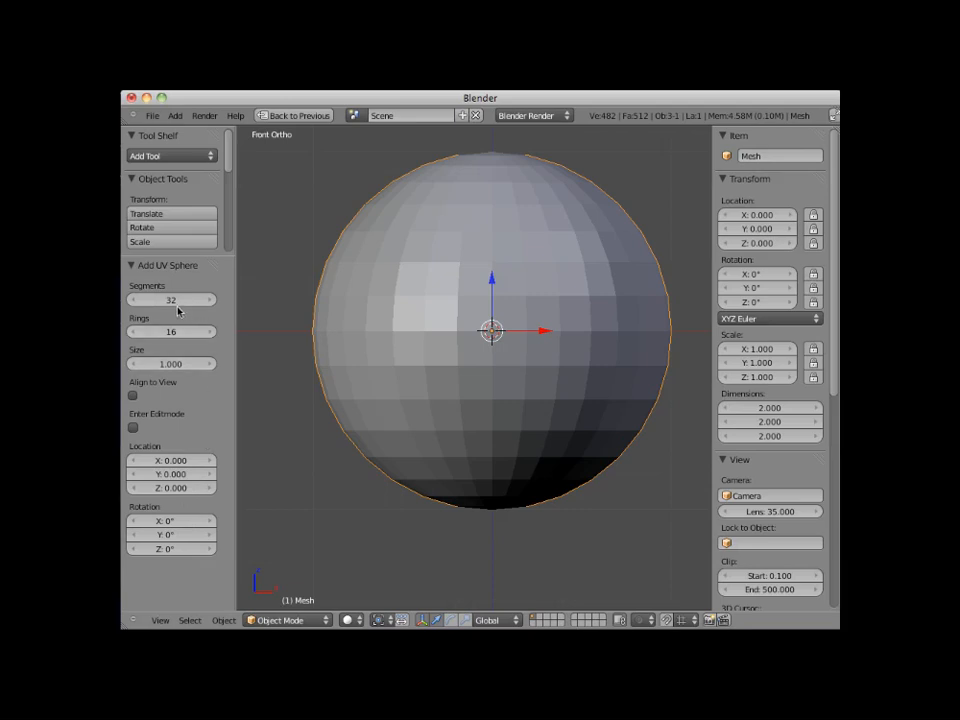
pyautogui.moveTo(438, 307)
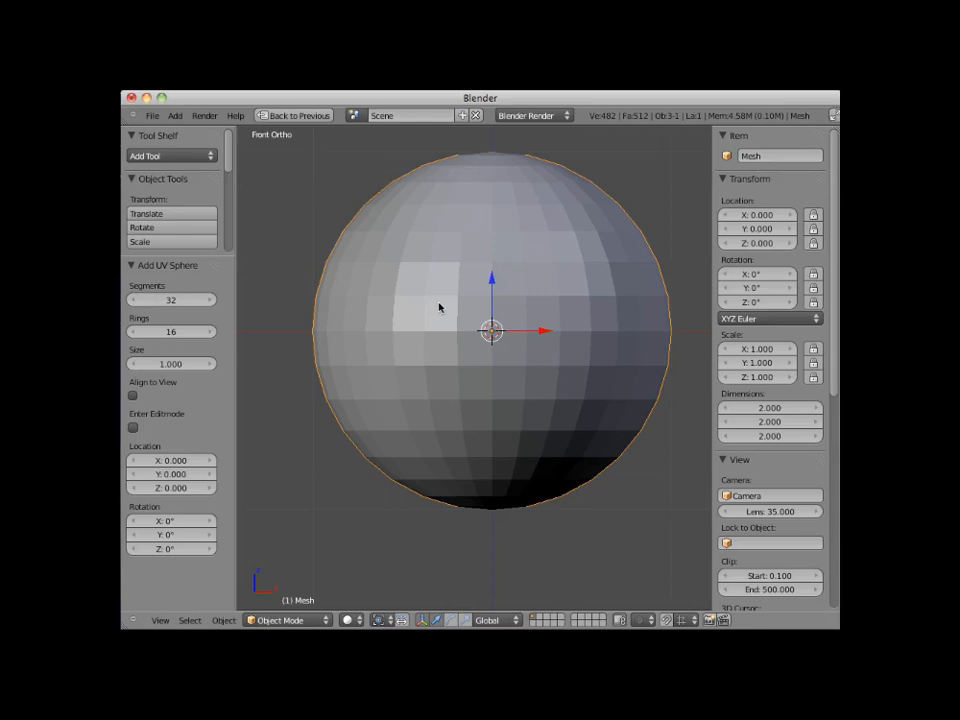
pyautogui.moveTo(468, 302)
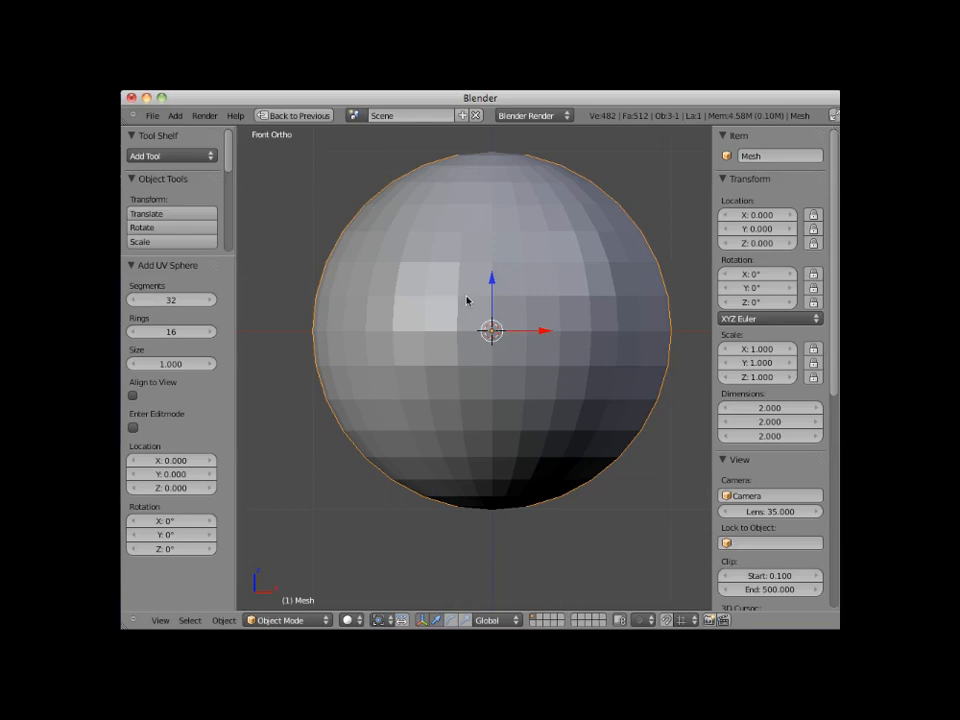
pyautogui.moveTo(488, 176)
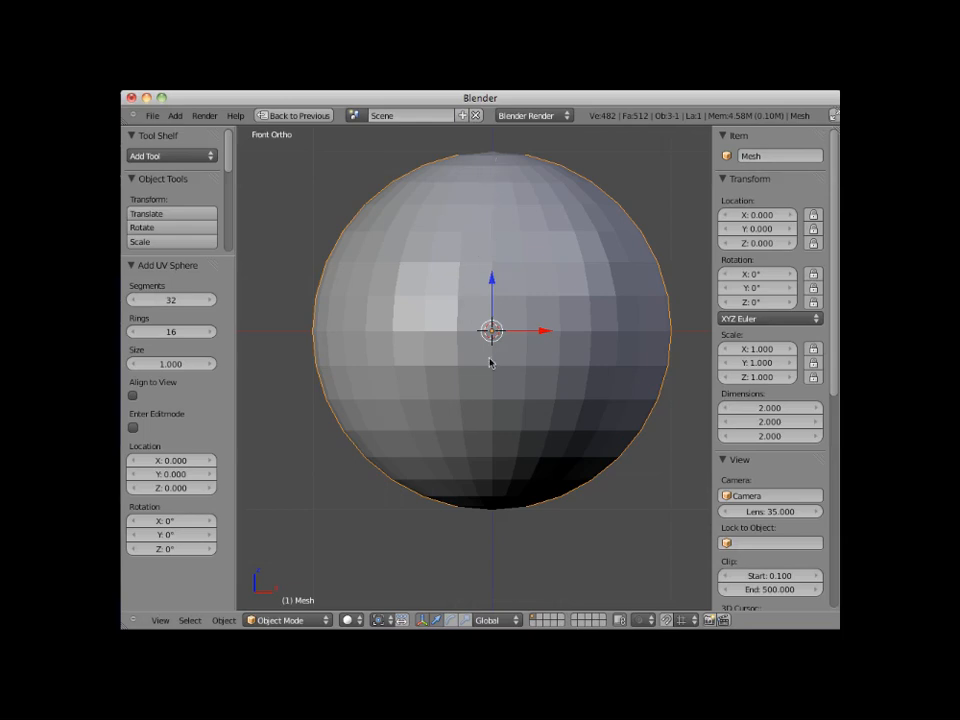
pyautogui.moveTo(488, 303)
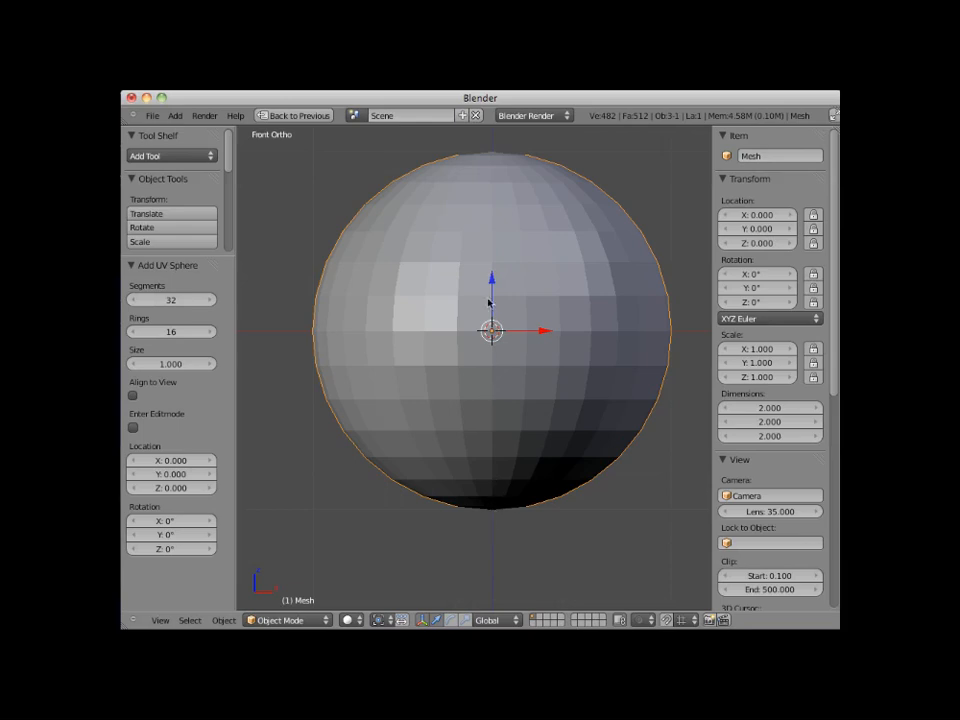
pyautogui.moveTo(185, 328)
pyautogui.write('18')
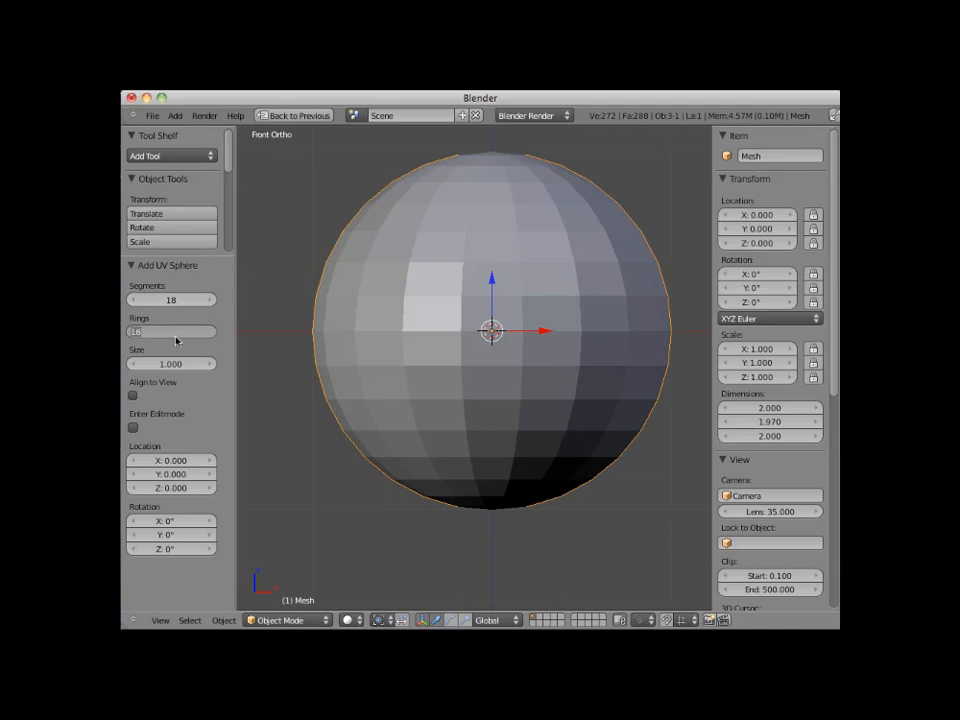
# - Set the UV sphere's rings to 12, size to 2.5 and Y rotation to 45°
pyautogui.moveTo(180, 331); pyautogui.dragTo(140, 331)
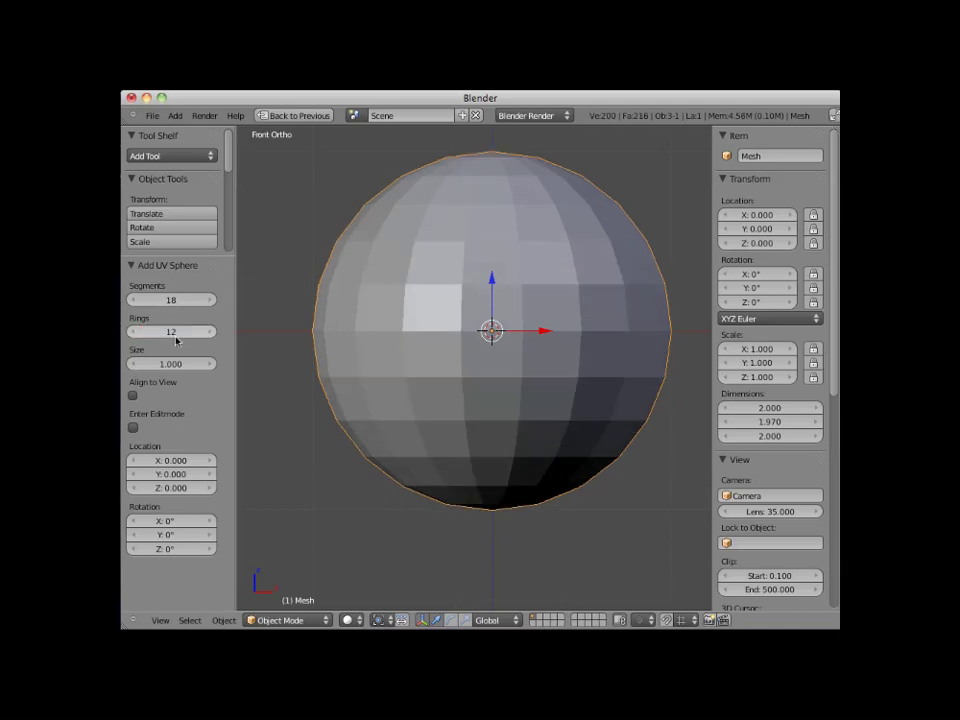
pyautogui.moveTo(170, 363)
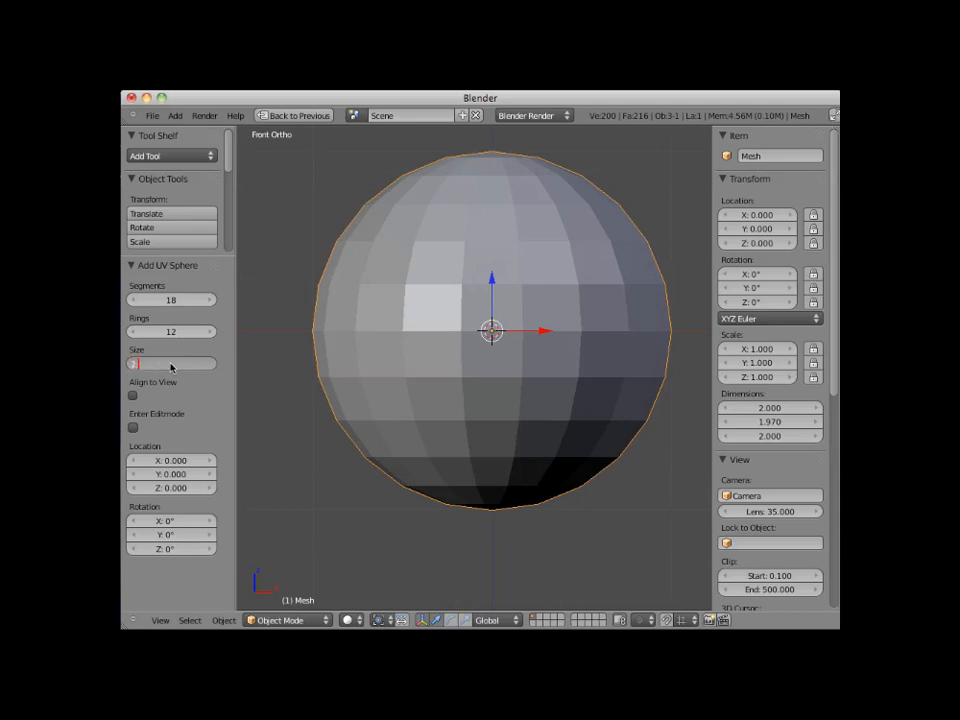
pyautogui.moveTo(150, 363); pyautogui.dragTo(200, 363)
pyautogui.write('2.500')
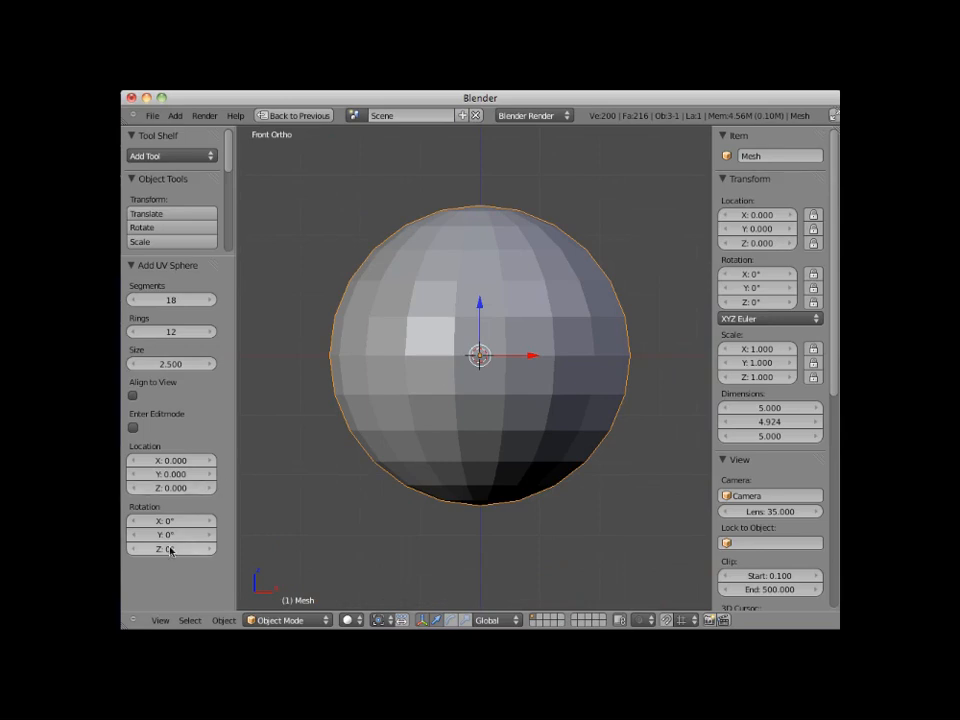
pyautogui.click(170, 535)
pyautogui.write('45')
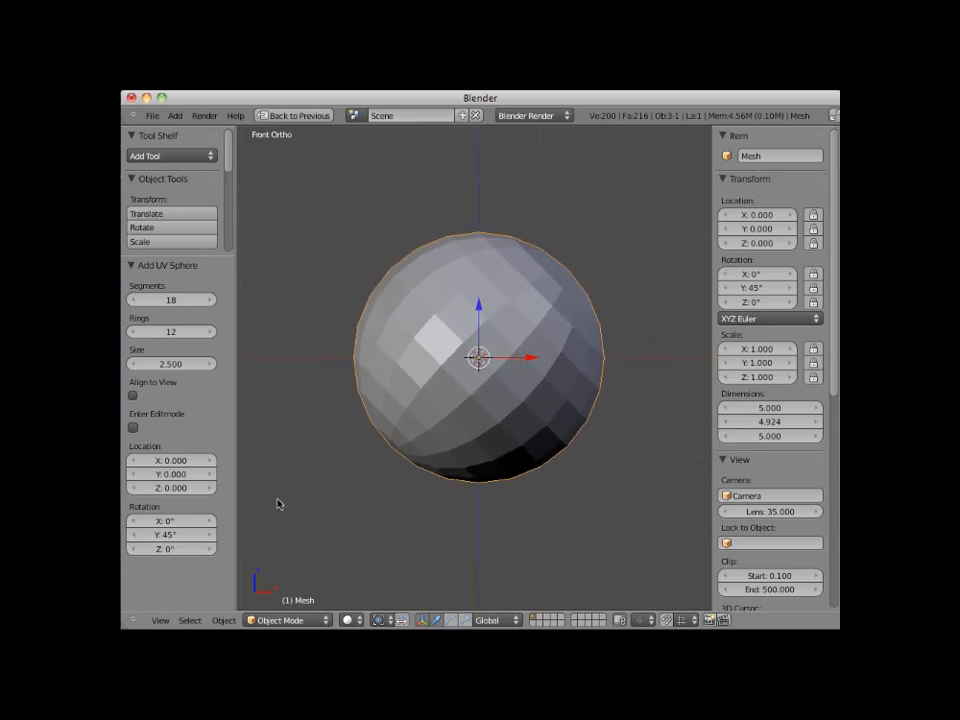
pyautogui.moveTo(333, 435)
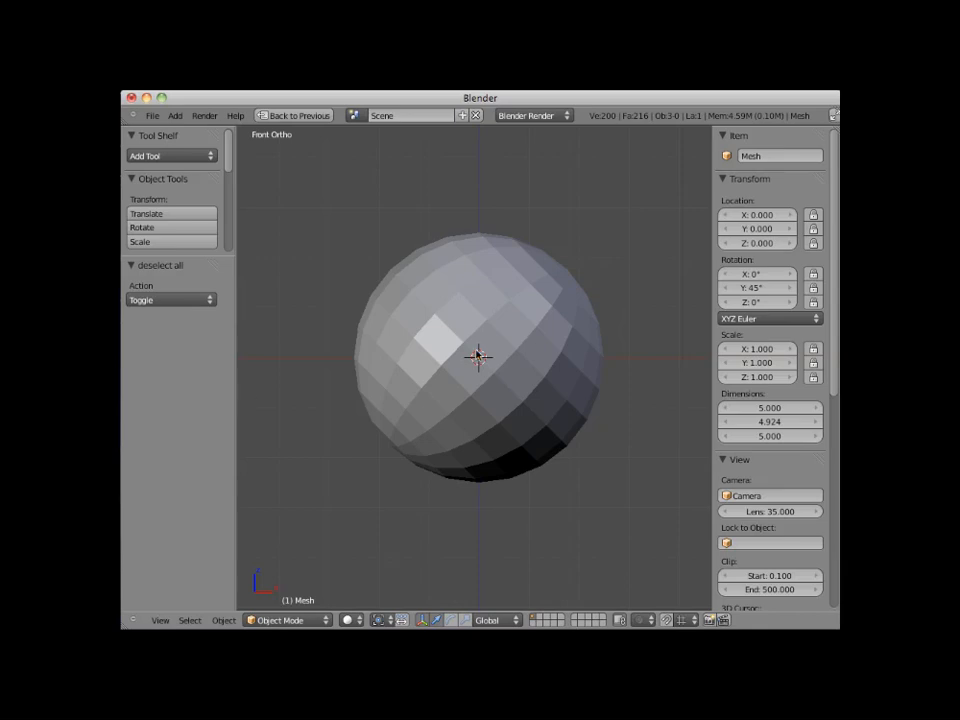
# - Reselect the tilted sphere after deselecting everything
pyautogui.click(478, 357)
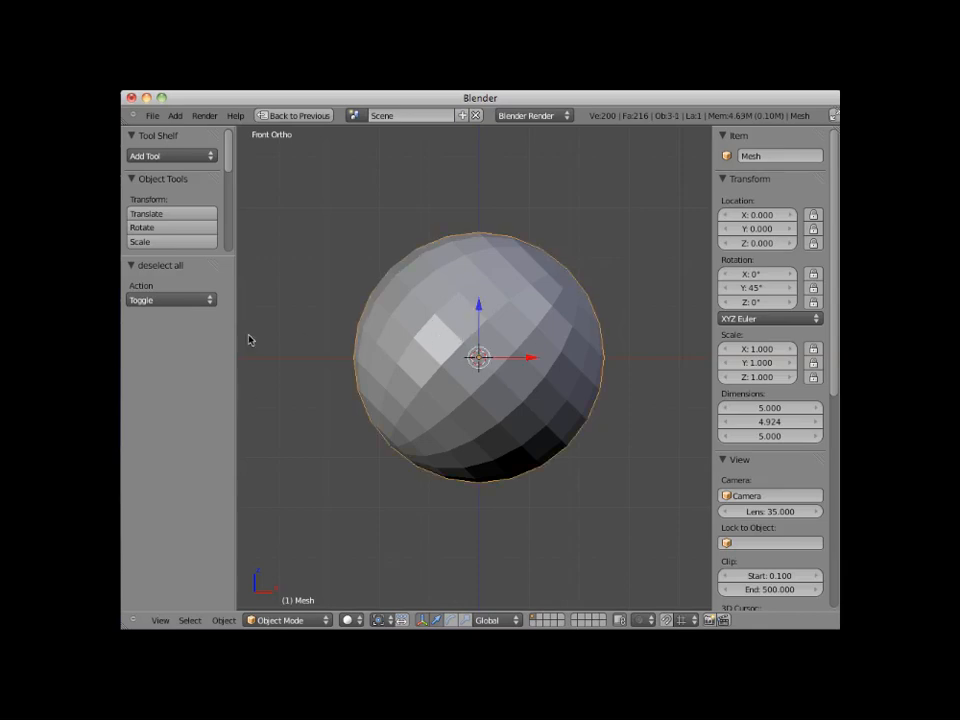
pyautogui.moveTo(390, 348)
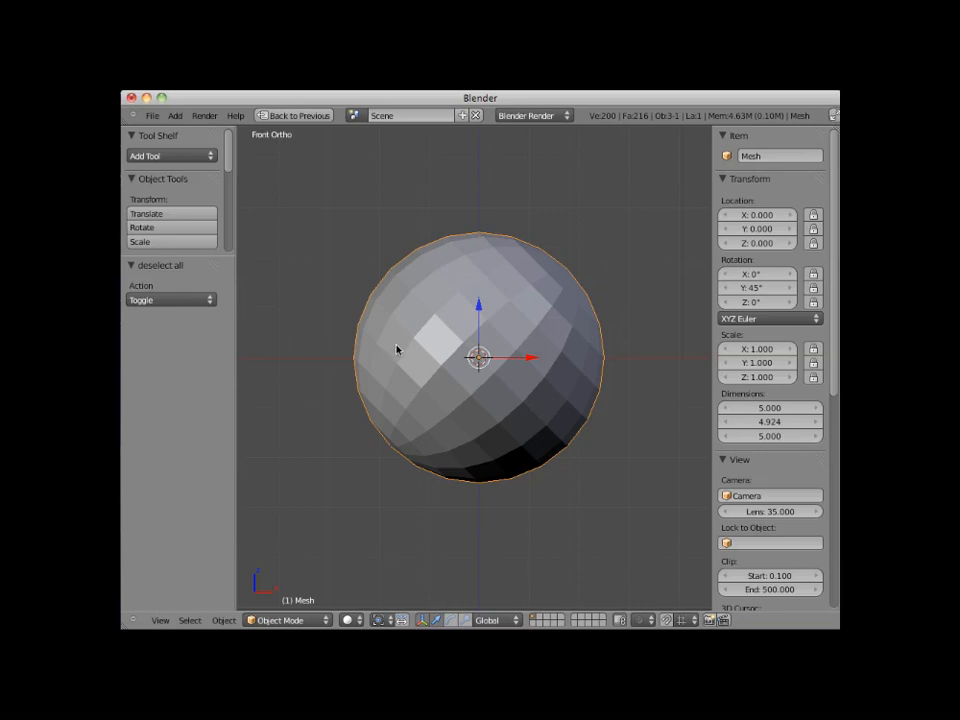
pyautogui.moveTo(407, 365)
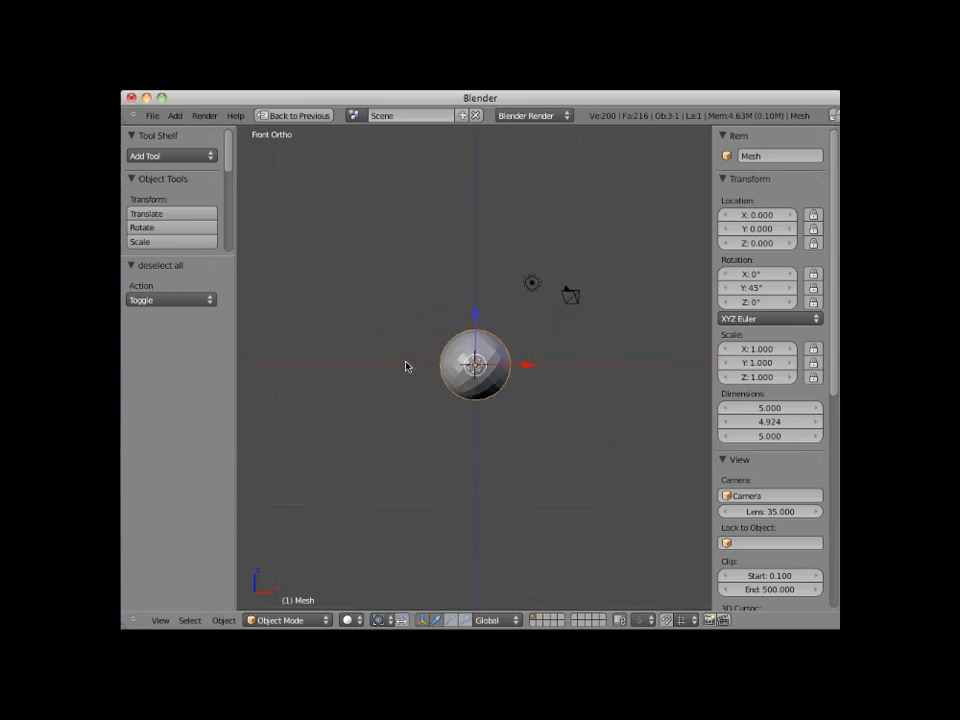
pyautogui.moveTo(334, 372)
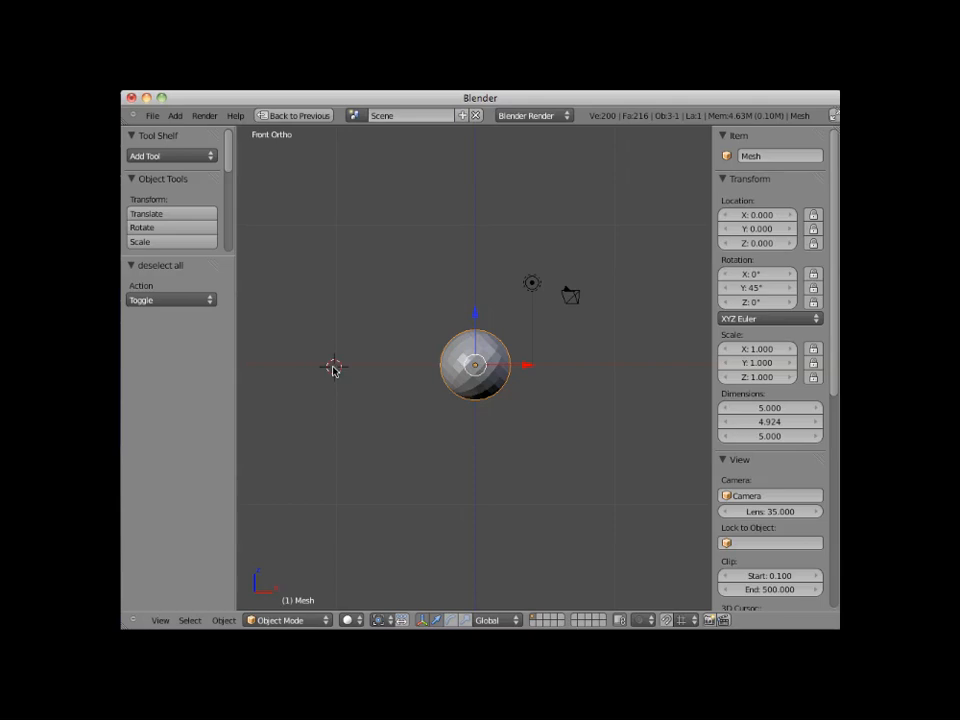
# - Add a 2-unit cube at the 3D cursor left of the sphere and view it in 3D
pyautogui.click(175, 115)
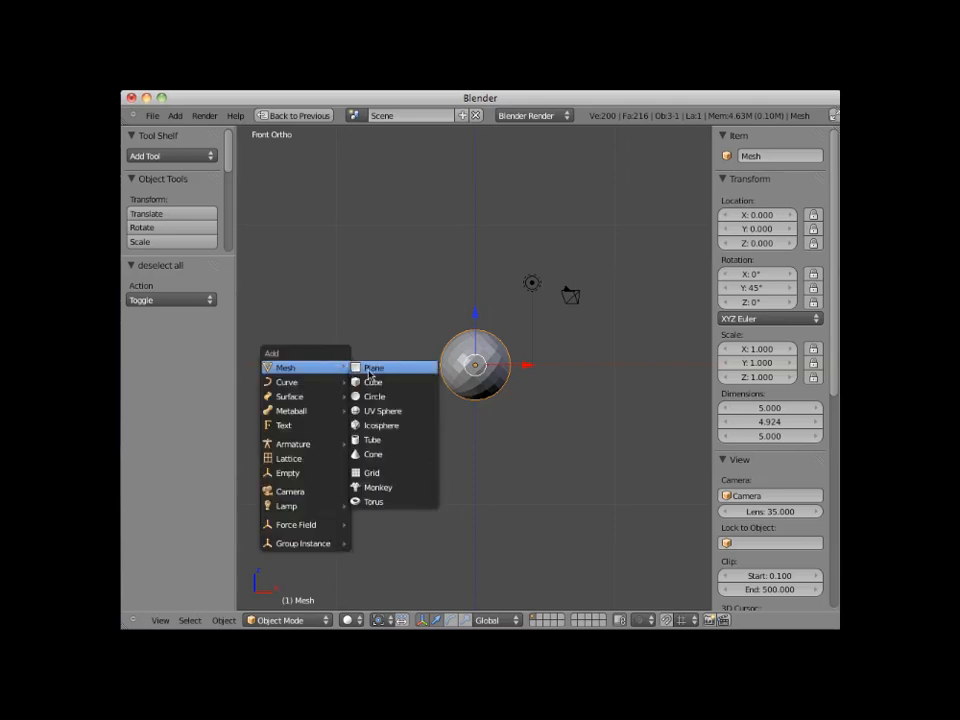
pyautogui.click(372, 381)
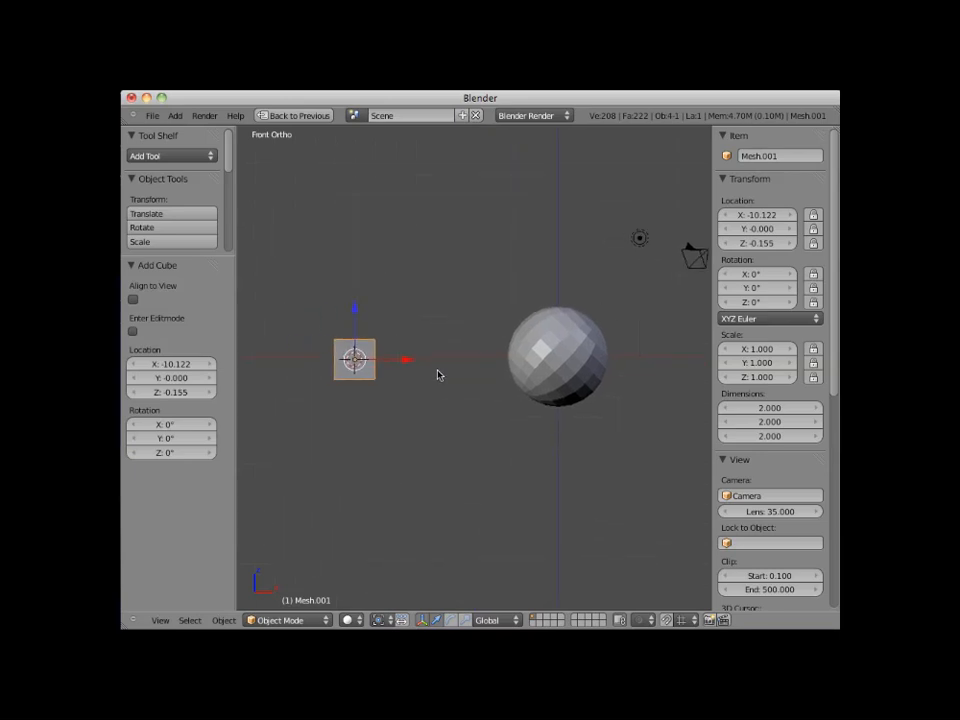
pyautogui.moveTo(450, 360); pyautogui.dragTo(430, 380)
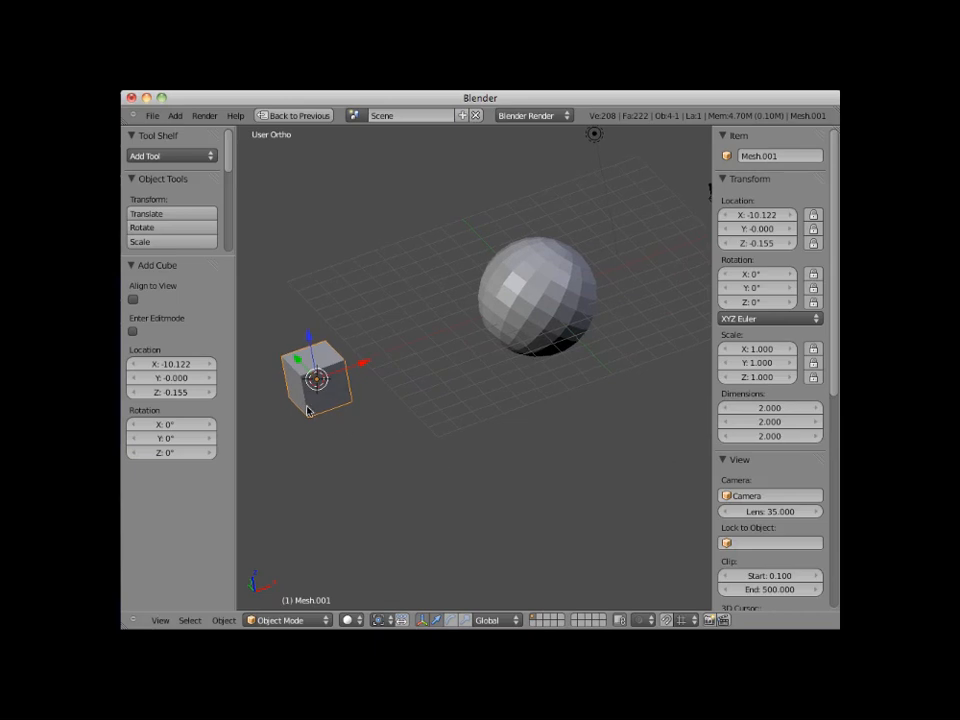
pyautogui.moveTo(168, 453)
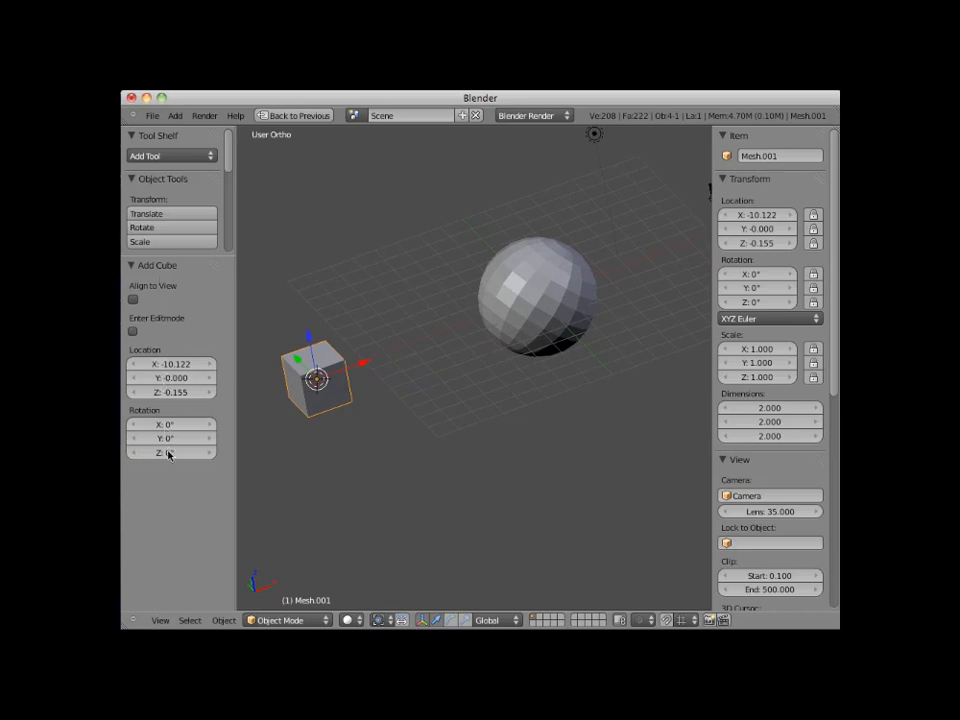
pyautogui.moveTo(540, 413)
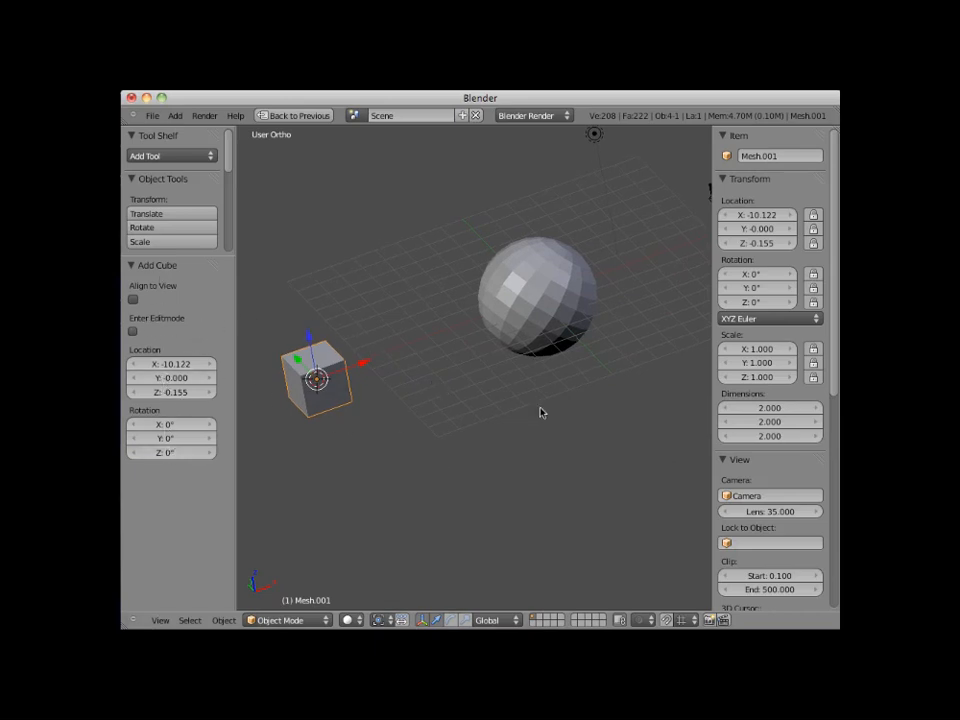
pyautogui.moveTo(558, 420)
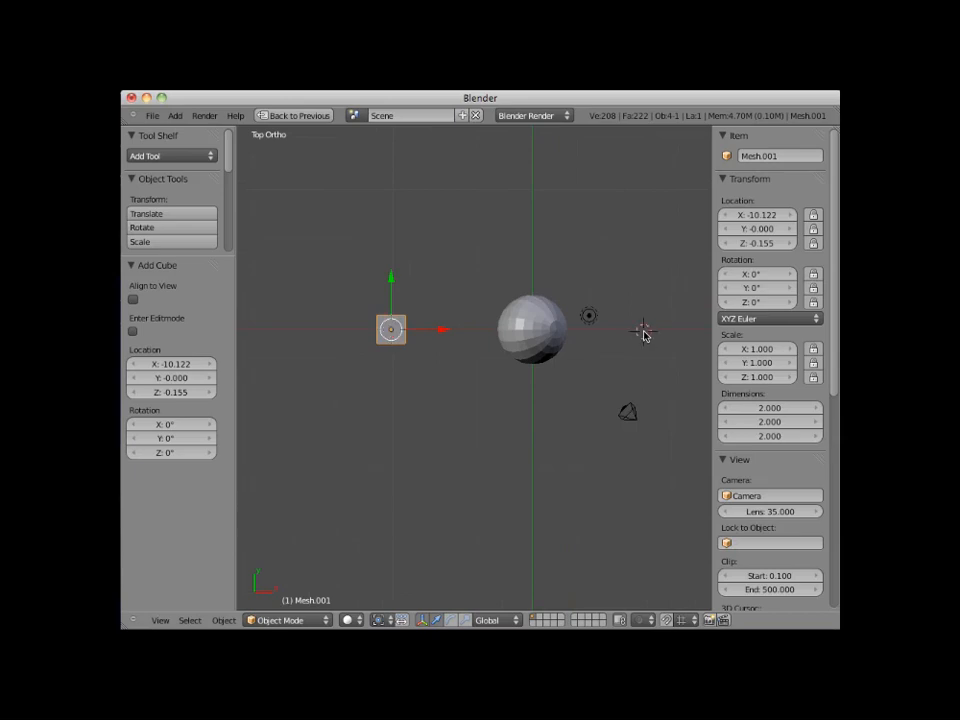
# - Add an icosphere right of the sphere and change its subdivision level
pyautogui.click(175, 115)
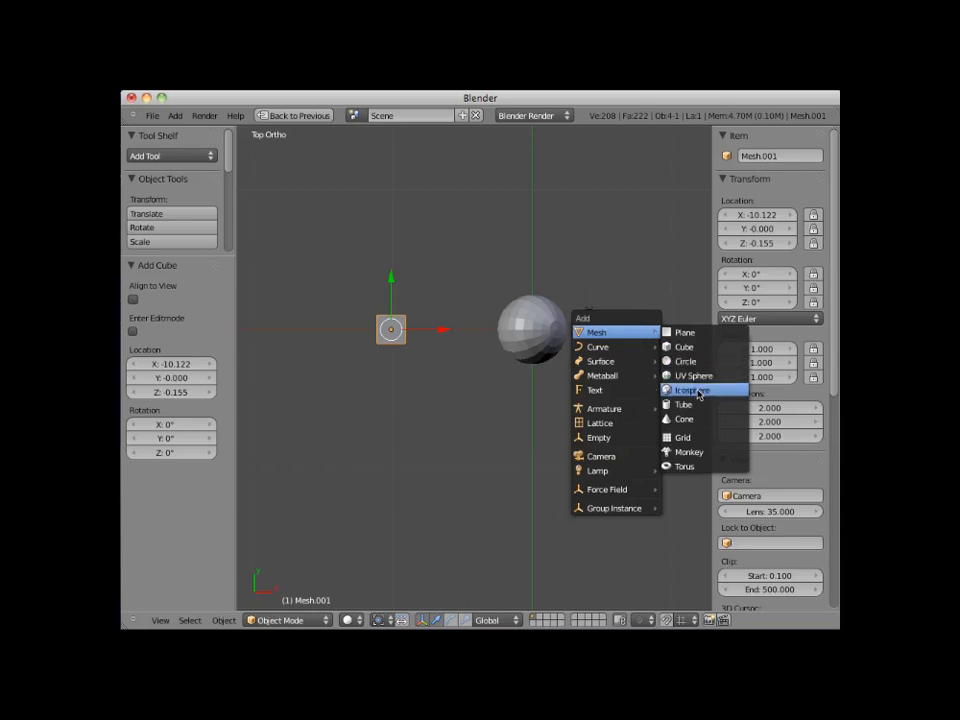
pyautogui.click(694, 390)
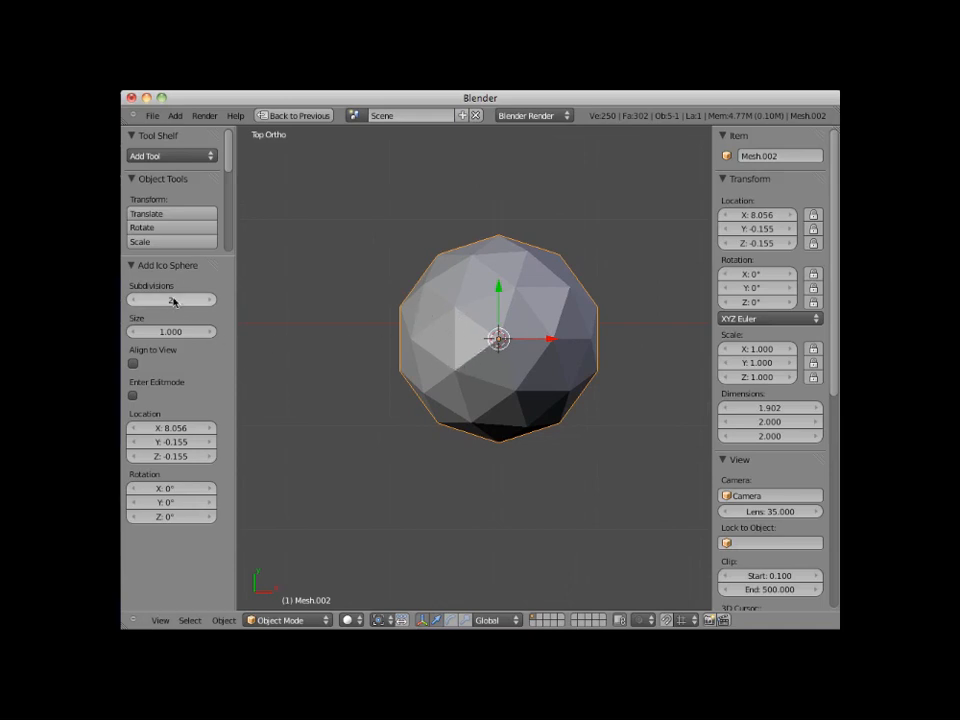
pyautogui.click(185, 300)
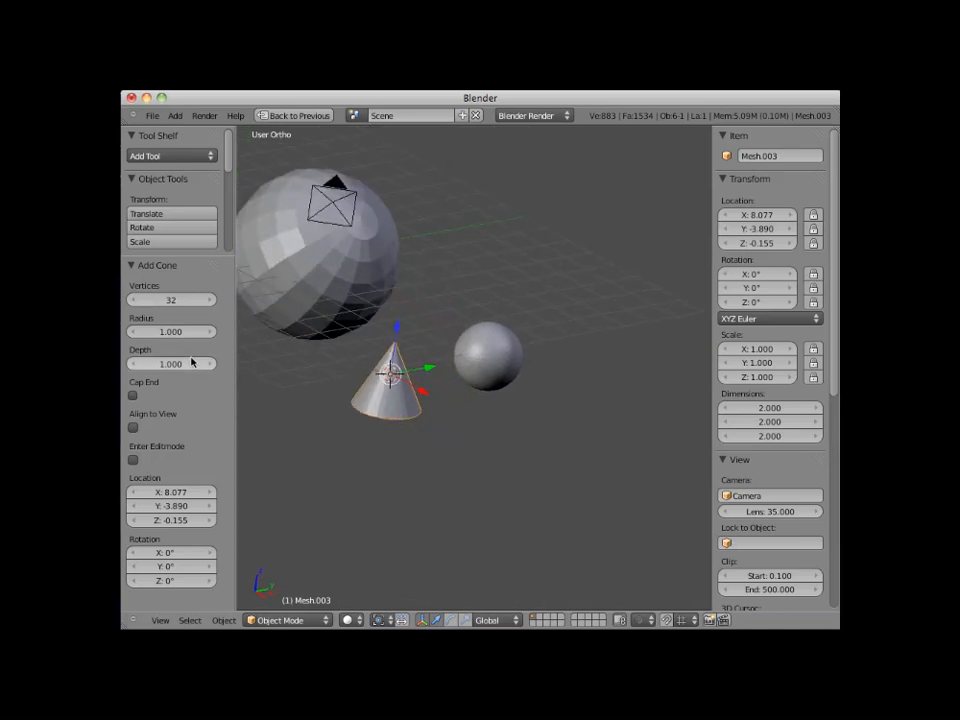
# - Increase the cone's depth to 3.020 and enable Cap End to fill its base
pyautogui.moveTo(170, 363); pyautogui.dragTo(210, 363)
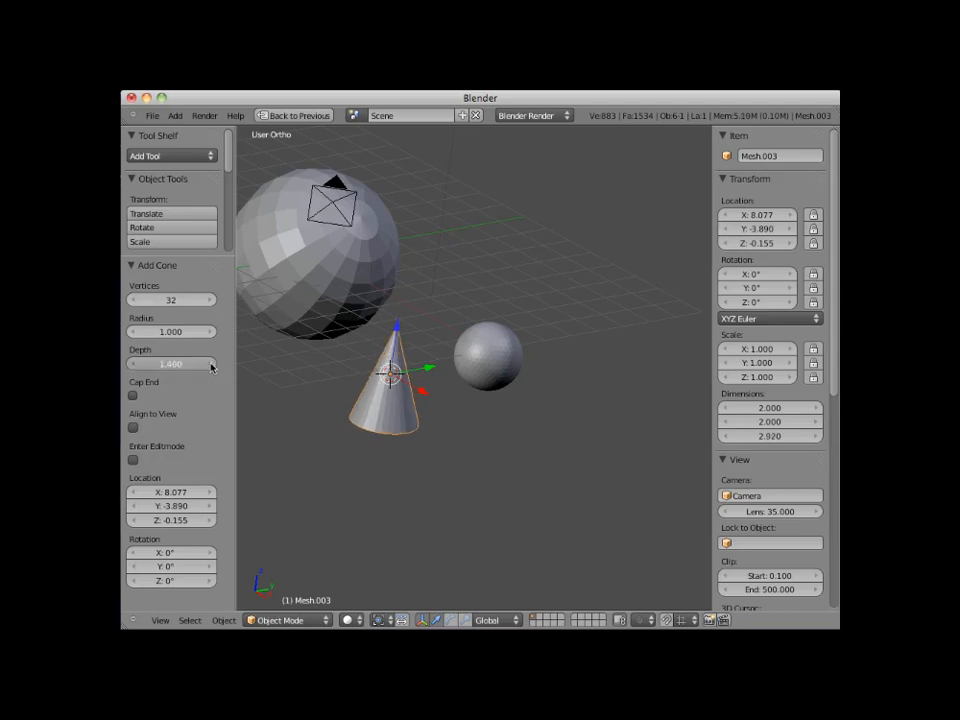
pyautogui.moveTo(170, 363); pyautogui.dragTo(210, 363)
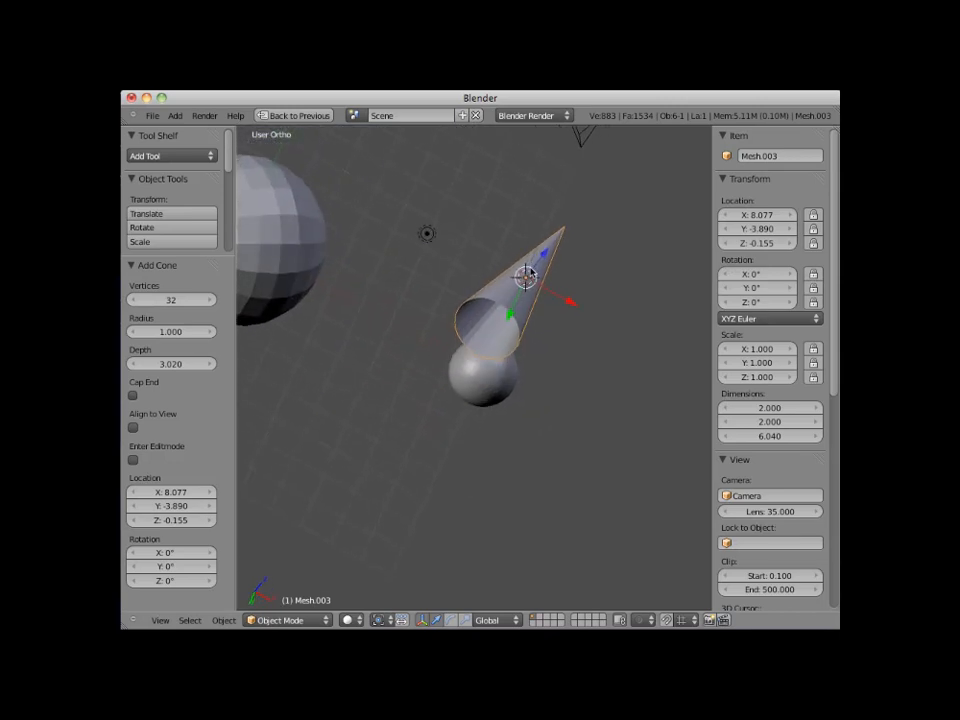
pyautogui.moveTo(133, 397)
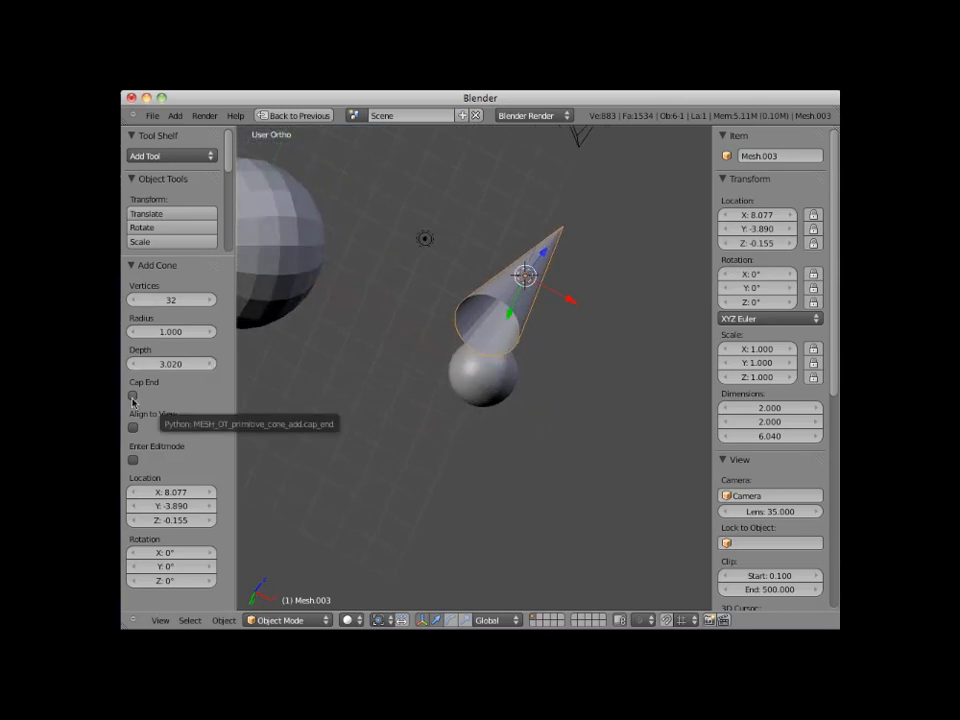
pyautogui.click(133, 398)
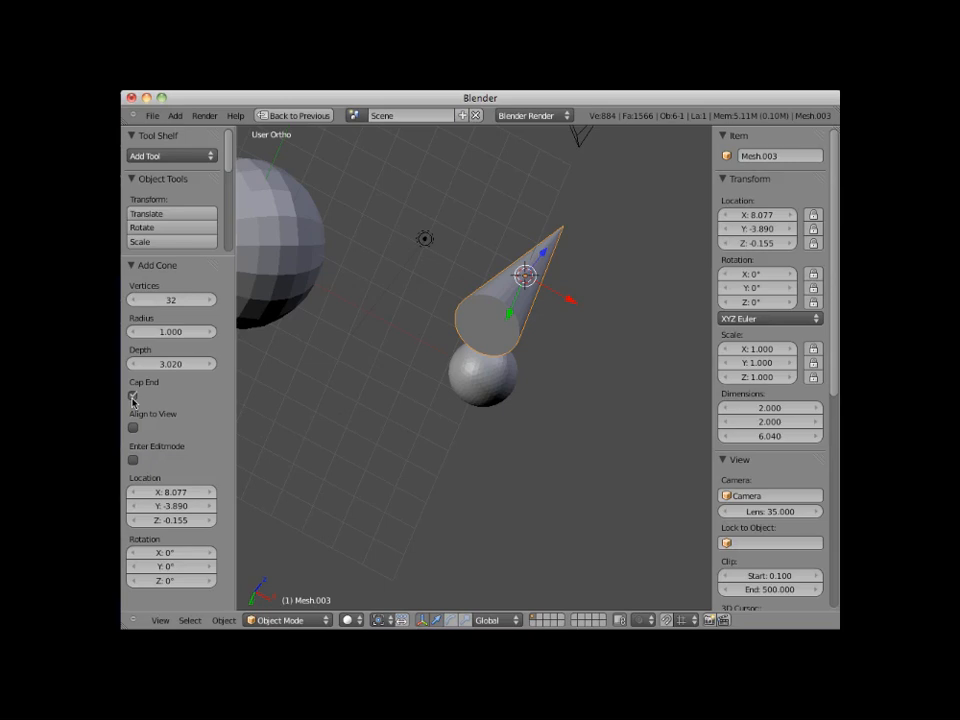
pyautogui.click(133, 395)
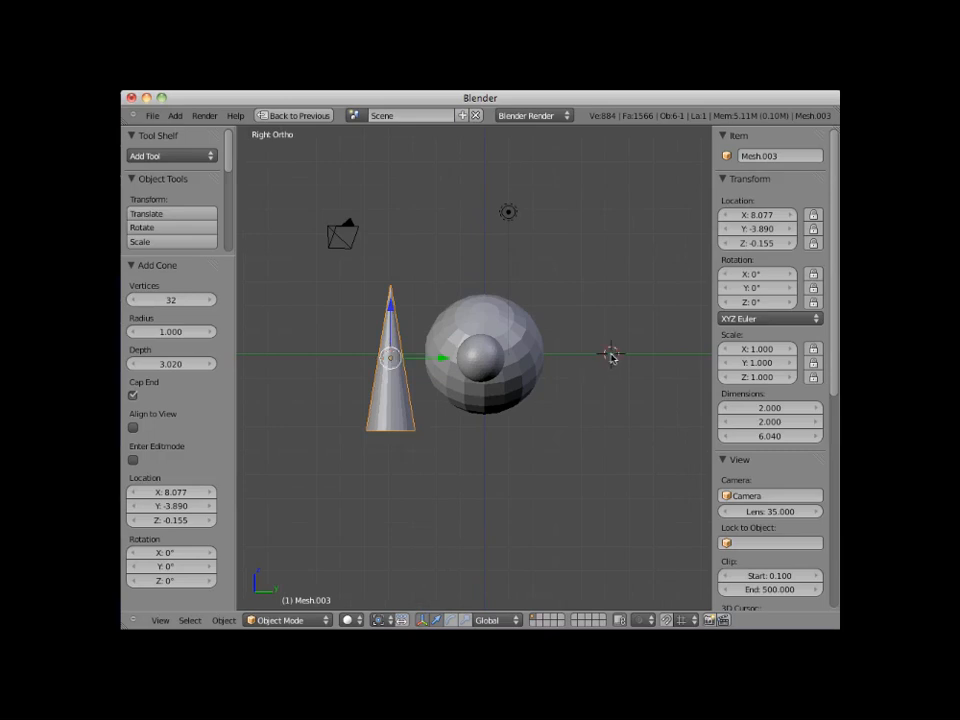
# - Add a torus right of the sphere and enlarge its major radius to 1.60
pyautogui.click(174, 115)
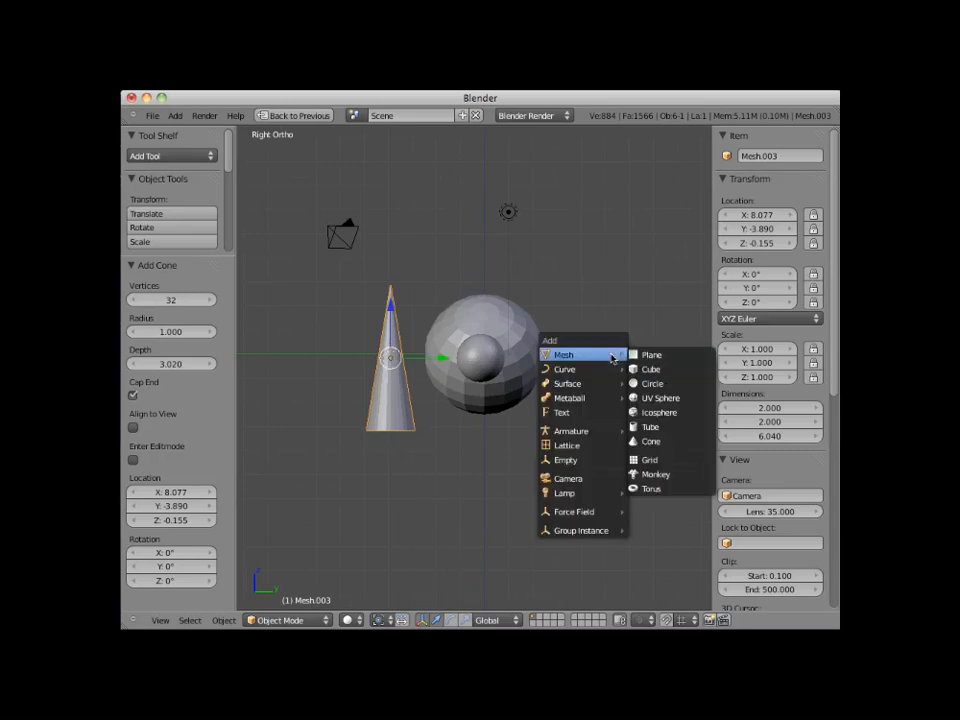
pyautogui.moveTo(649, 459)
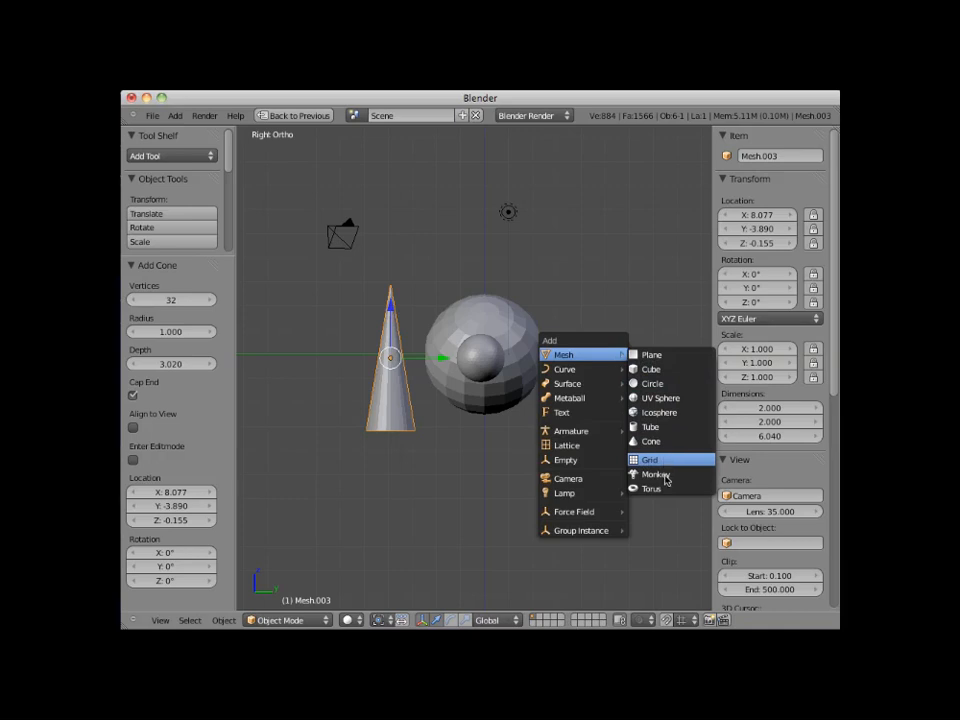
pyautogui.click(651, 488)
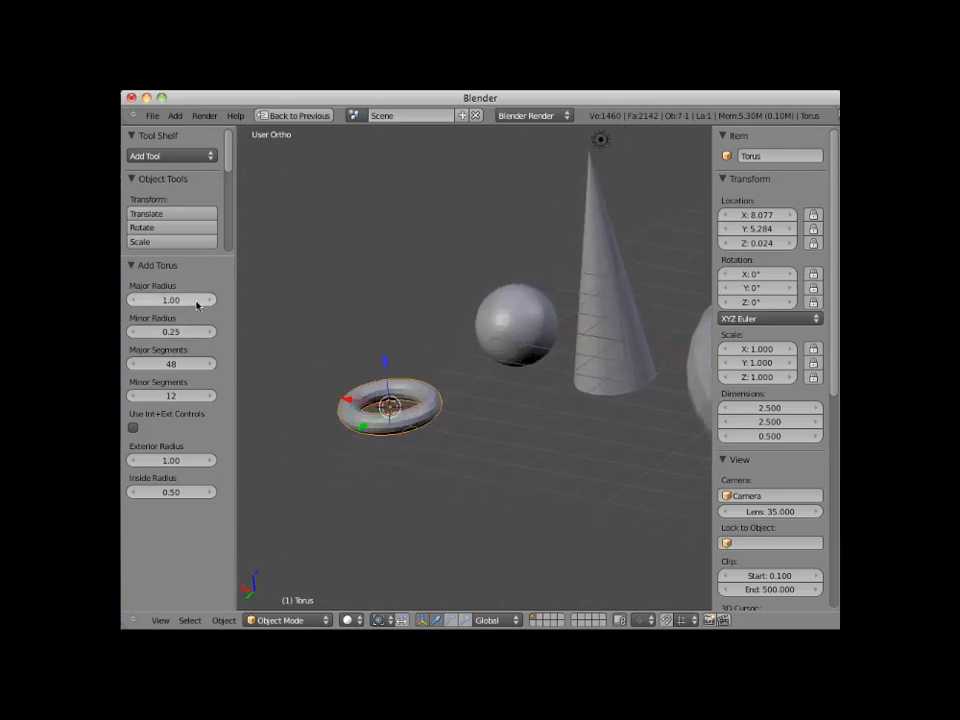
pyautogui.moveTo(170, 300); pyautogui.dragTo(190, 300)
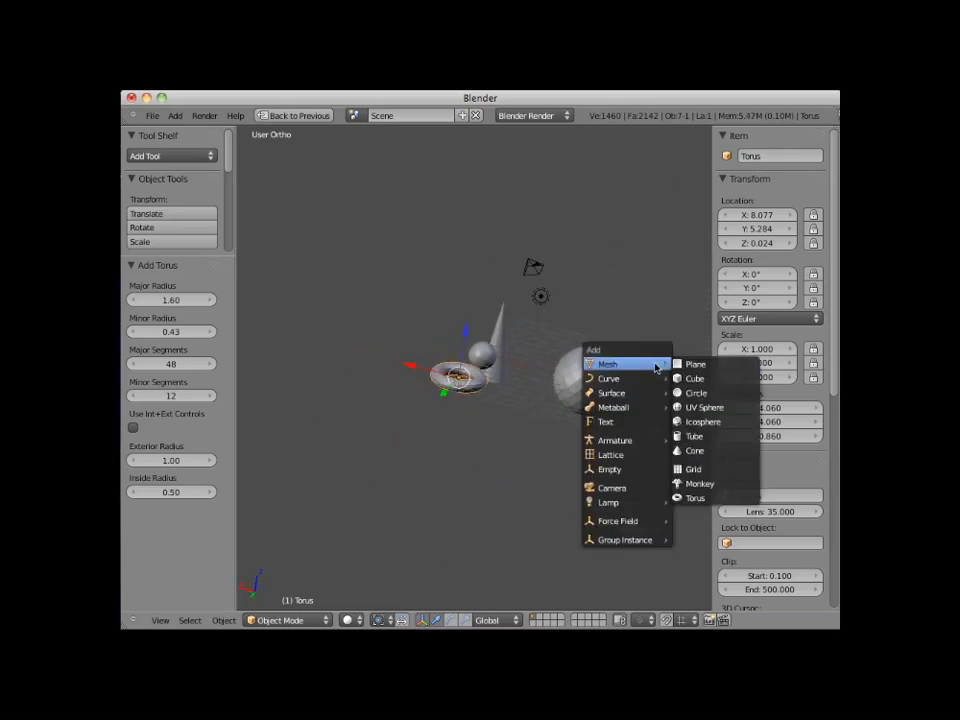
pyautogui.moveTo(705, 407)
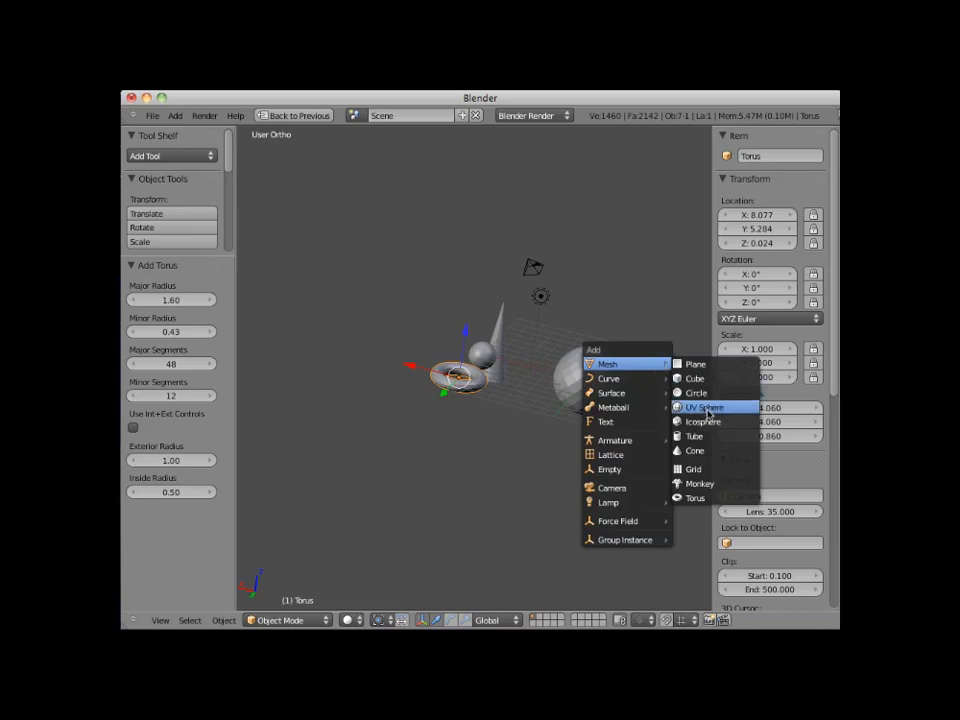
# - Add a 32-vertex tube mesh (radius 1, depth 1) with Cap Ends unticked so both ends stay open
pyautogui.click(694, 435)
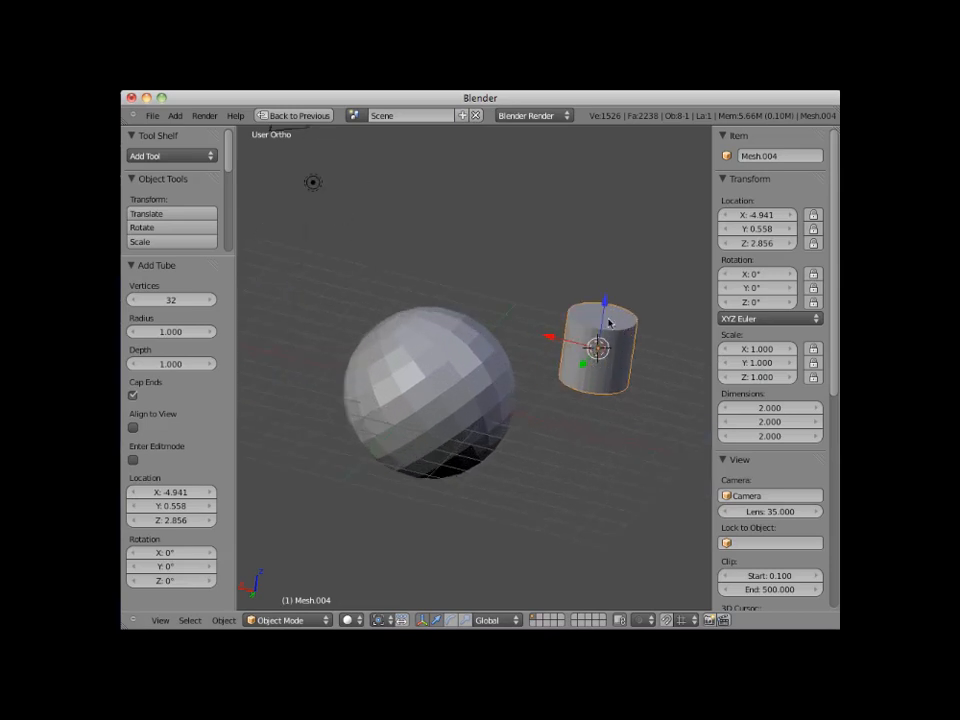
pyautogui.click(133, 395)
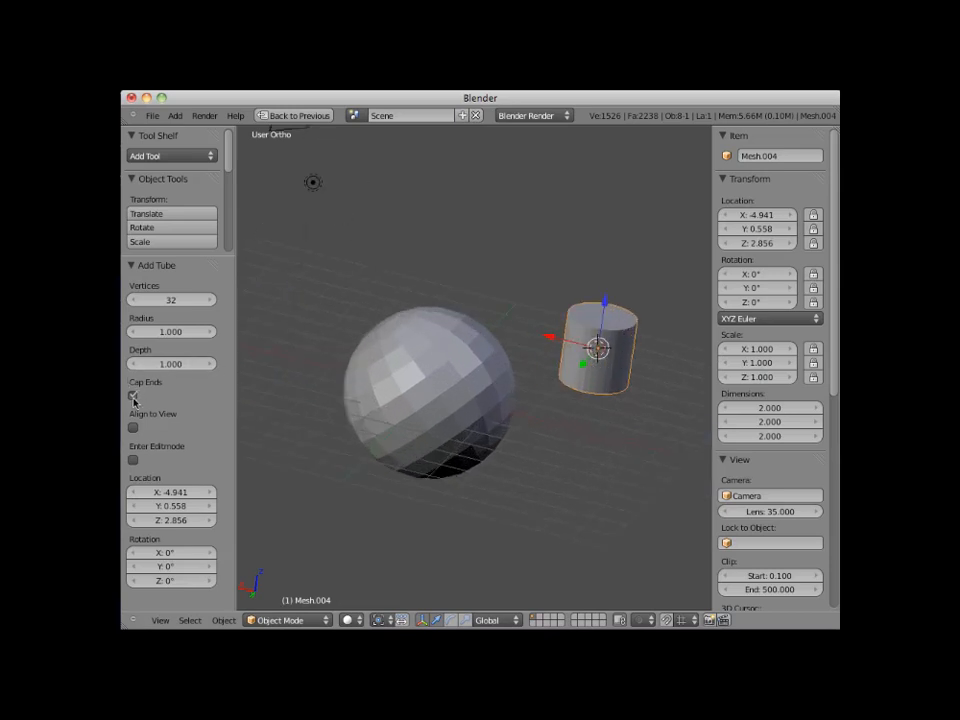
pyautogui.click(133, 396)
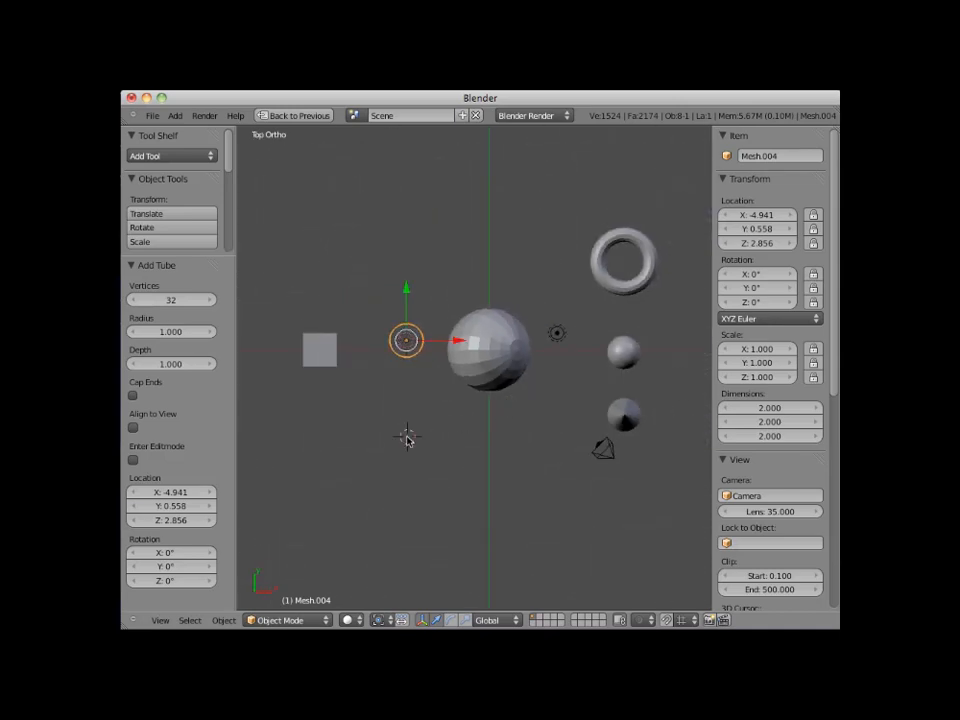
# - Place the 3D cursor below the objects, add a monkey head there and orbit to face it
pyautogui.click(175, 115)
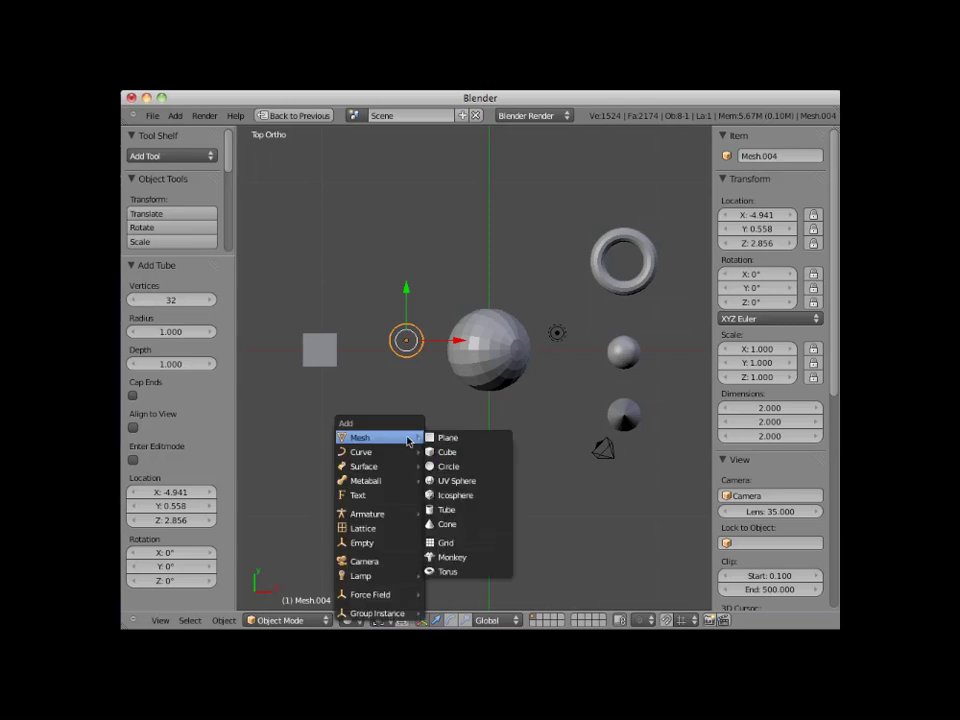
pyautogui.moveTo(446, 543)
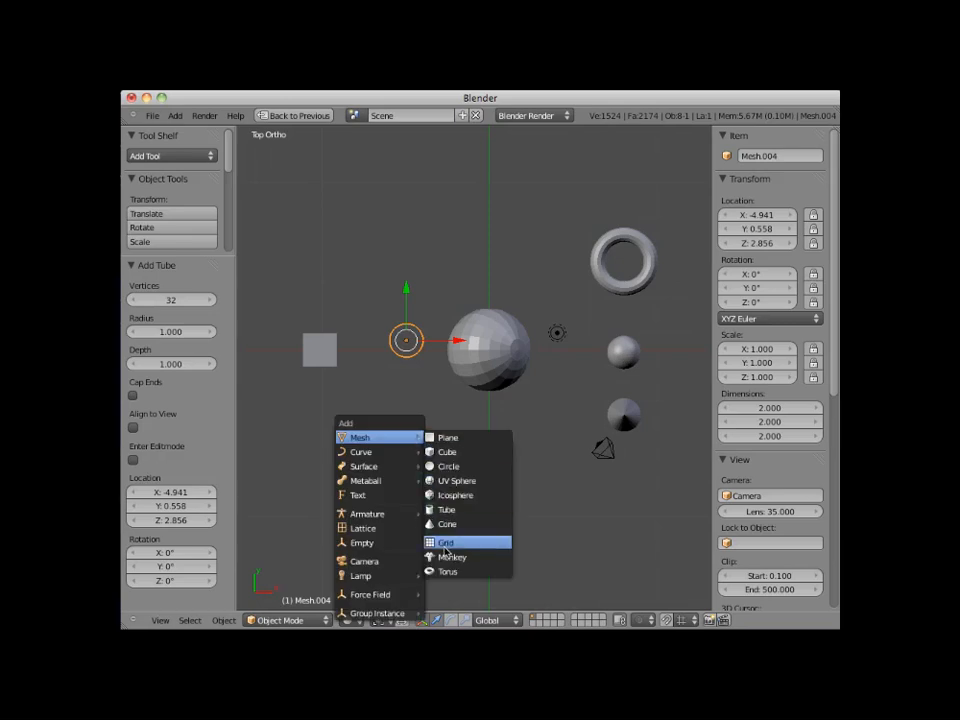
pyautogui.click(452, 557)
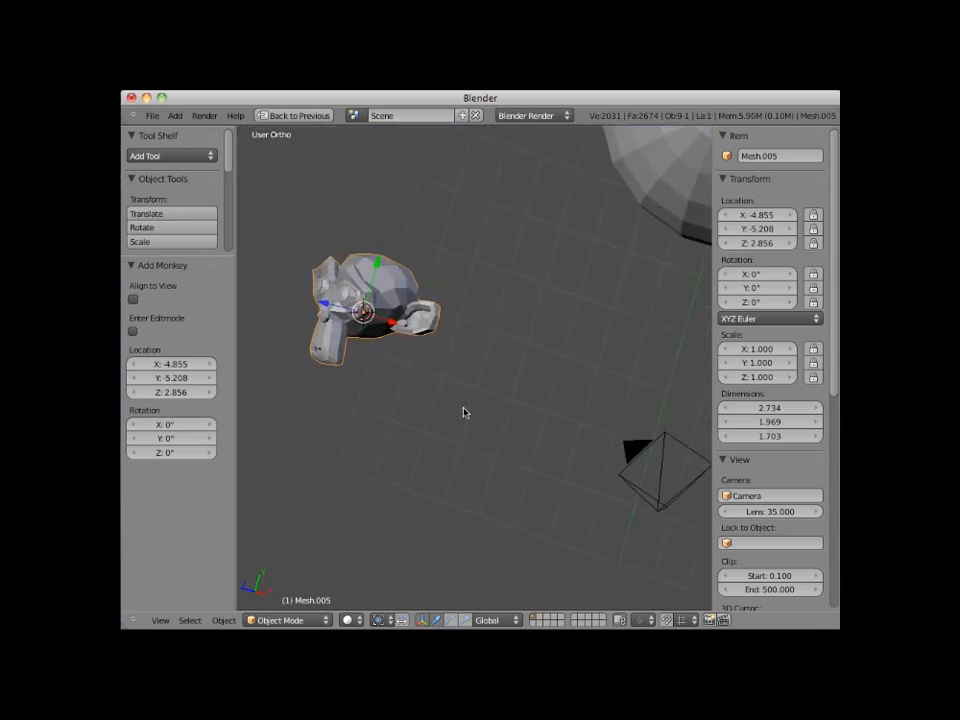
pyautogui.moveTo(463, 413); pyautogui.dragTo(605, 337)
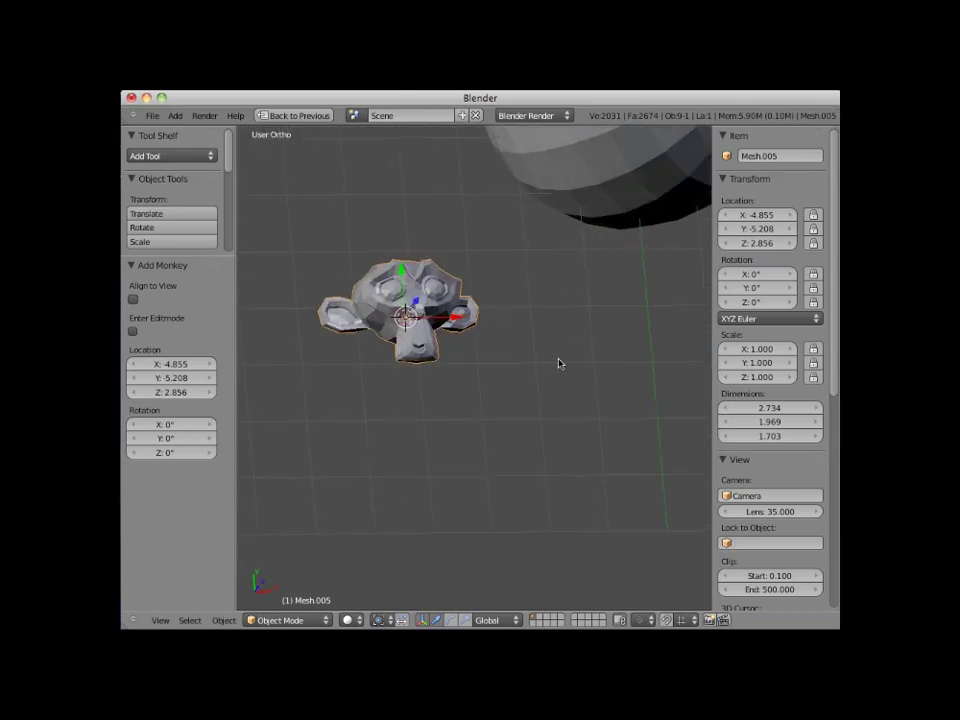
# - Select the cube, torus and remaining meshes and delete them, leaving the scene empty
pyautogui.scroll(-3)
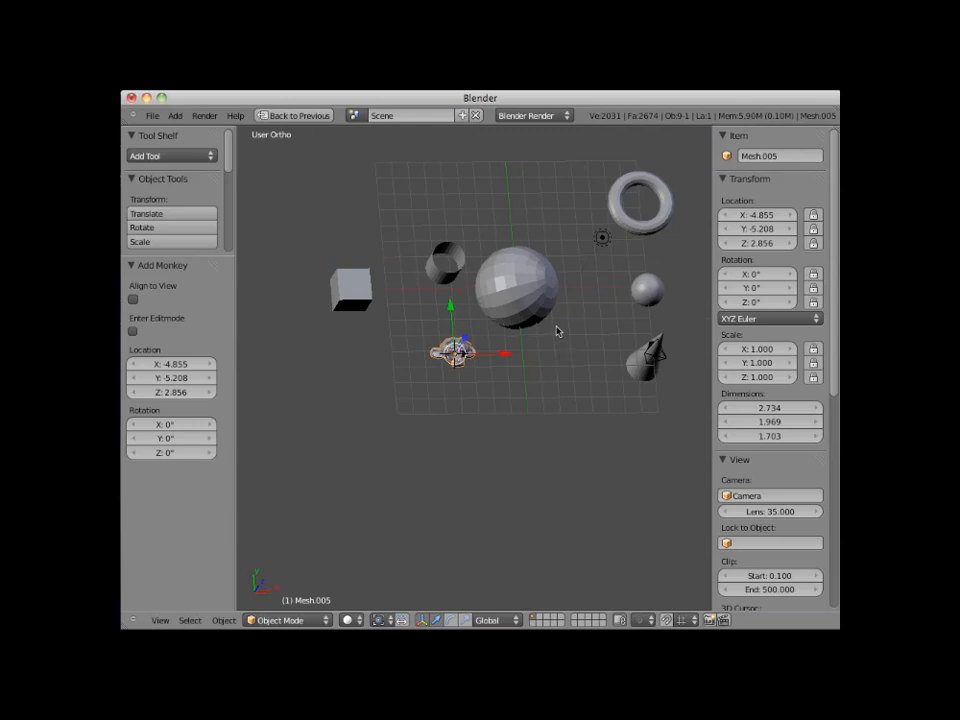
pyautogui.moveTo(349, 295)
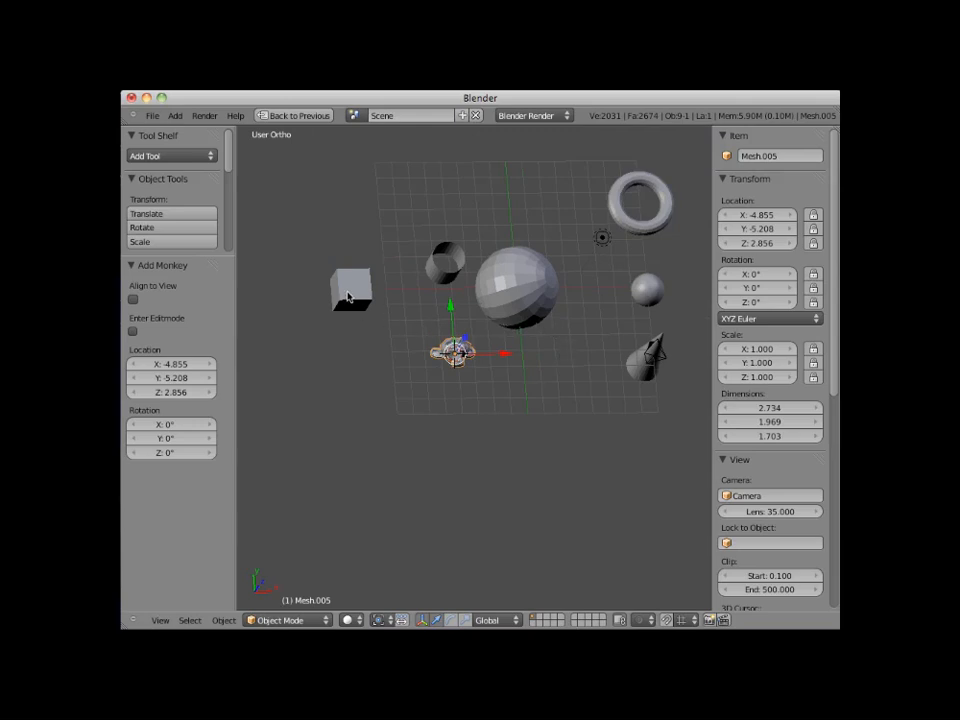
pyautogui.click(515, 285)
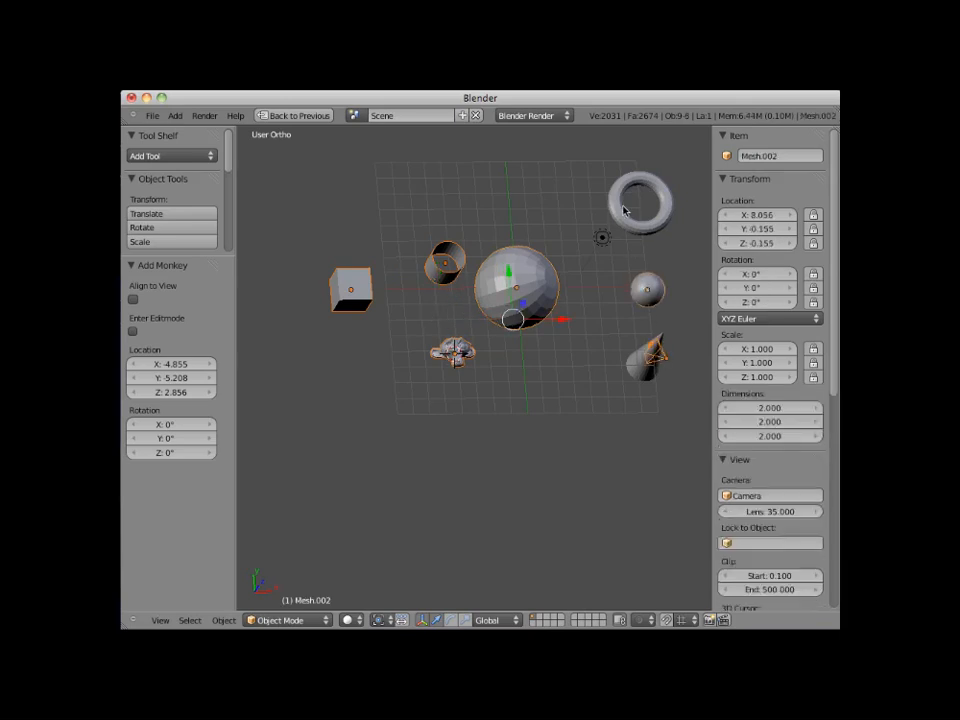
pyautogui.click(640, 200)
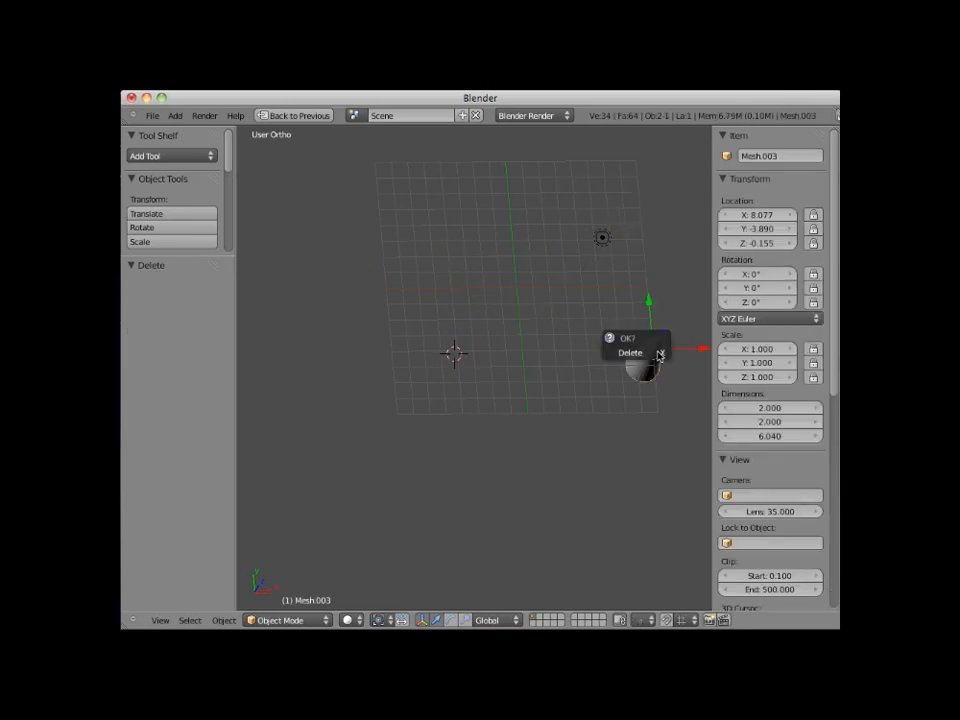
pyautogui.click(630, 353)
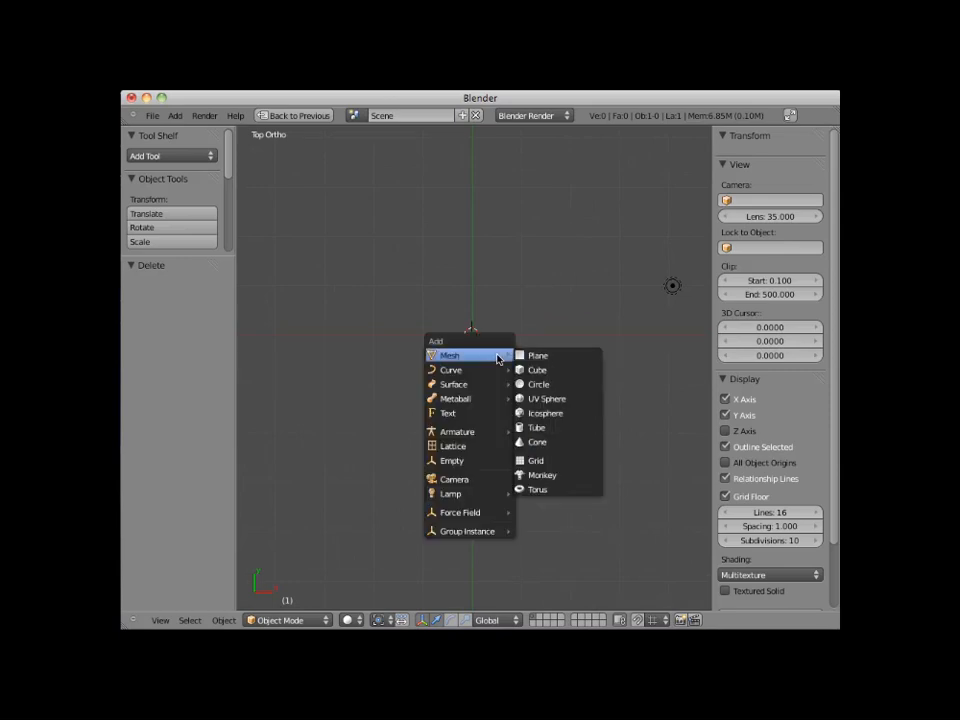
# - Add a 2-unit plane mesh at the scene origin
pyautogui.click(538, 355)
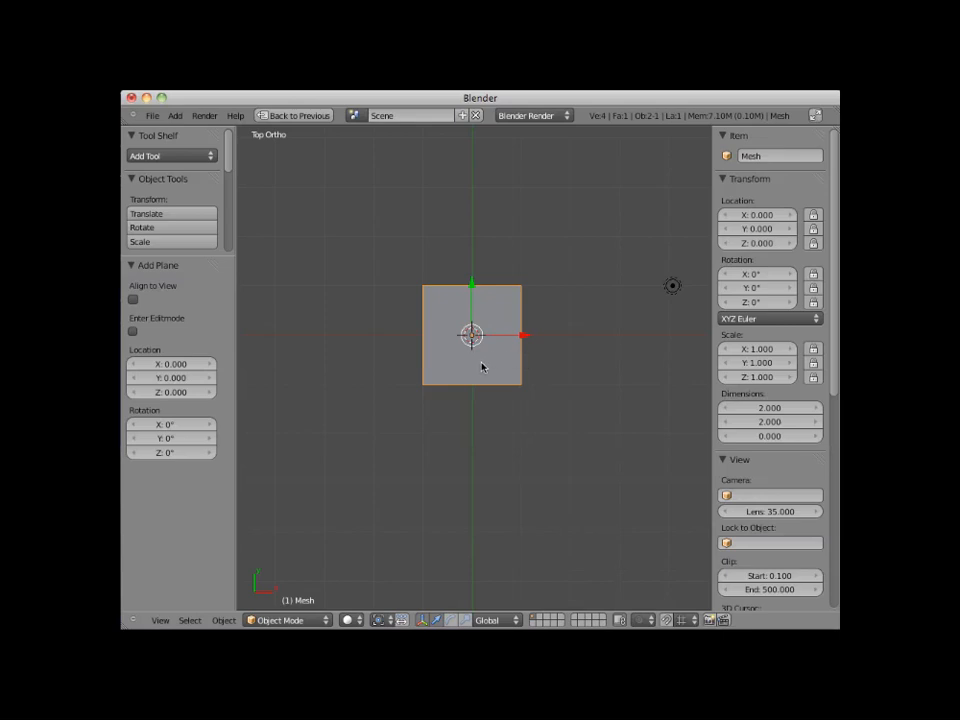
pyautogui.moveTo(485, 313)
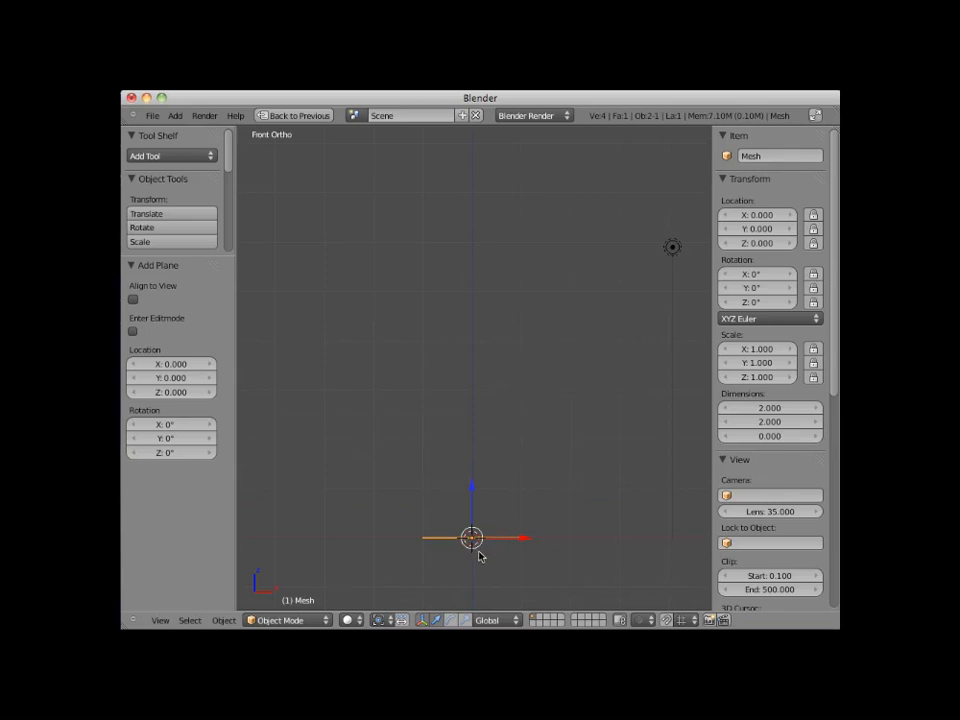
pyautogui.moveTo(425, 550)
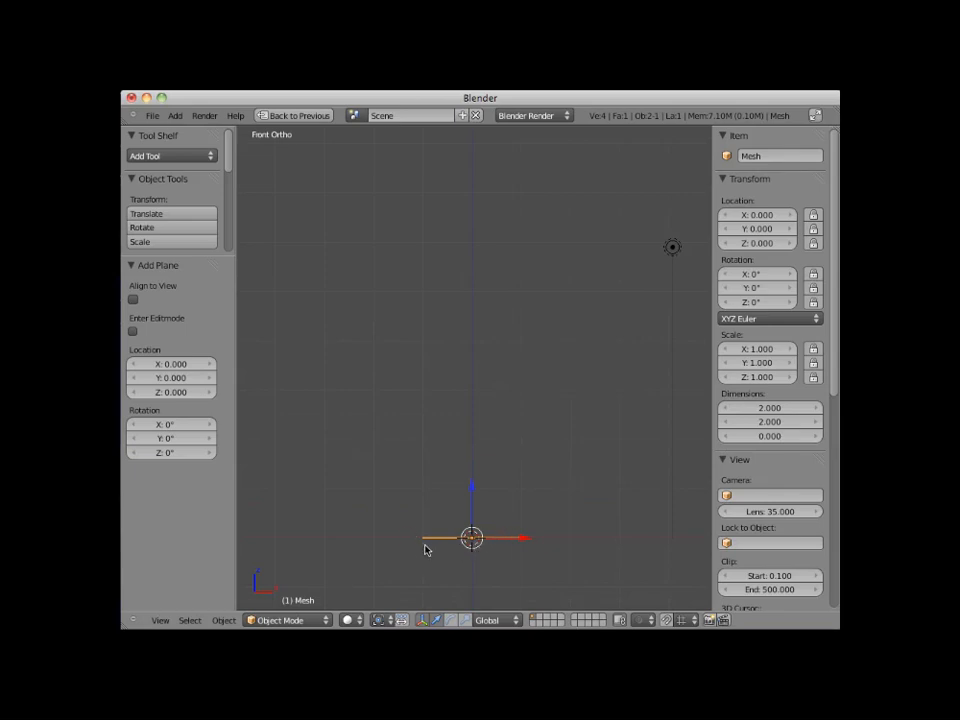
pyautogui.moveTo(490, 543)
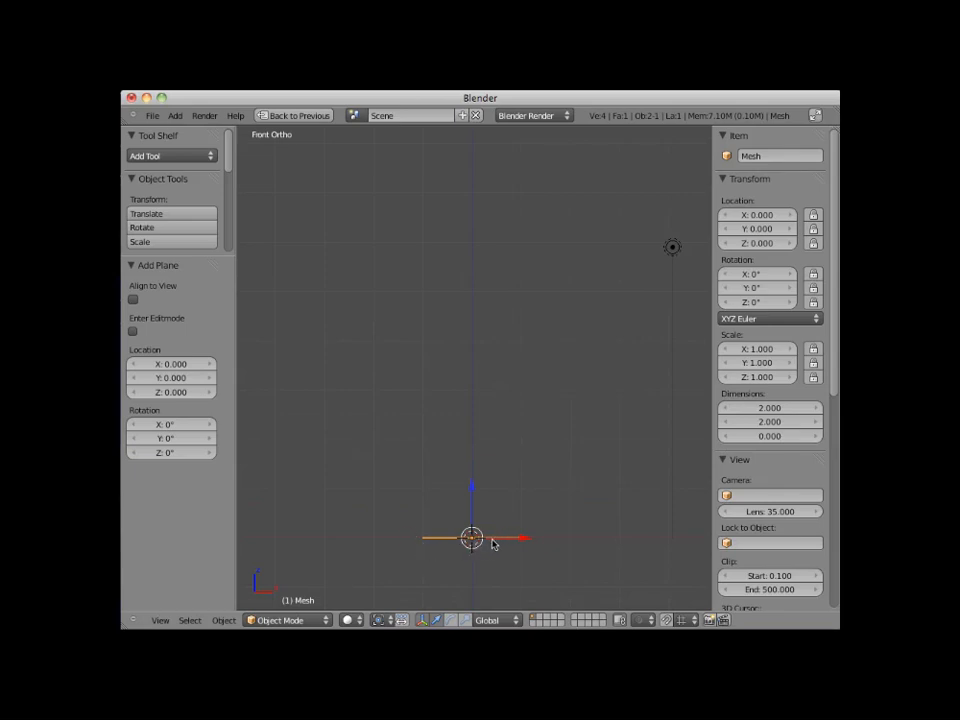
pyautogui.moveTo(450, 548)
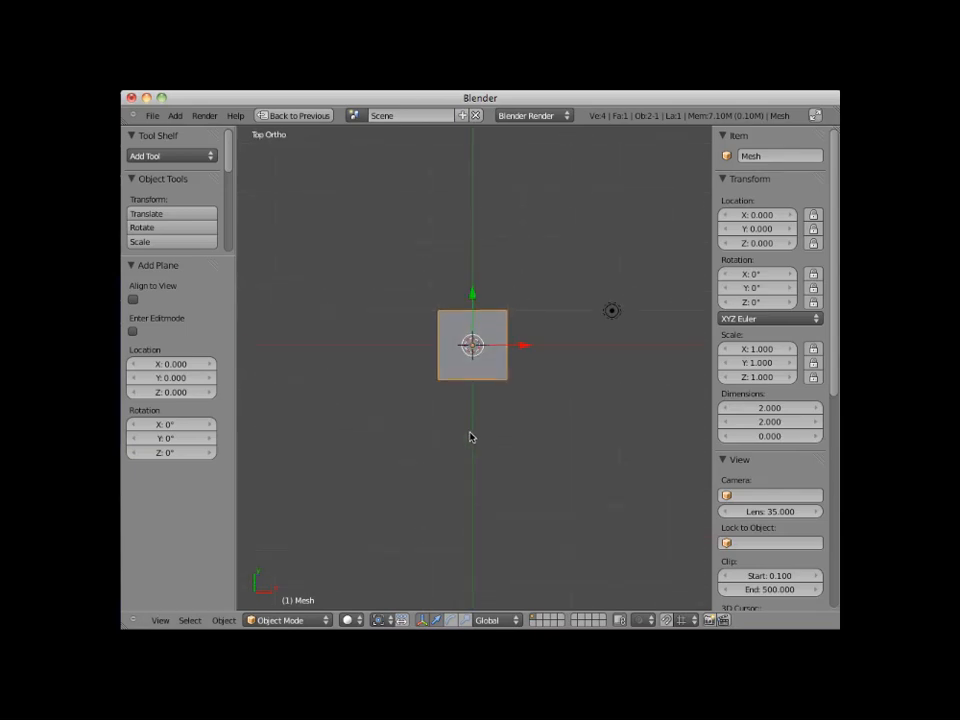
pyautogui.moveTo(316, 443)
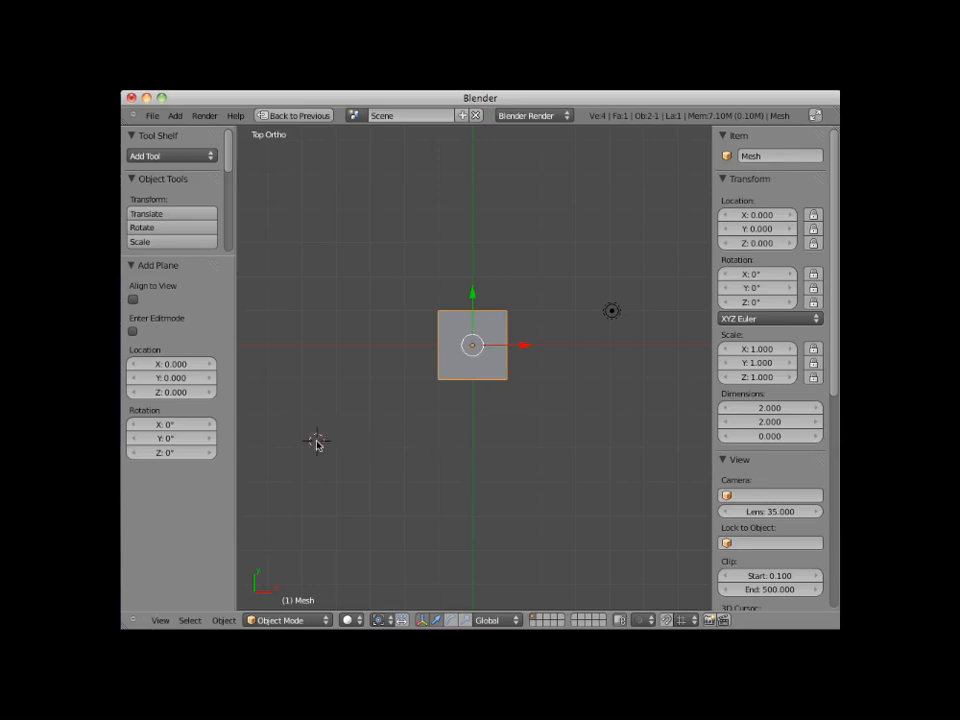
pyautogui.moveTo(366, 448)
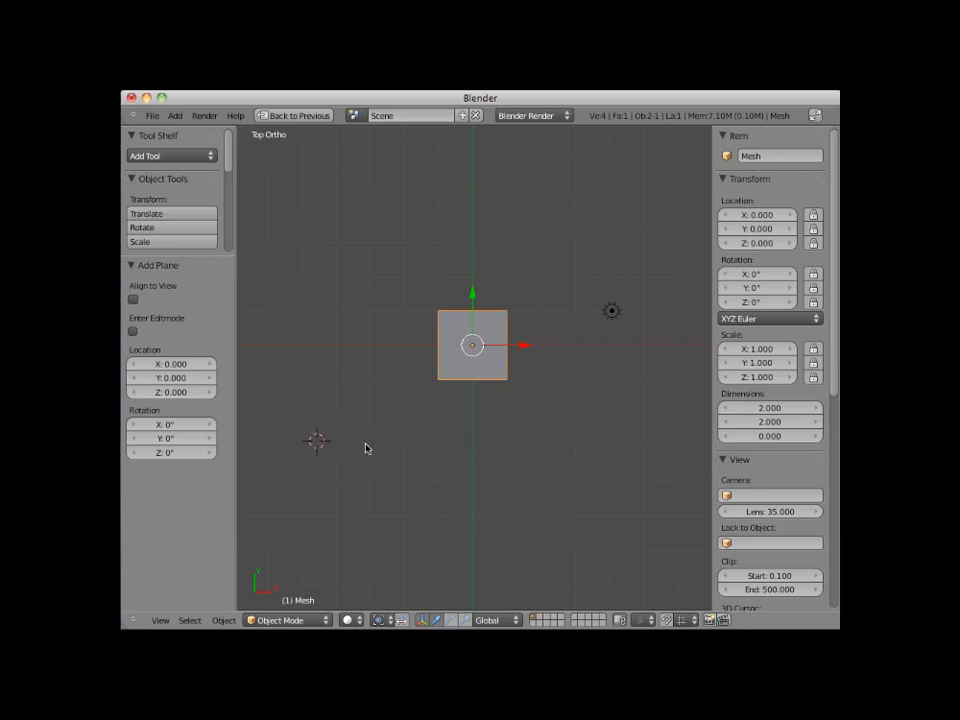
# - Add a size-1 grid mesh with 10 by 10 subdivisions at the 3D cursor near X -4.55, Y -2.80
pyautogui.click(174, 115)
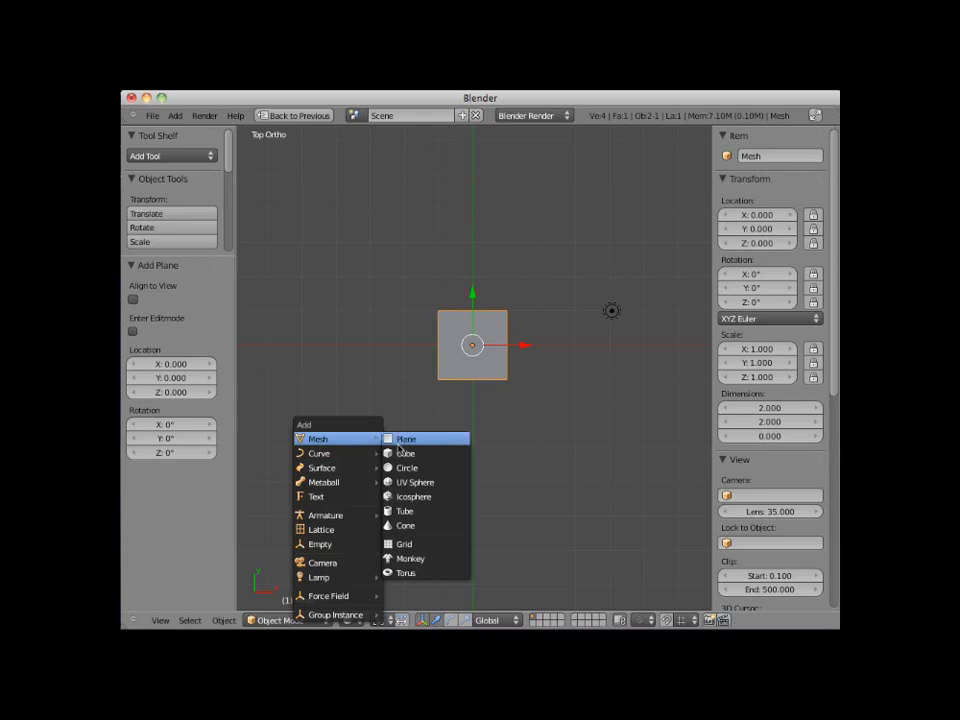
pyautogui.click(405, 543)
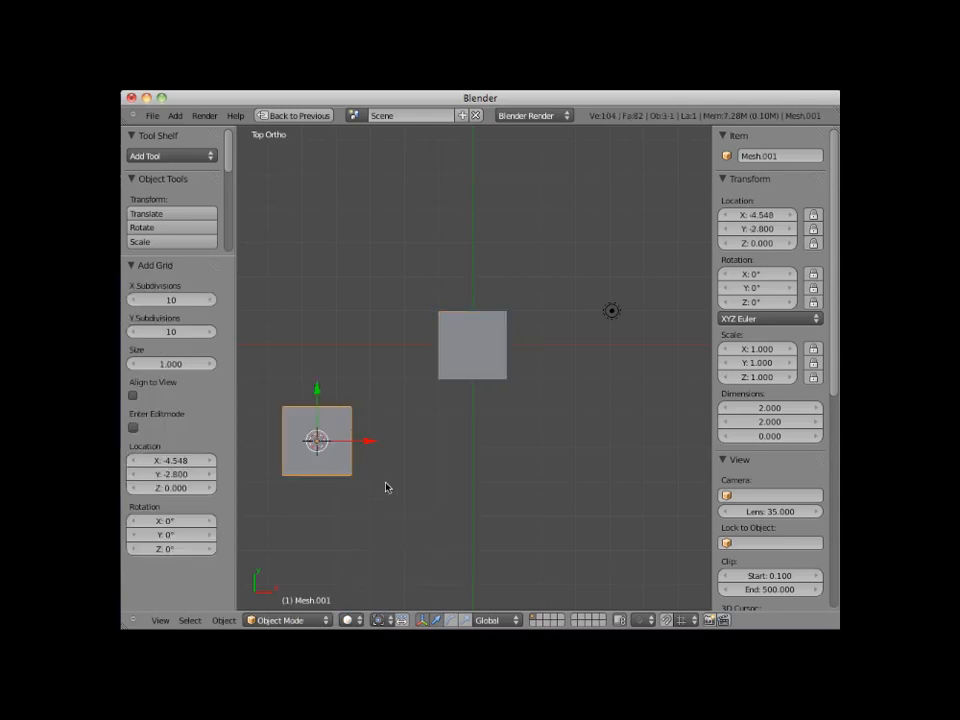
pyautogui.moveTo(355, 430)
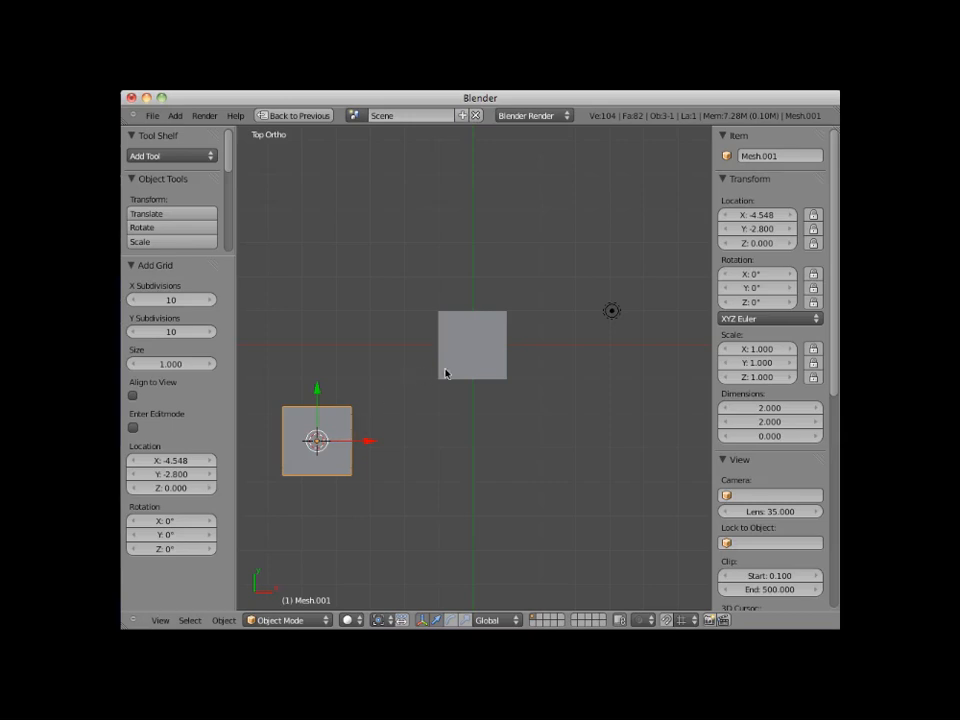
pyautogui.moveTo(343, 438)
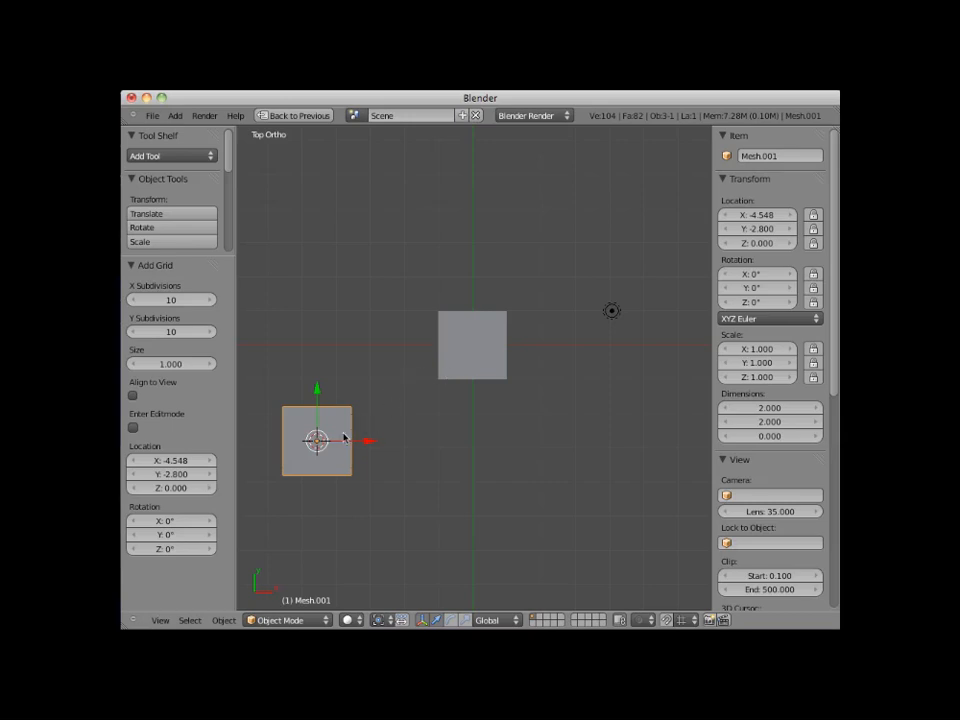
pyautogui.moveTo(257, 380)
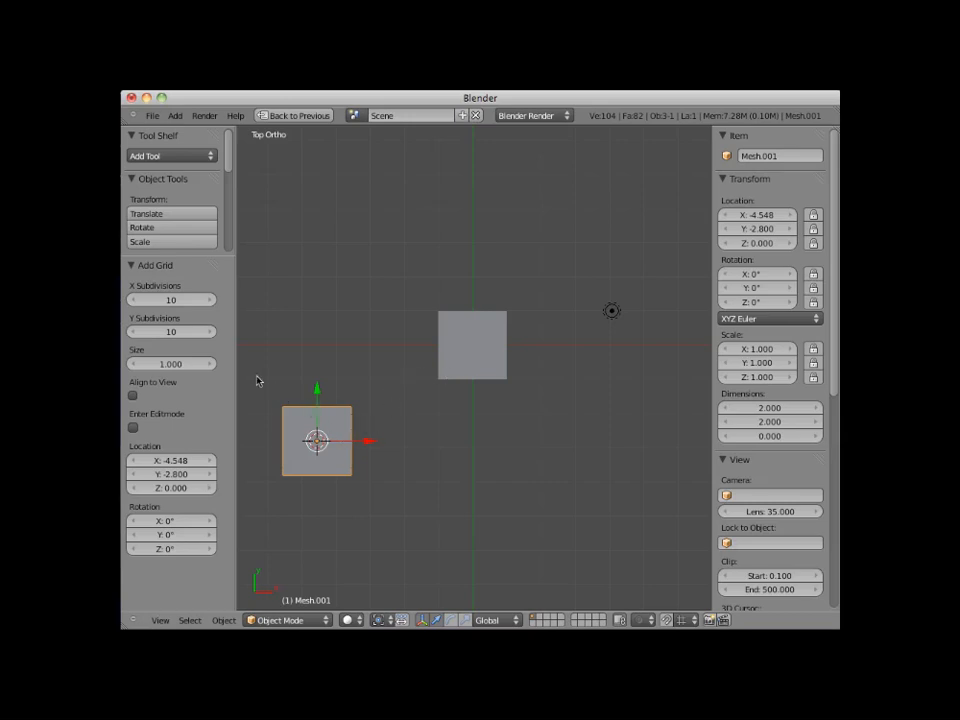
pyautogui.moveTo(292, 427)
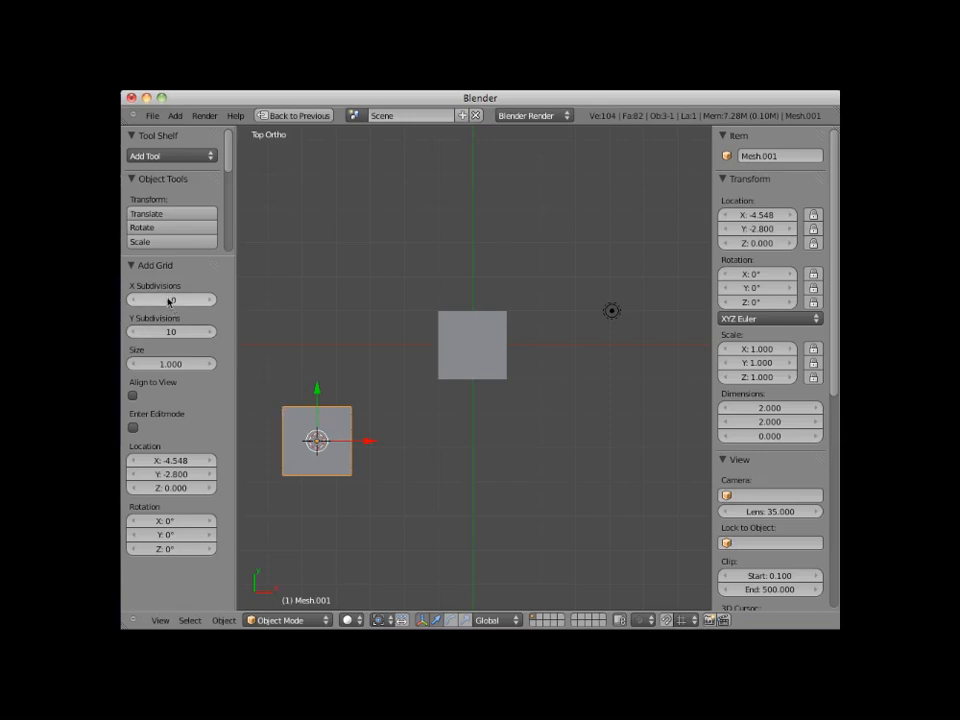
pyautogui.click(170, 300)
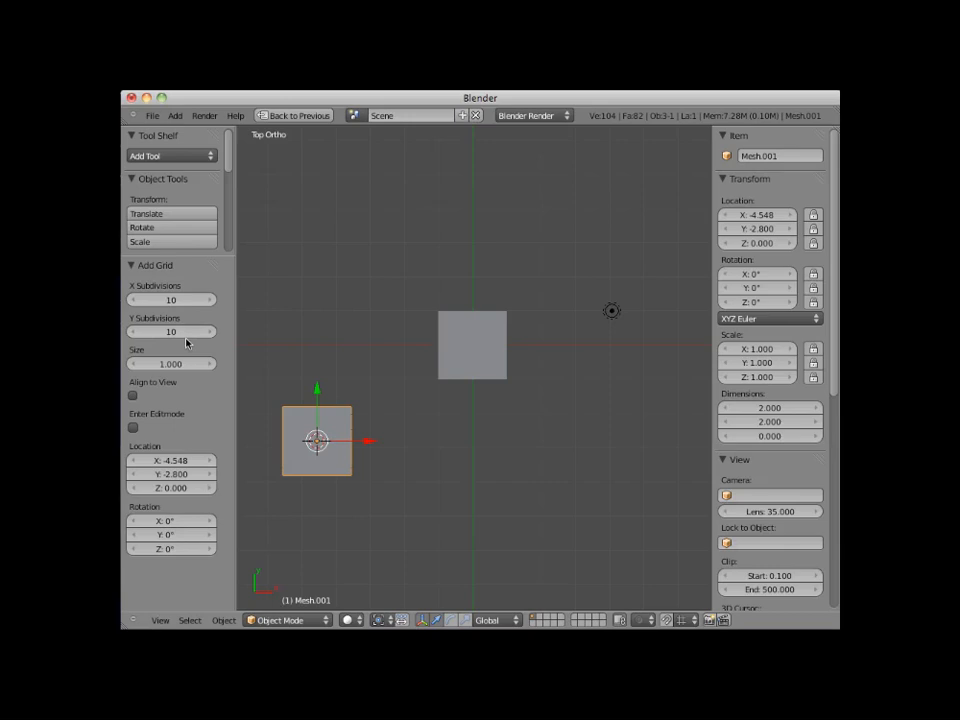
pyautogui.moveTo(343, 428)
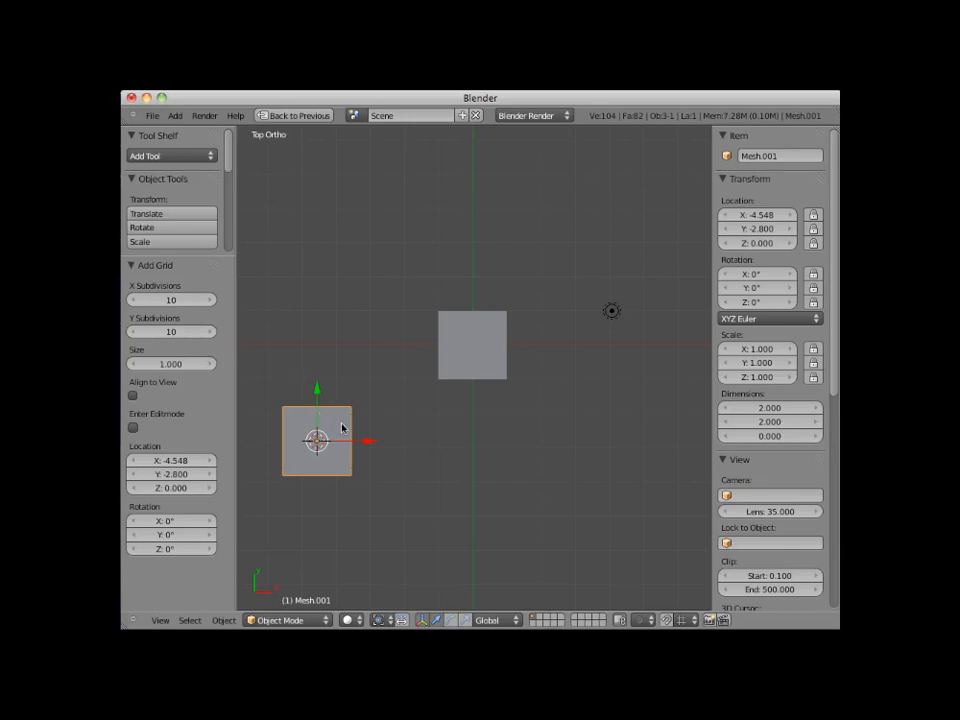
pyautogui.press('Tab')
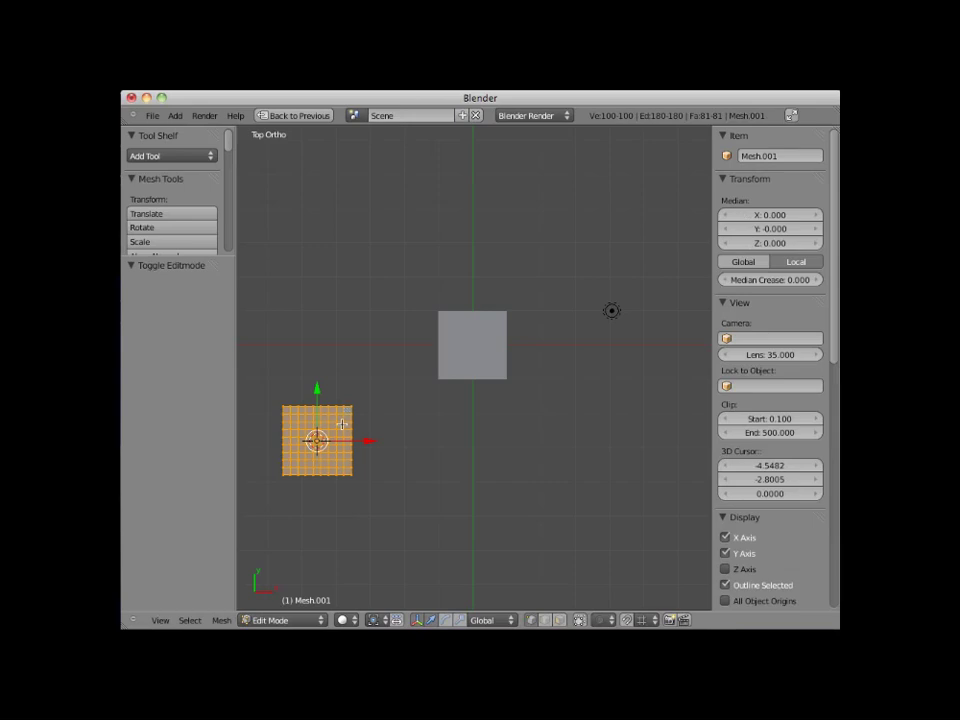
pyautogui.moveTo(317, 440); pyautogui.dragTo(450, 368)
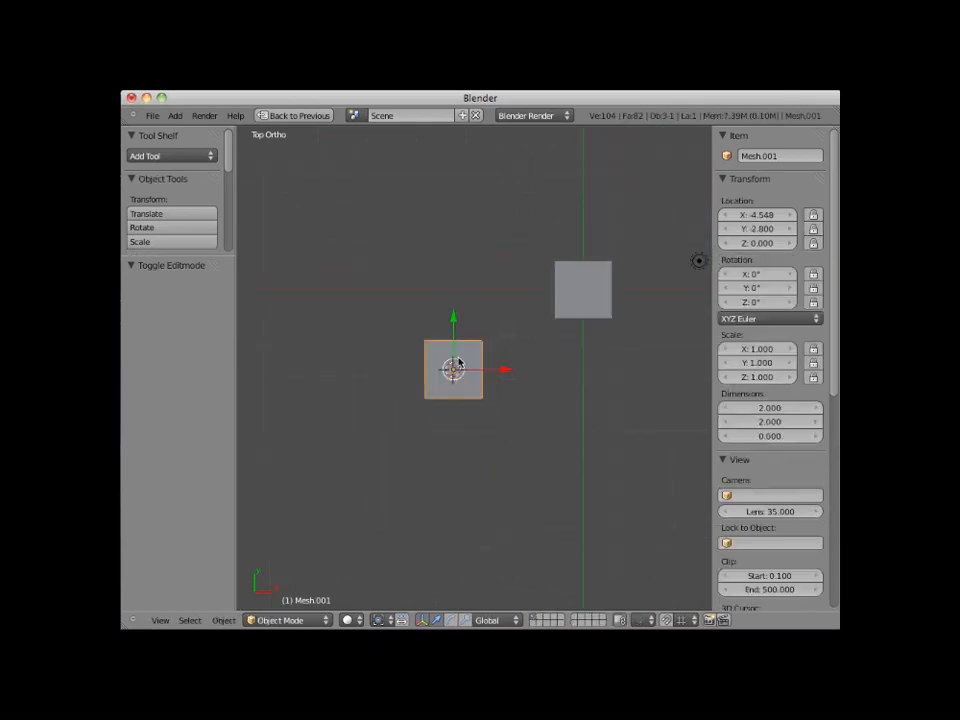
pyautogui.click(582, 289)
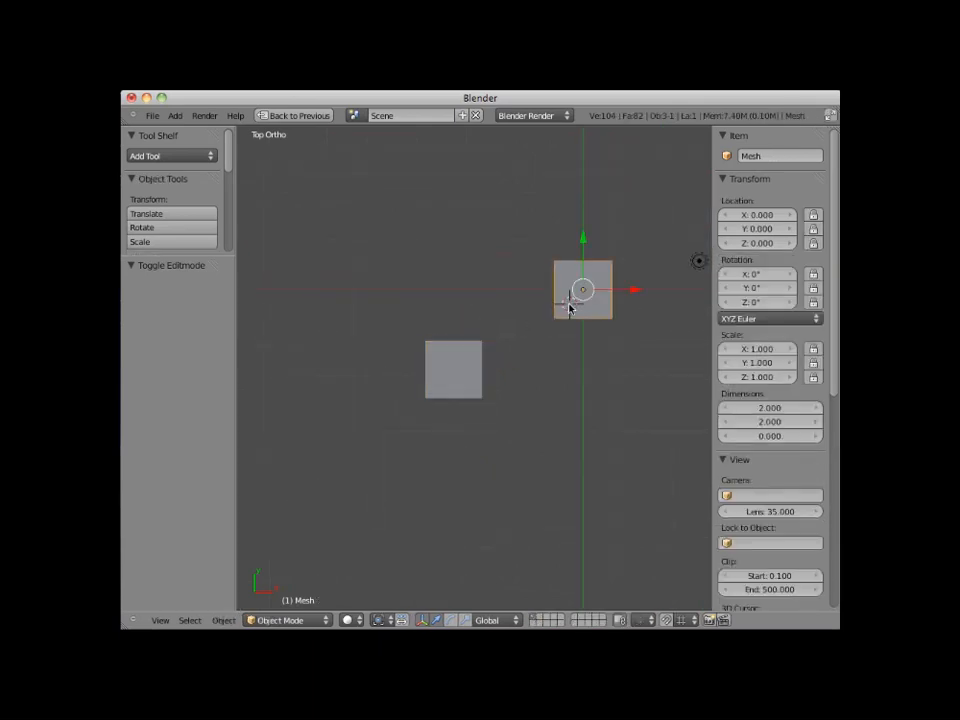
pyautogui.press('Tab')
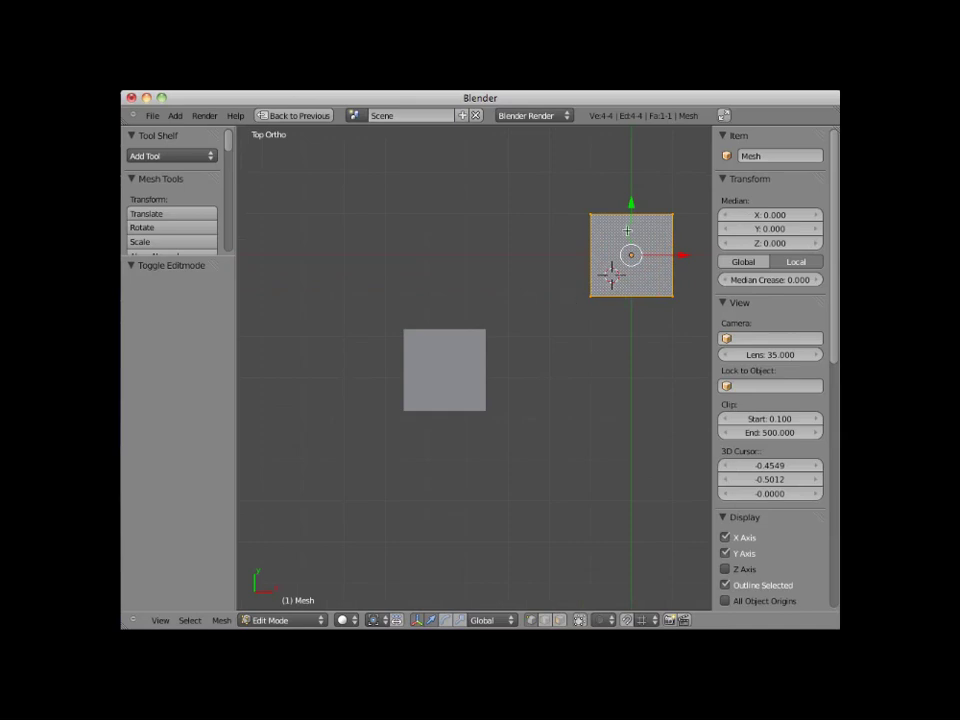
pyautogui.moveTo(582, 314)
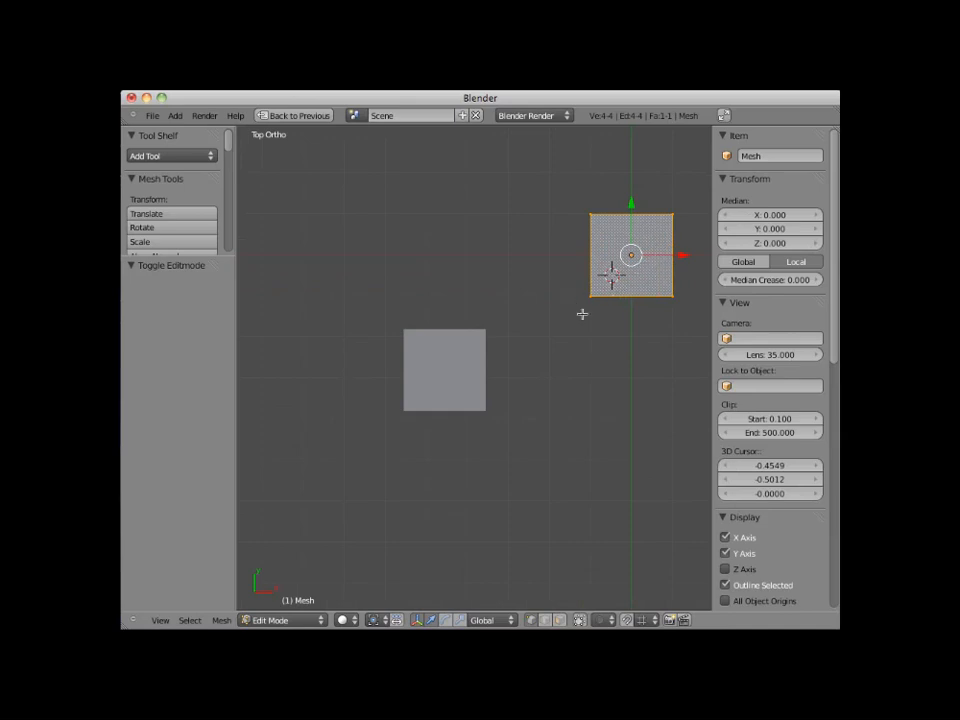
pyautogui.moveTo(631, 255); pyautogui.dragTo(565, 302)
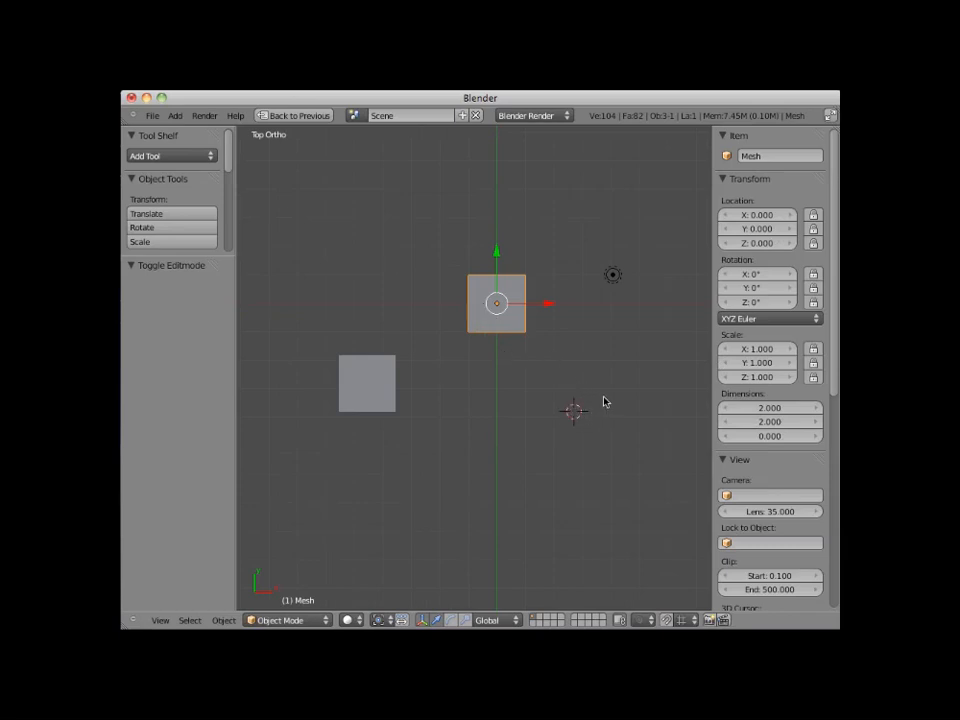
# - Add a 32-vertex unfilled circle mesh of radius 1 near X 2.73, Y -3.79
pyautogui.click(175, 115)
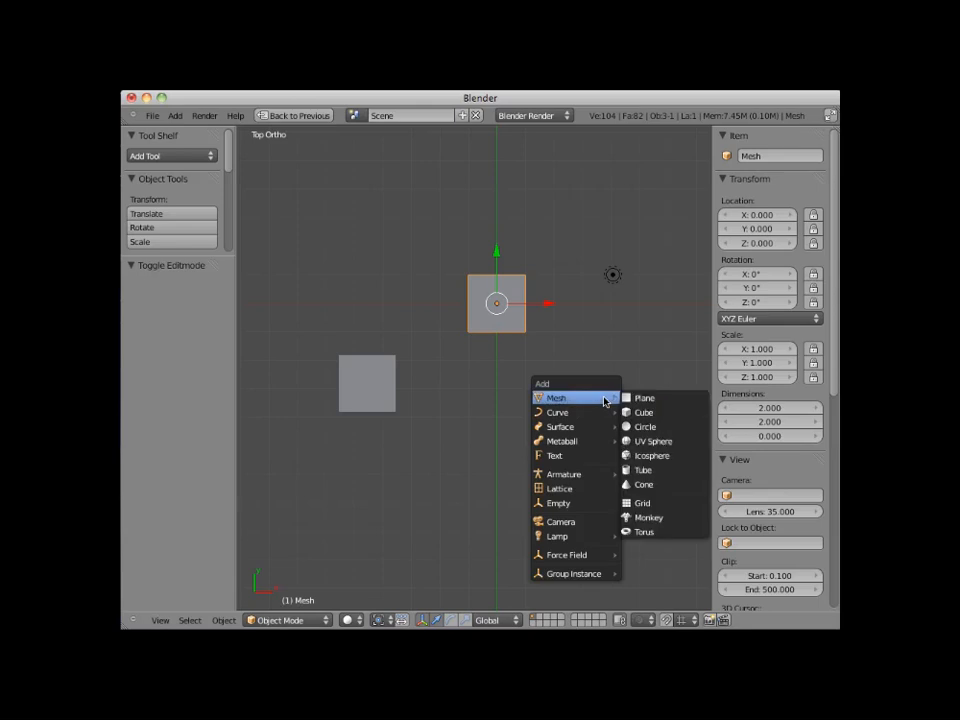
pyautogui.moveTo(657, 470)
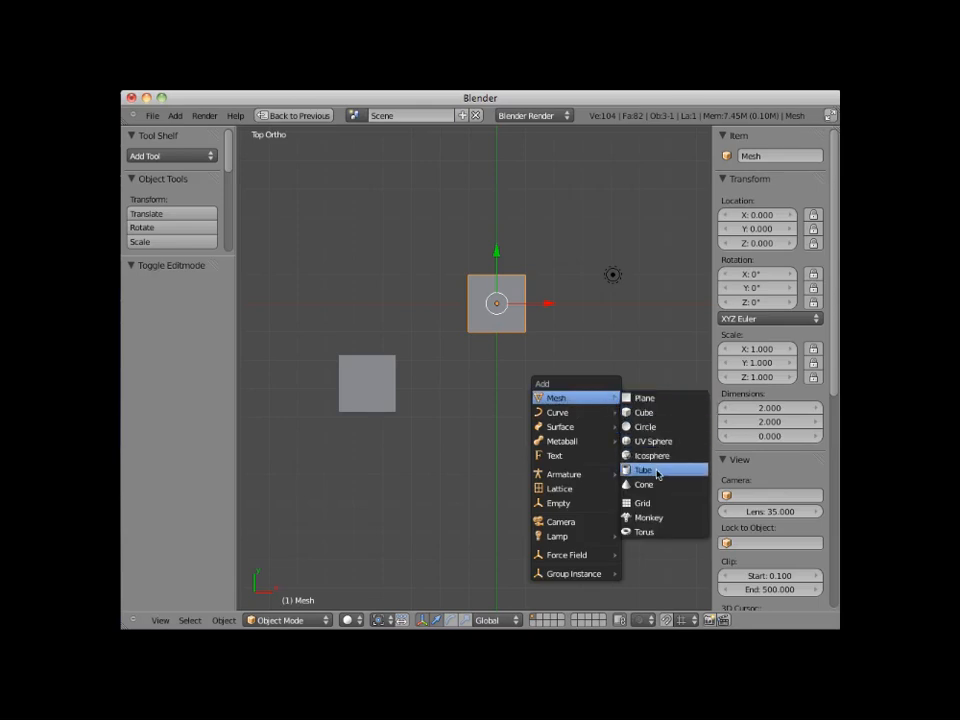
pyautogui.click(644, 426)
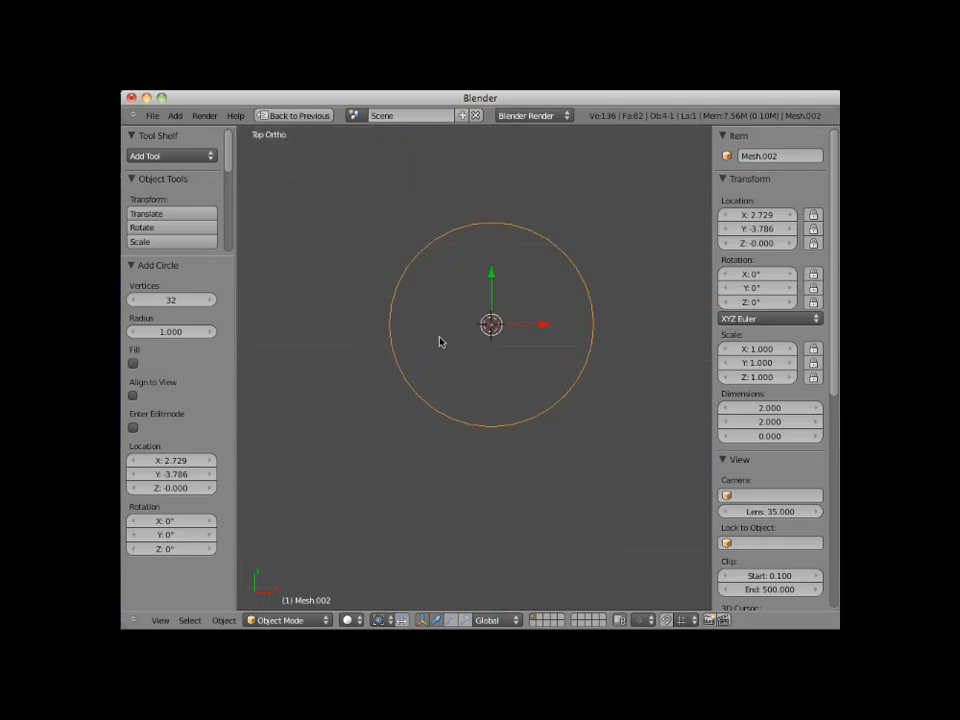
pyautogui.moveTo(420, 362)
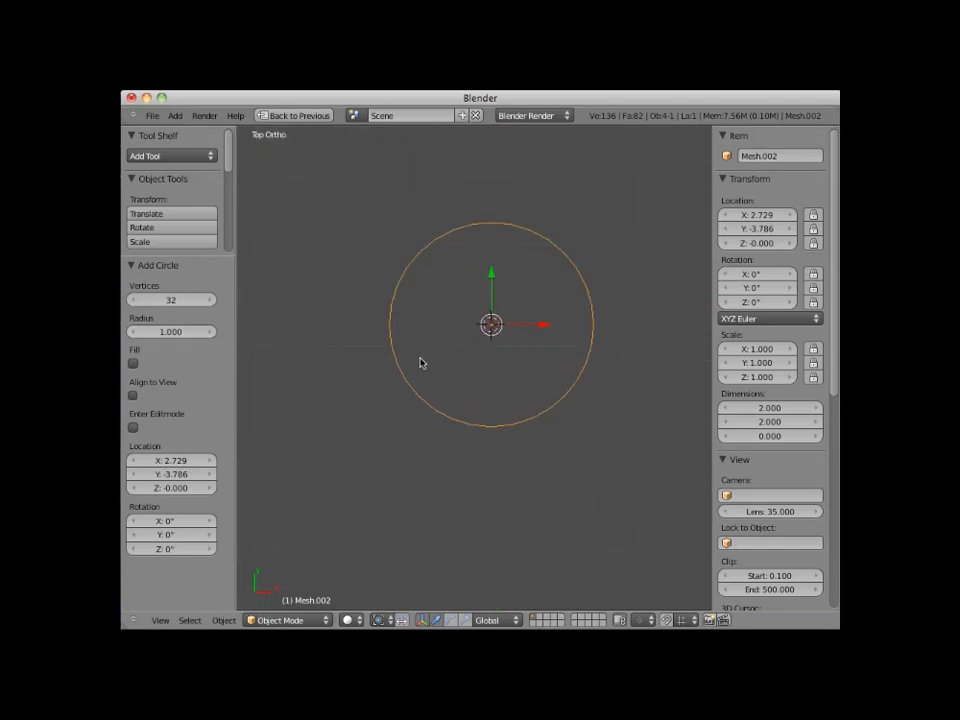
pyautogui.moveTo(463, 301)
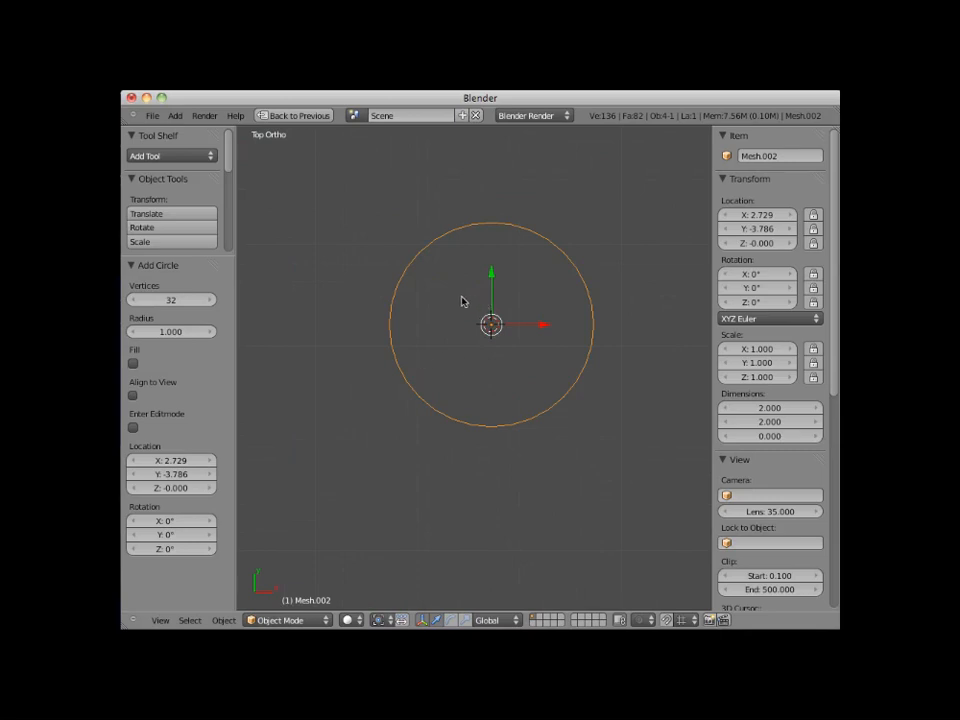
pyautogui.moveTo(513, 315)
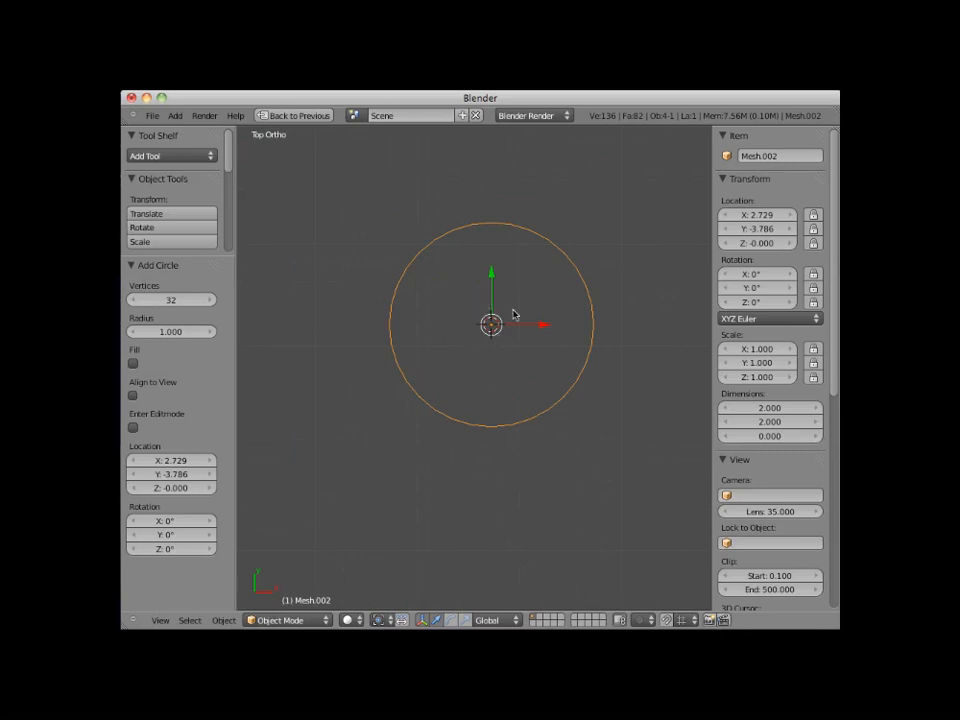
pyautogui.moveTo(457, 319)
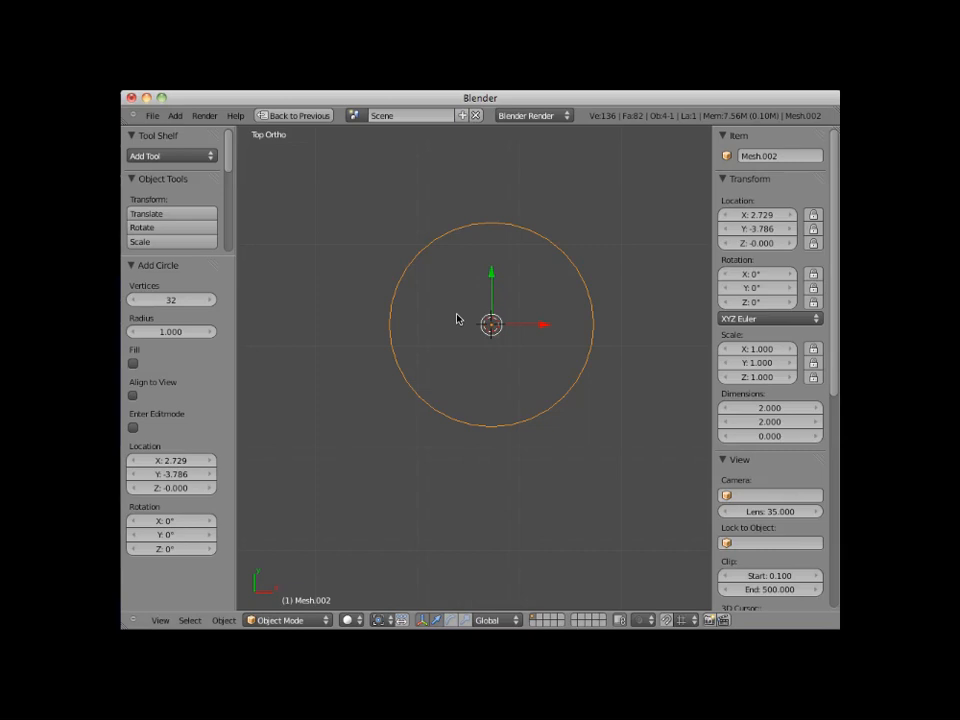
pyautogui.moveTo(287, 346)
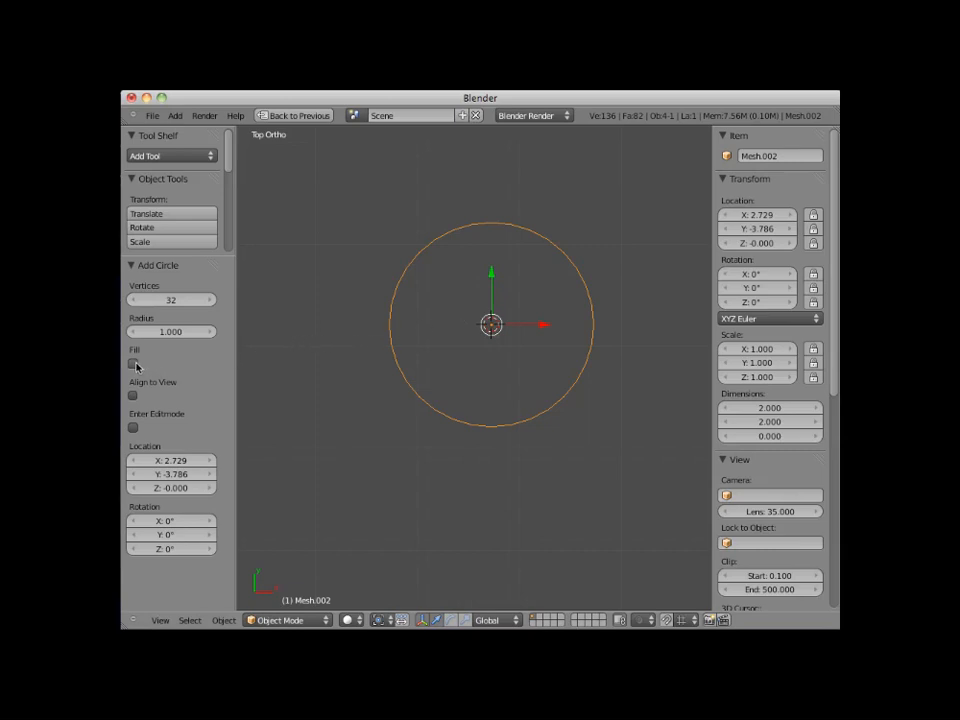
# - In the Add Circle panel enable Fill and Enter Editmode so the circle opens filled for editing
pyautogui.click(133, 363)
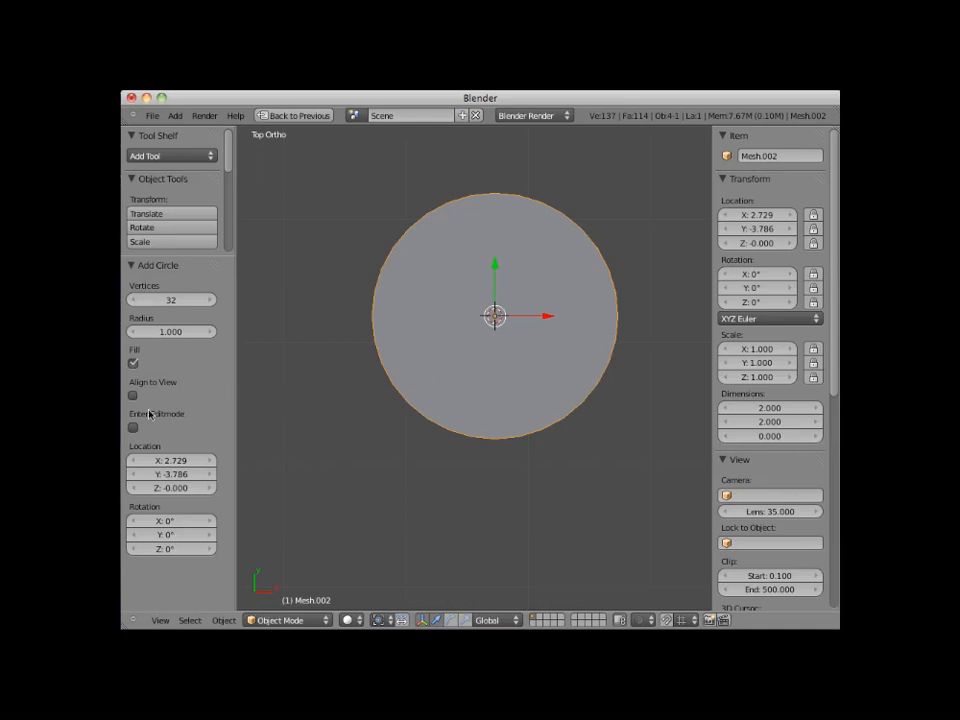
pyautogui.moveTo(133, 426)
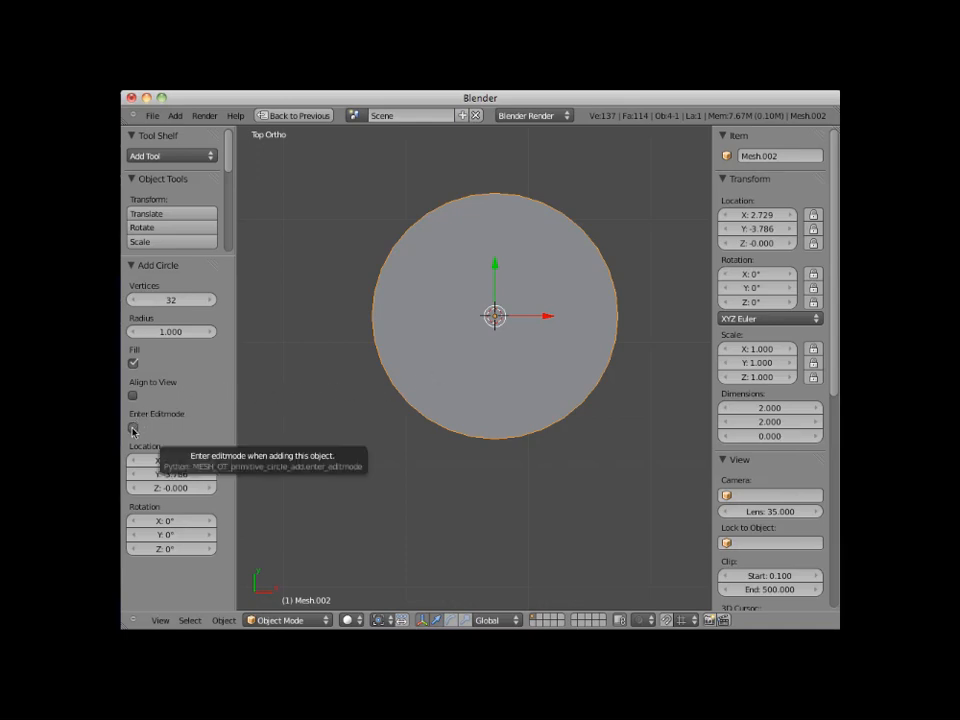
pyautogui.click(133, 427)
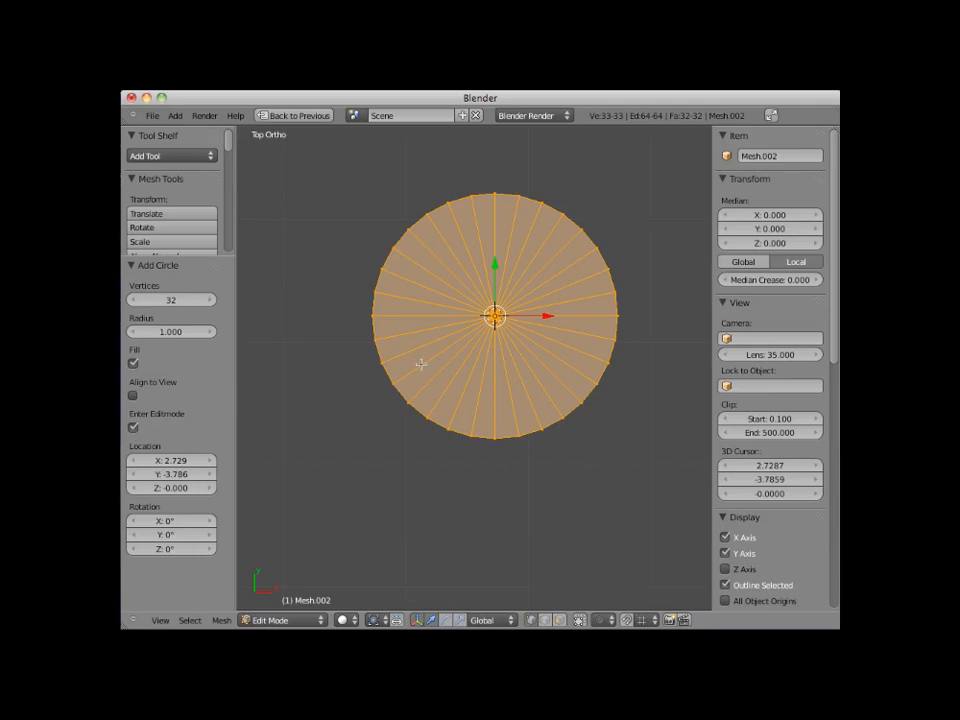
pyautogui.moveTo(483, 310)
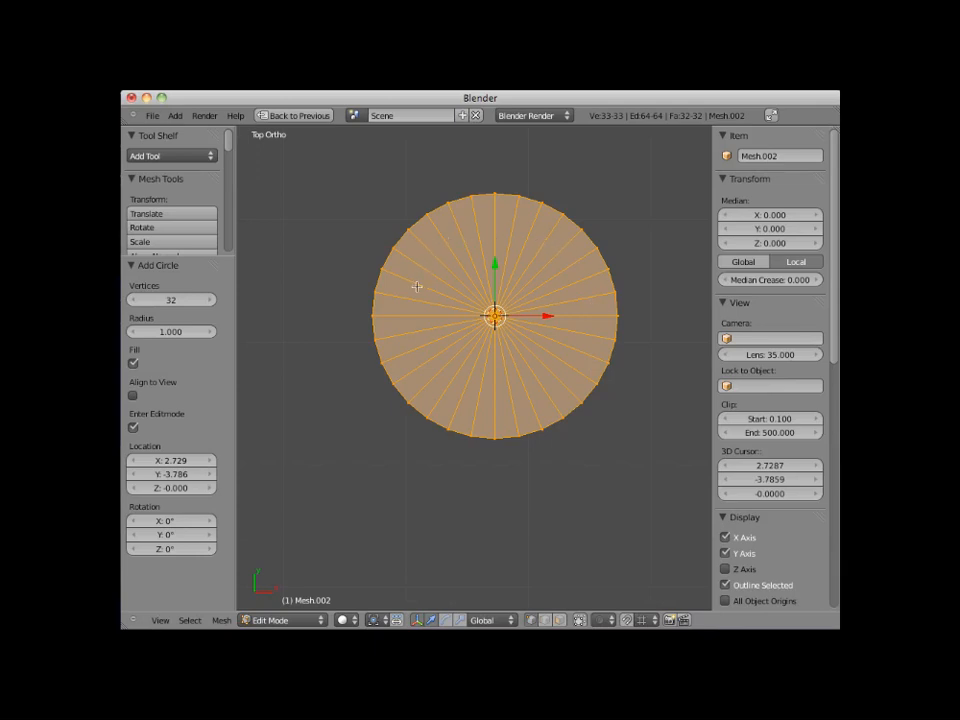
pyautogui.moveTo(271, 345)
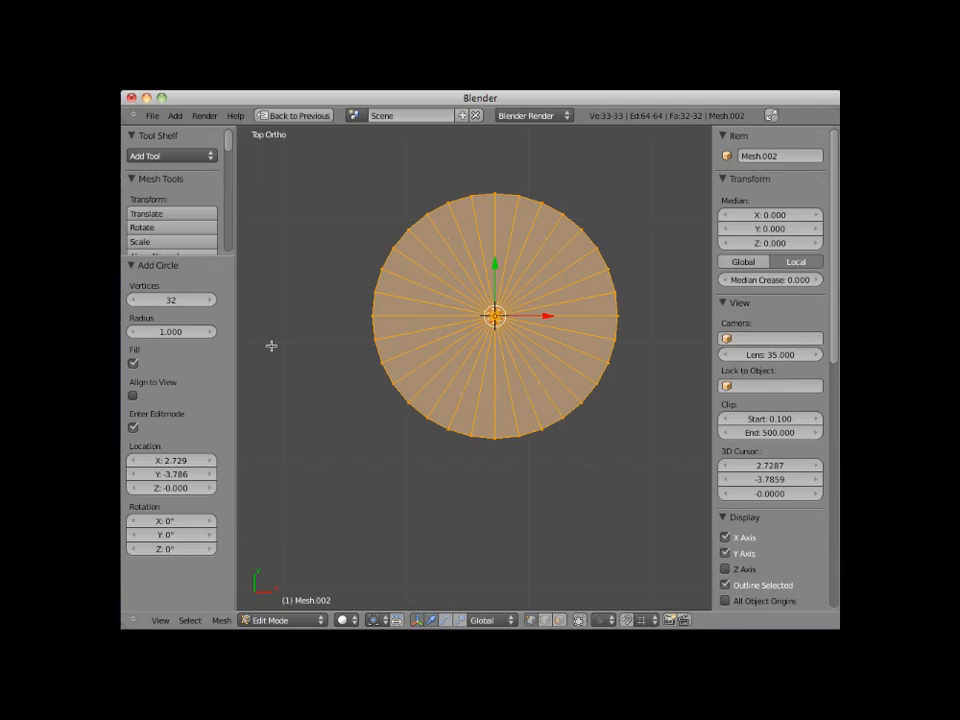
pyautogui.moveTo(172, 300)
pyautogui.write('12')
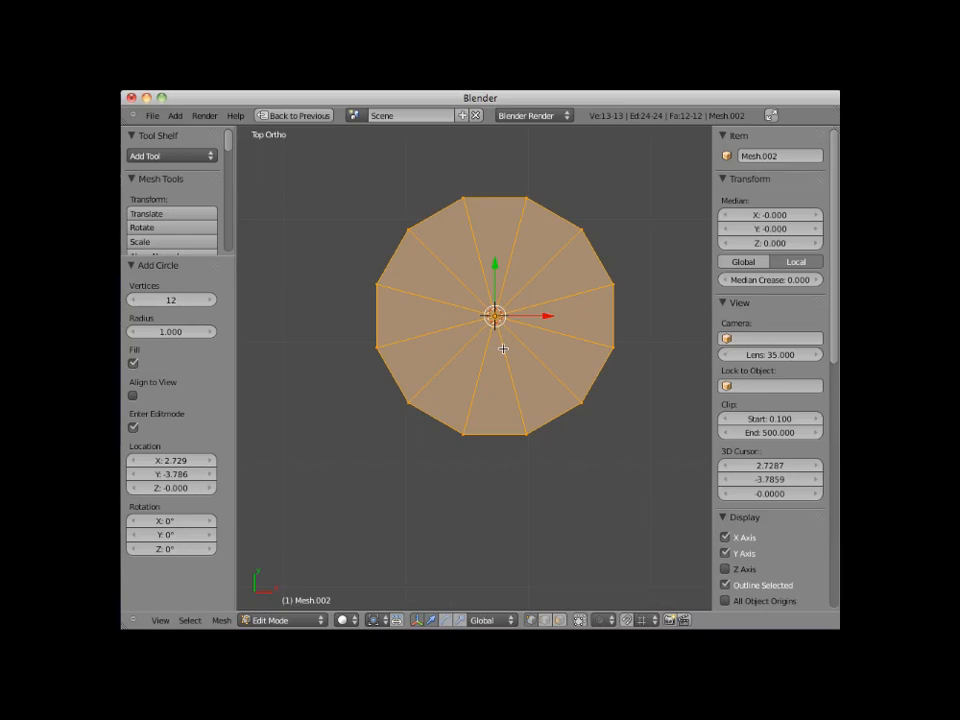
# - Return to Object Mode and delete the grid and circle, leaving only the plane
pyautogui.press('Tab')
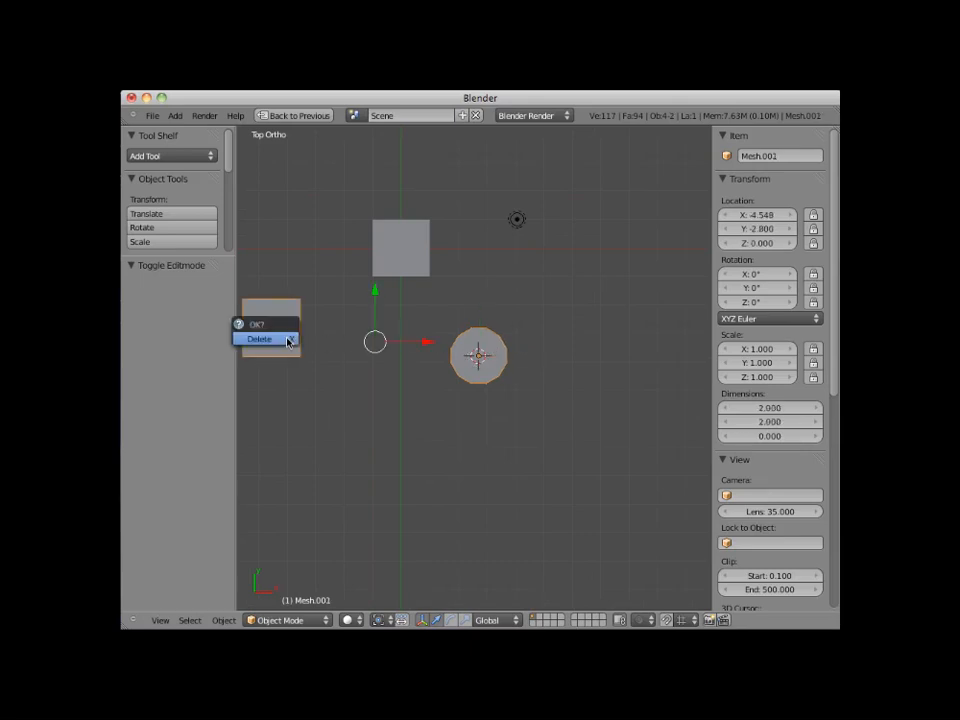
pyautogui.click(258, 339)
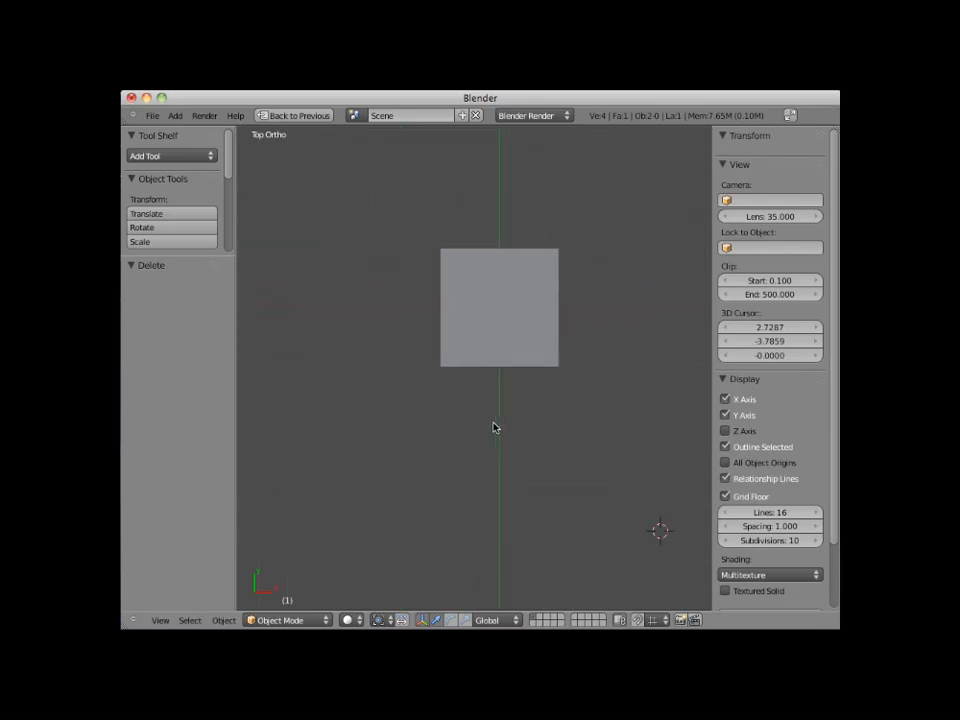
pyautogui.moveTo(488, 409)
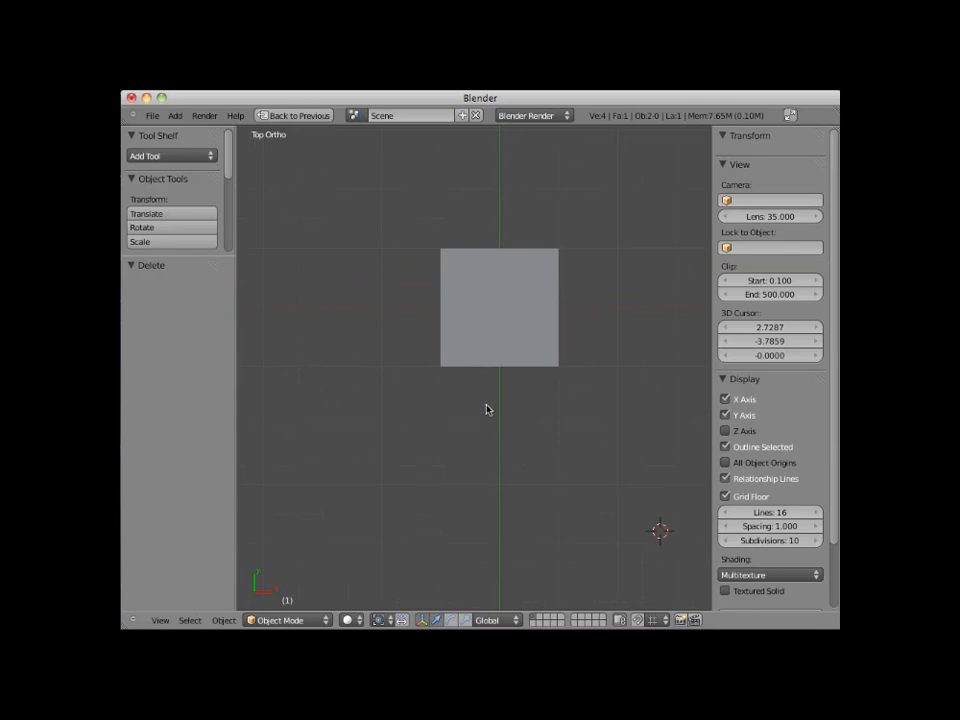
pyautogui.moveTo(477, 386)
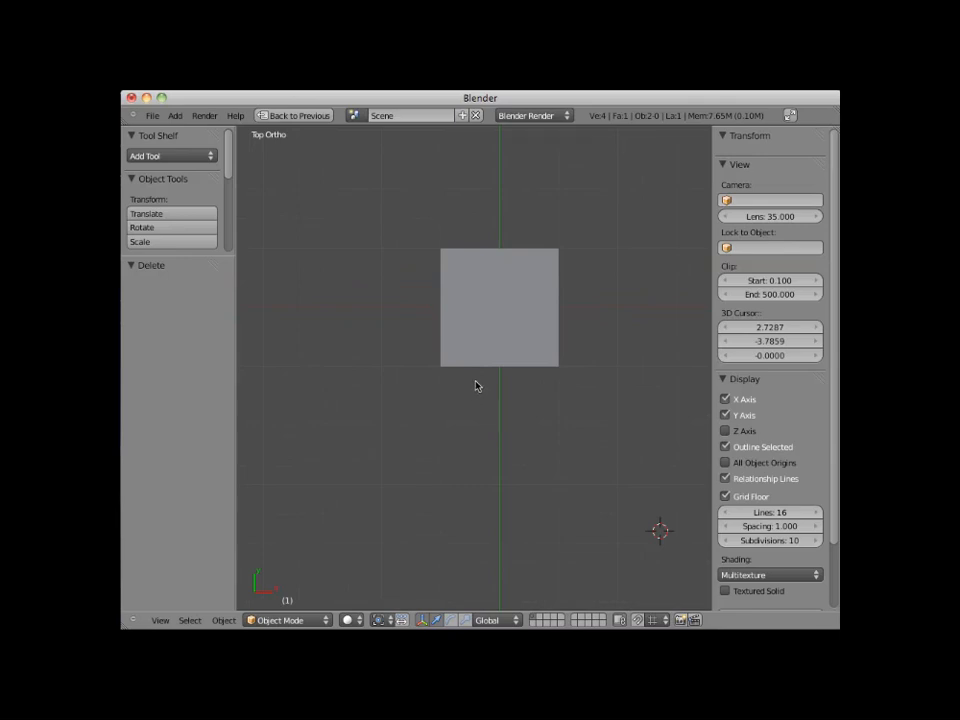
pyautogui.moveTo(509, 335)
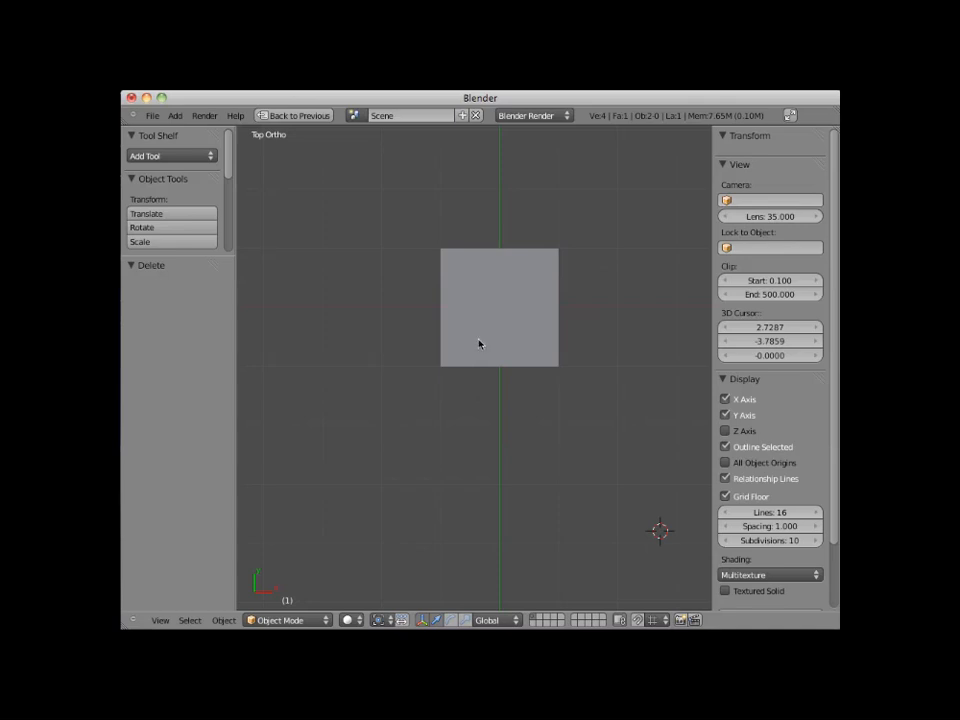
# - In Edit Mode delete three of the plane's corner vertices, leaving a single lower-left vertex
pyautogui.press('Tab')
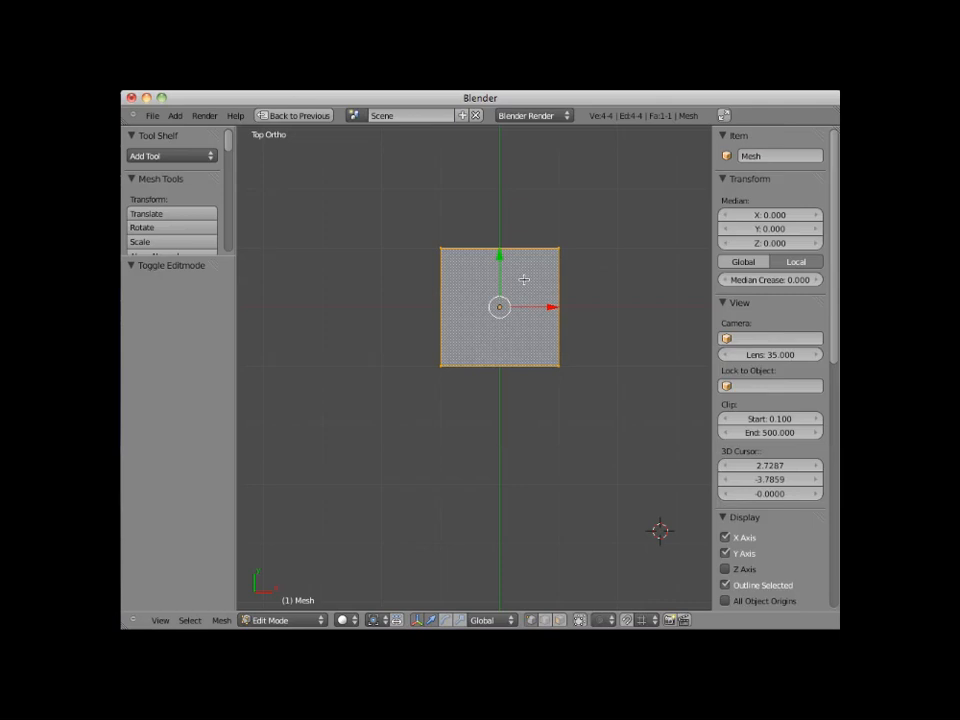
pyautogui.press('a')
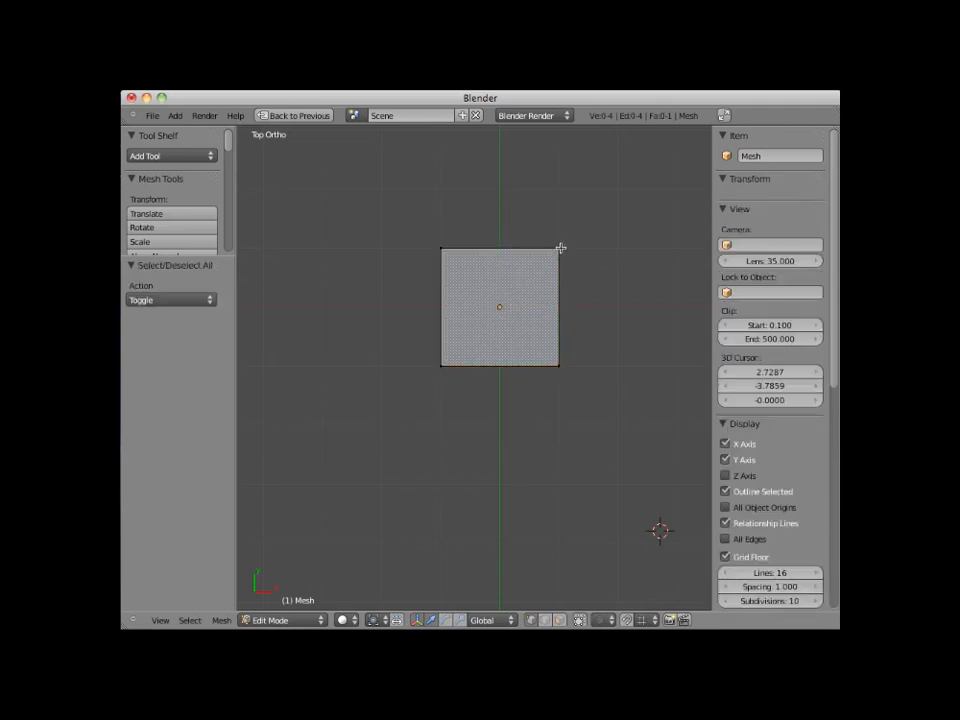
pyautogui.click(558, 248)
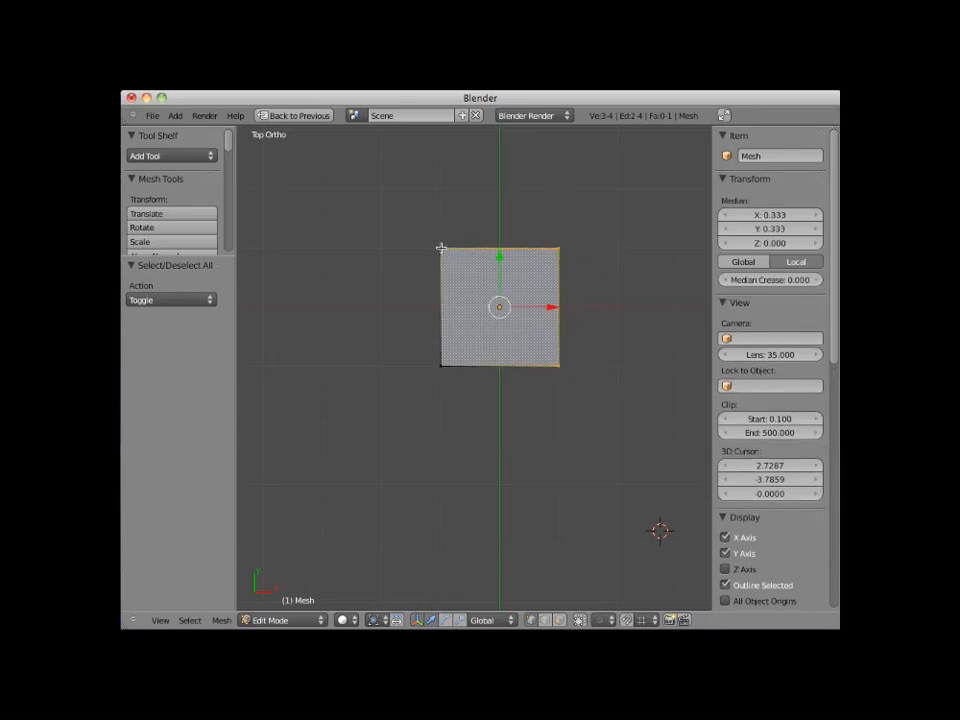
pyautogui.moveTo(529, 293)
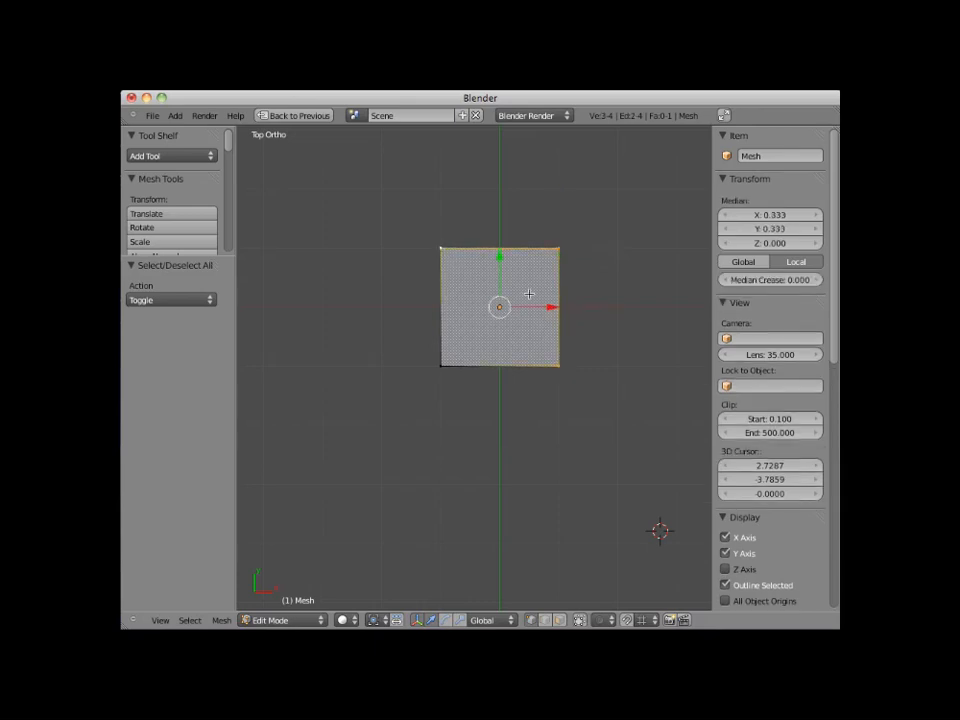
pyautogui.press('x')
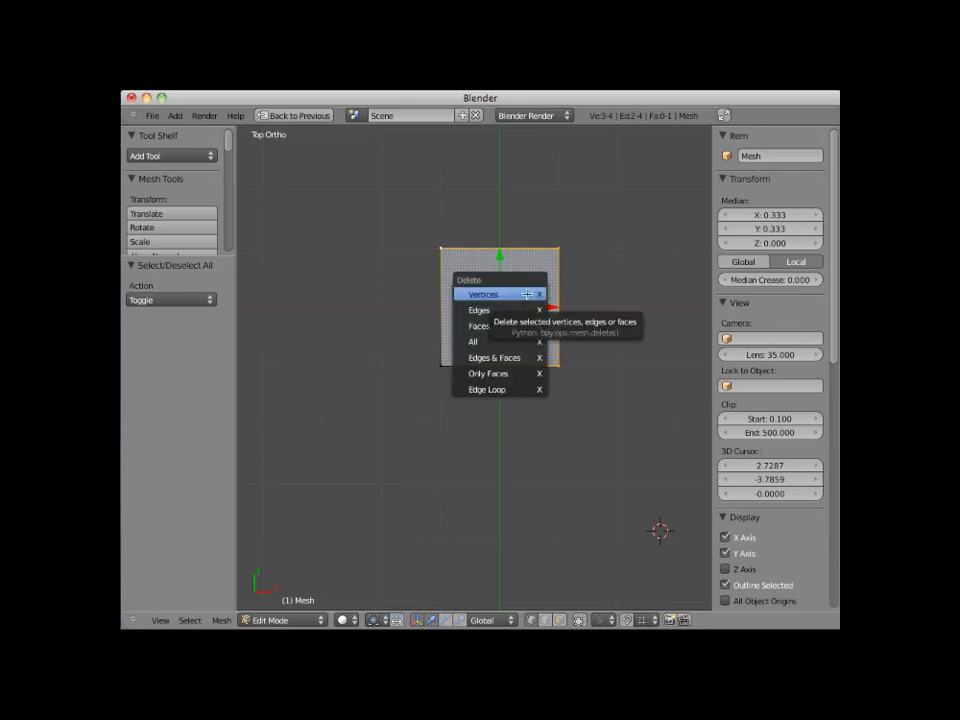
pyautogui.click(483, 294)
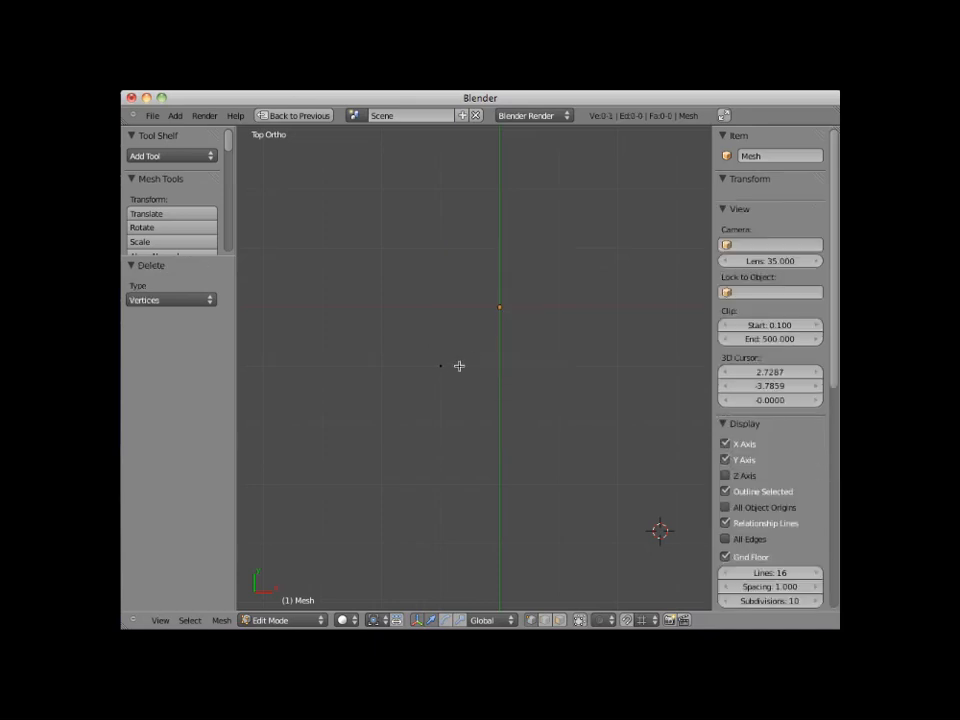